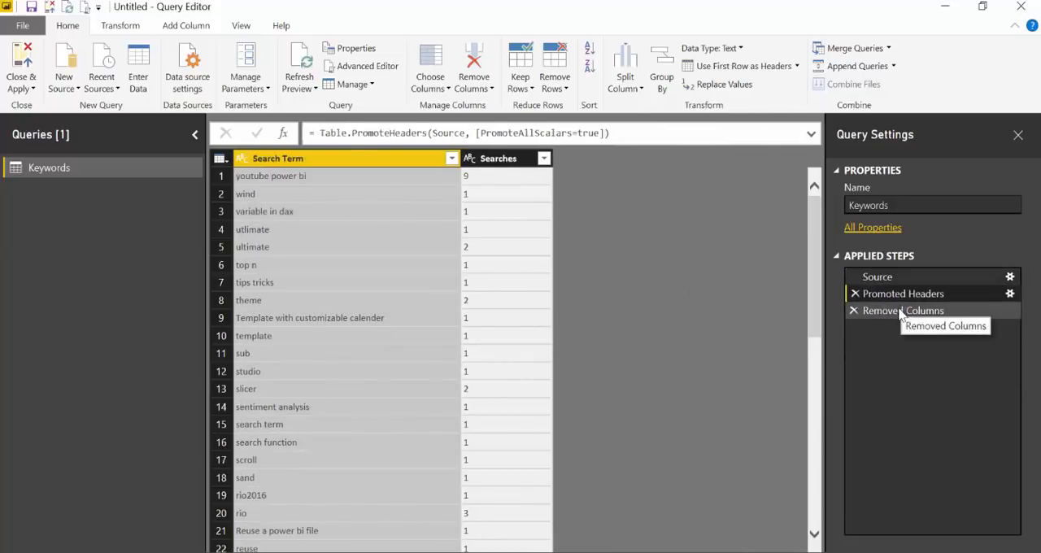
Select the Removed Columns step so the table shows only the Search Term column.
{"action": "left_click", "coordinate": [902, 310]}
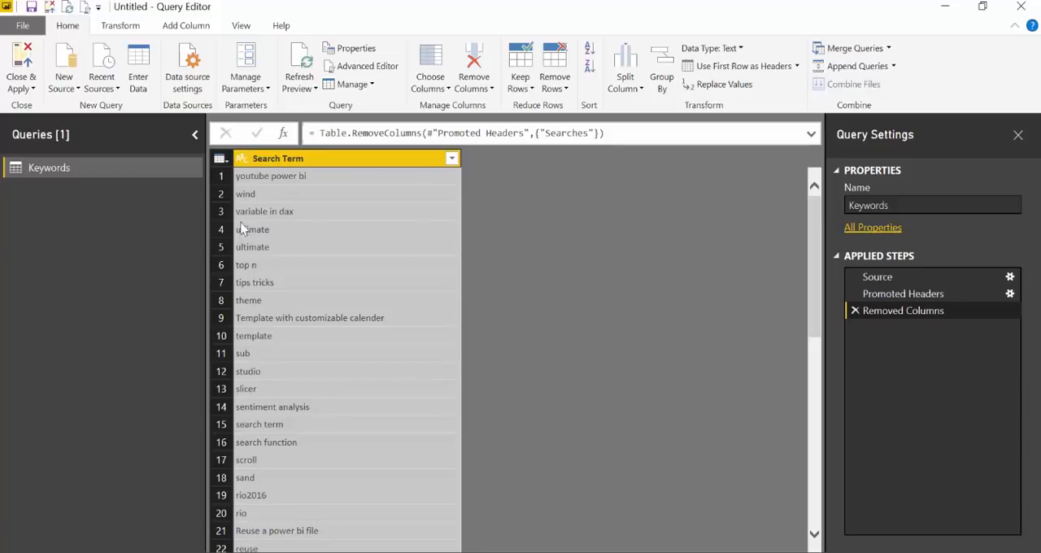
{"action": "mouse_move", "coordinate": [269, 209]}
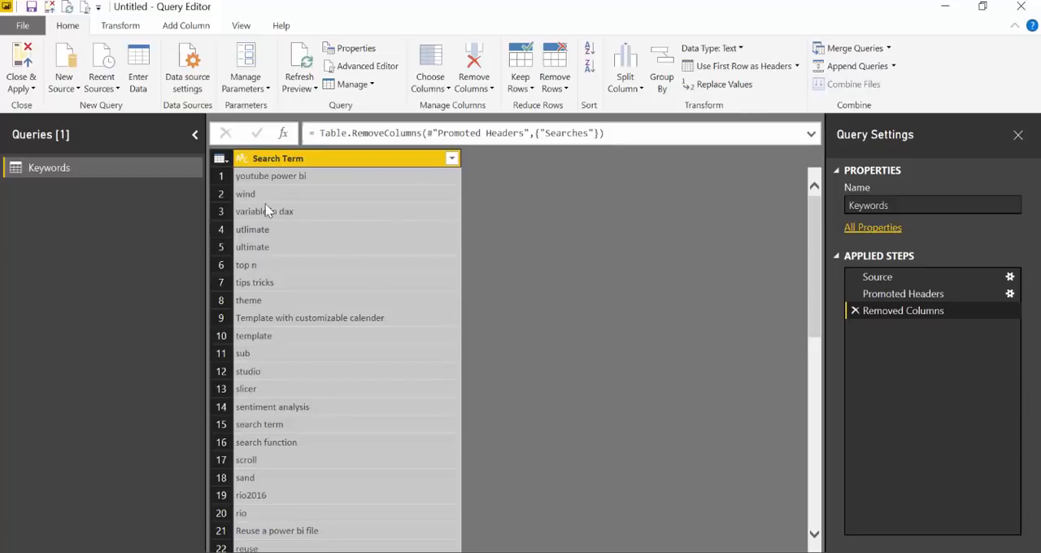
{"action": "mouse_move", "coordinate": [299, 189]}
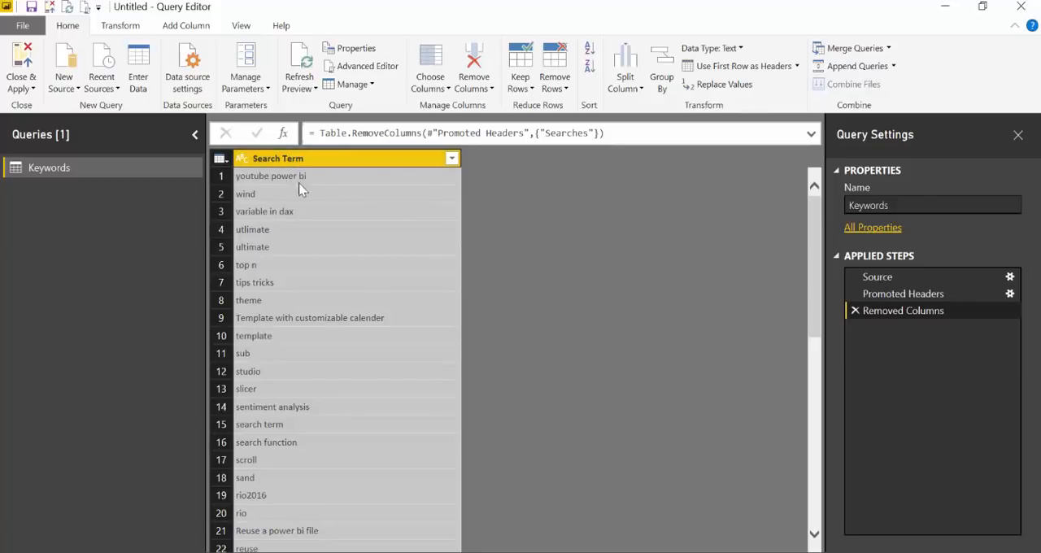
{"action": "mouse_move", "coordinate": [342, 291]}
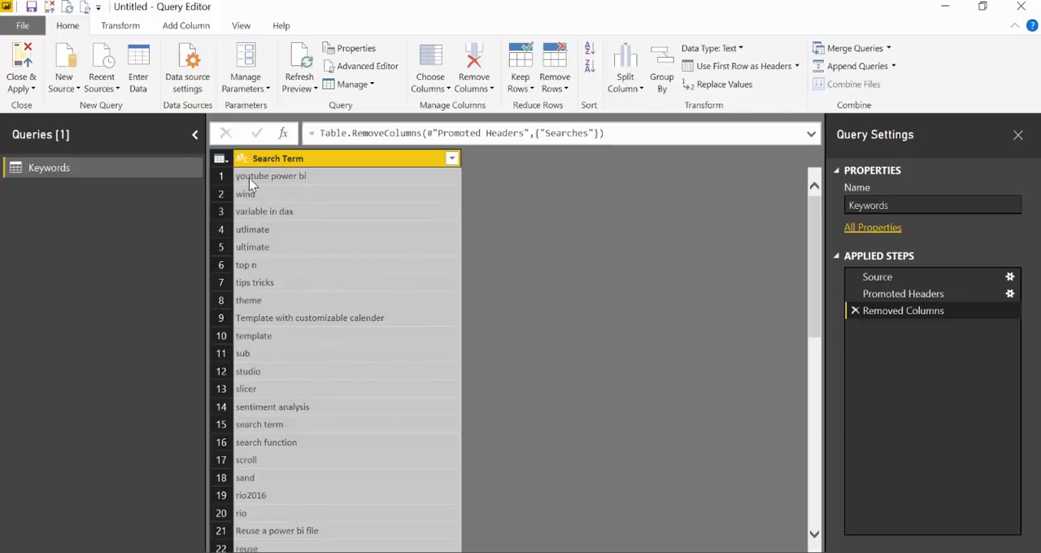
{"action": "mouse_move", "coordinate": [298, 220]}
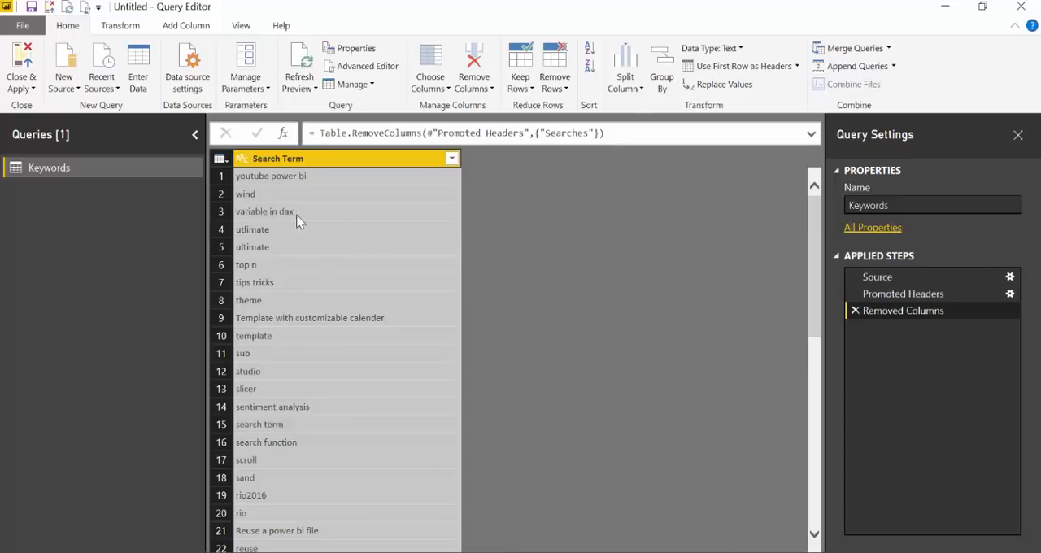
{"action": "mouse_move", "coordinate": [293, 336]}
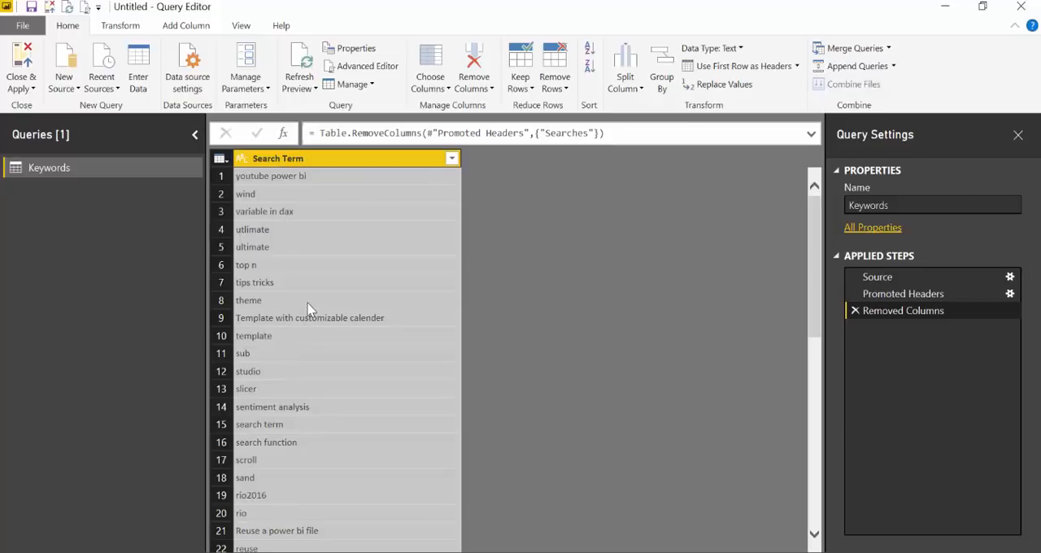
{"action": "mouse_move", "coordinate": [315, 323]}
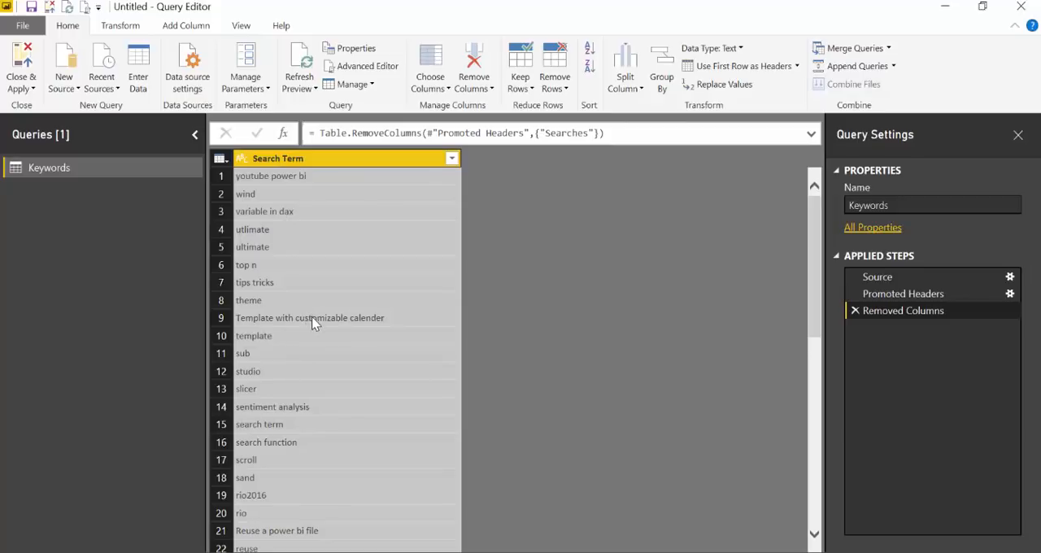
{"action": "mouse_move", "coordinate": [318, 296]}
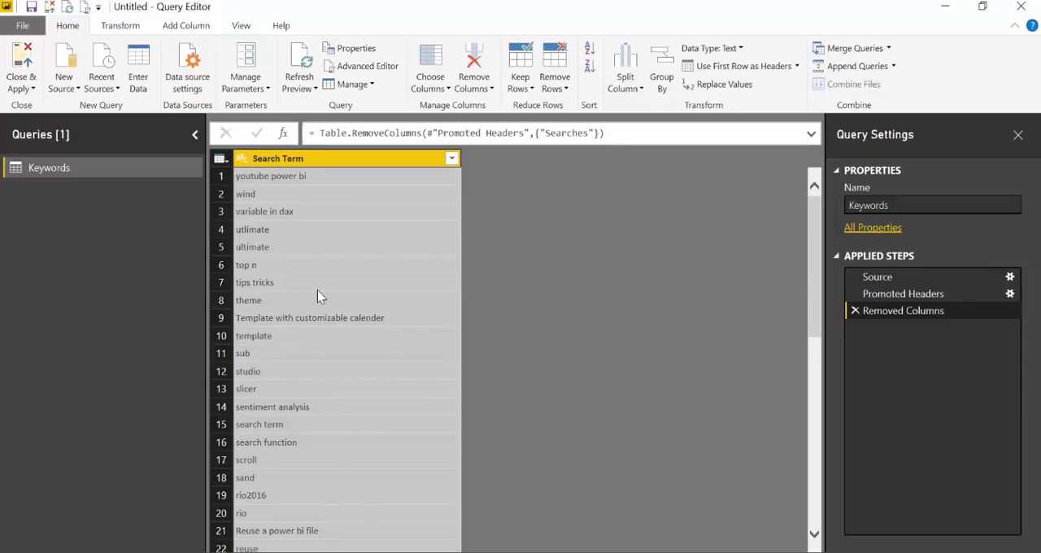
{"action": "mouse_move", "coordinate": [364, 231]}
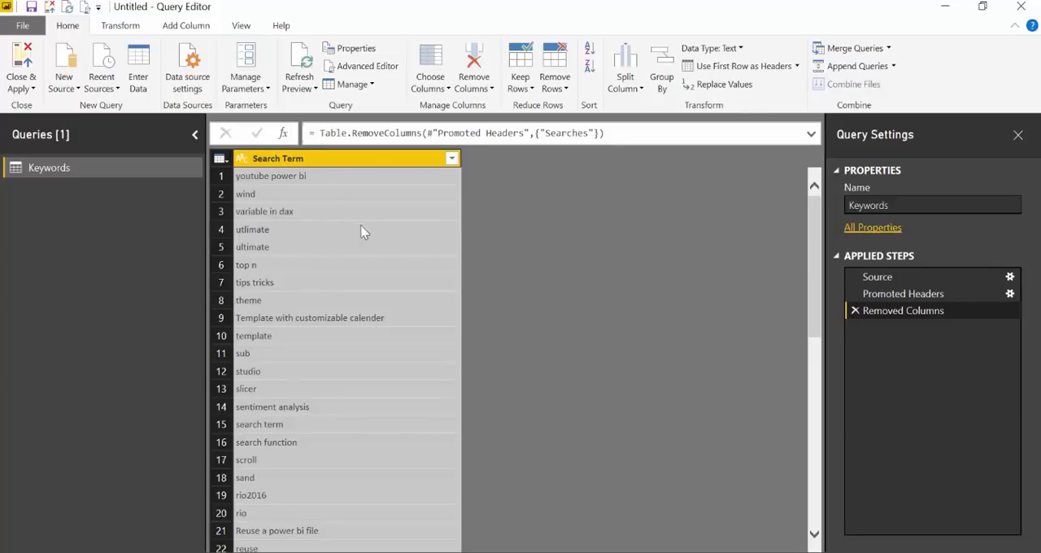
{"action": "mouse_move", "coordinate": [322, 301]}
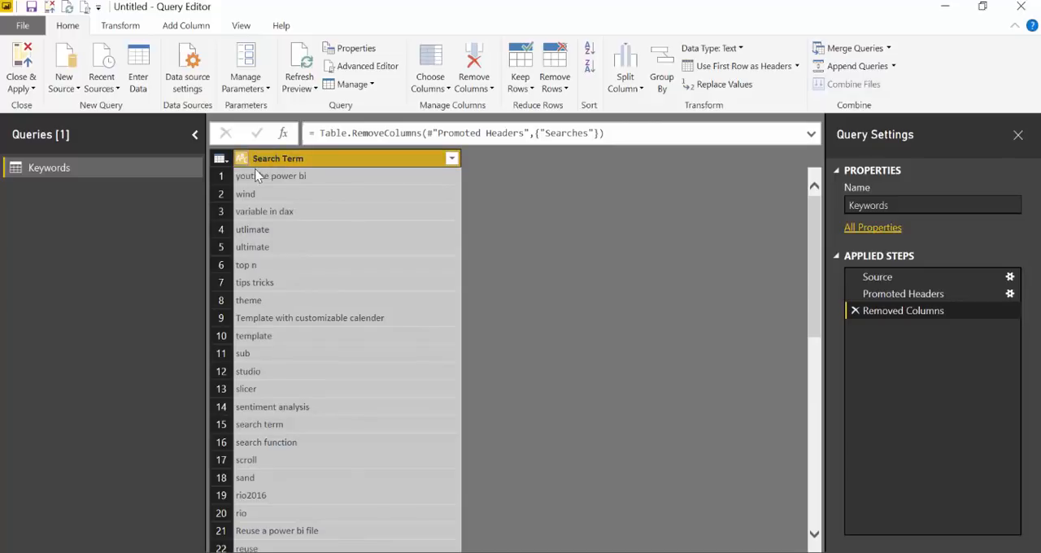
Drill down Search Term into a list, then look over the Home, Add Column and Transform ribbons.
{"action": "left_click", "coordinate": [120, 26]}
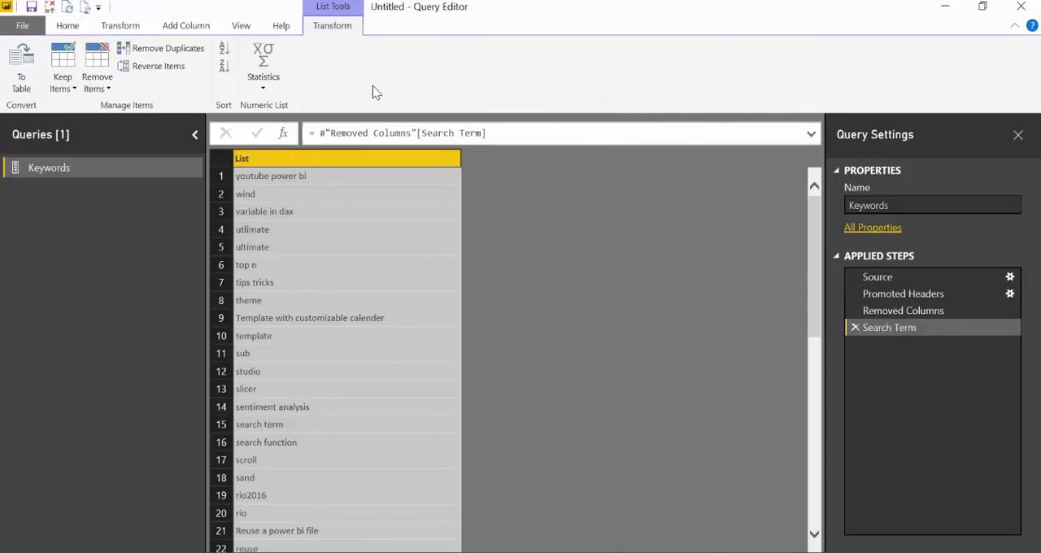
{"action": "left_click", "coordinate": [68, 26]}
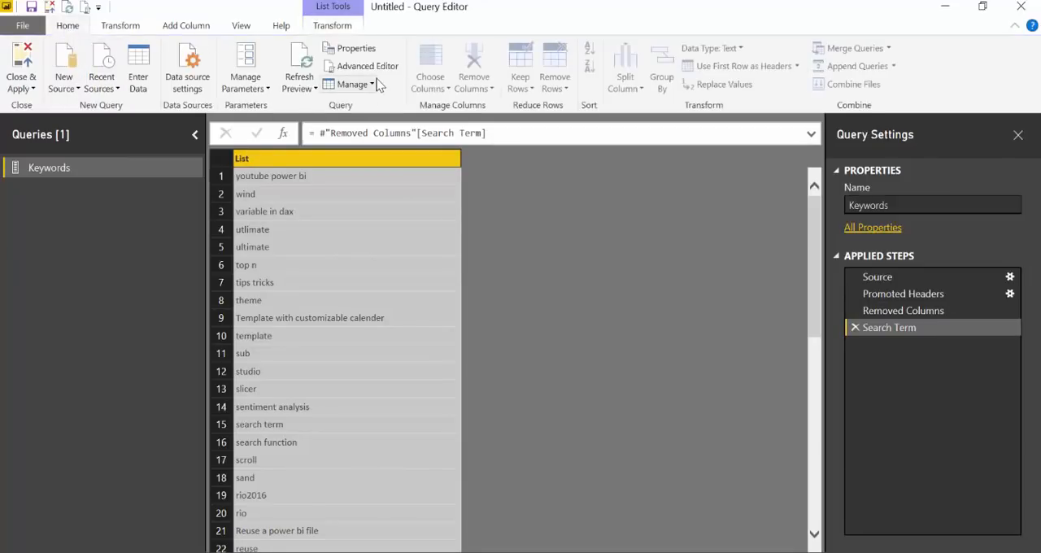
{"action": "mouse_move", "coordinate": [366, 65]}
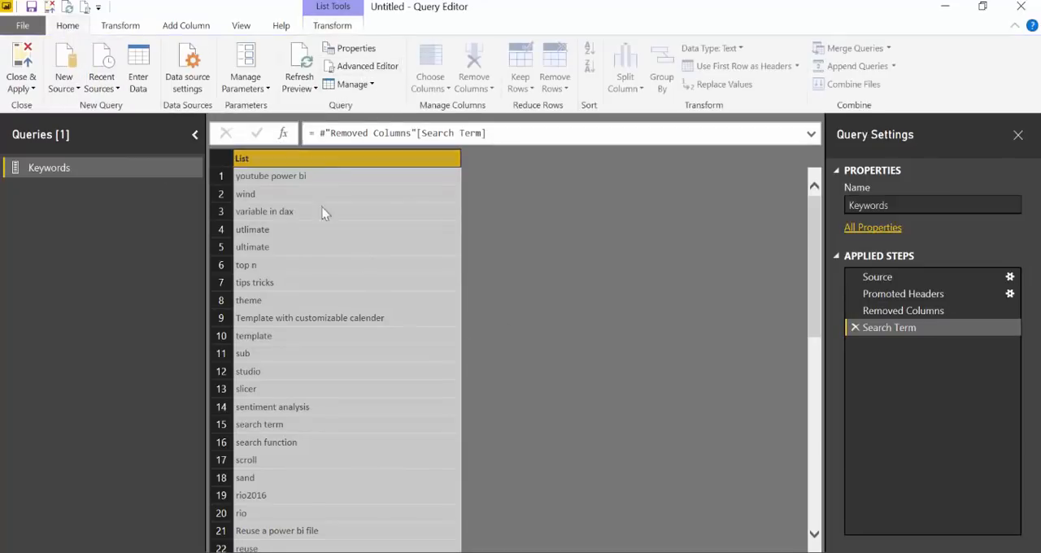
{"action": "mouse_move", "coordinate": [285, 318]}
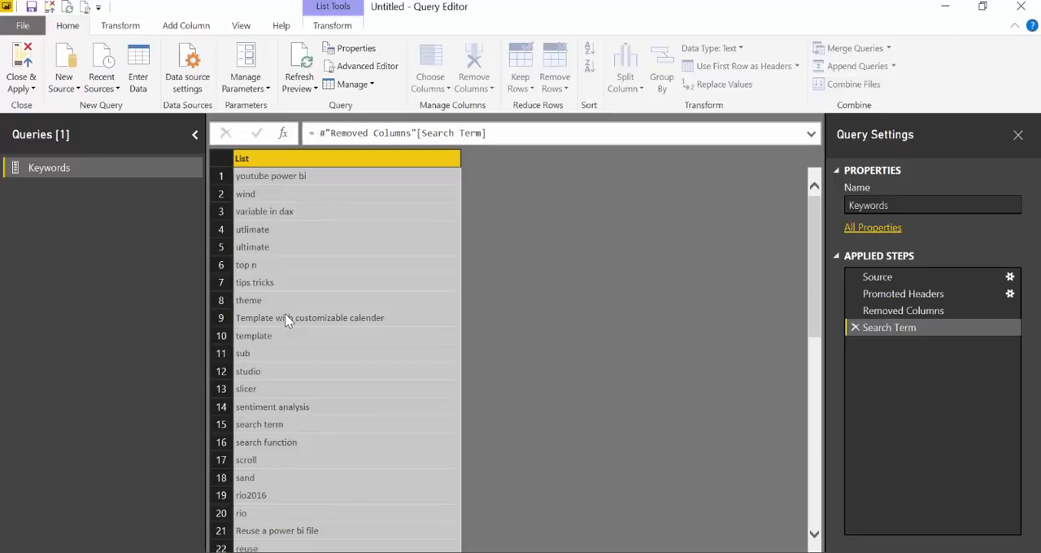
{"action": "mouse_move", "coordinate": [354, 240]}
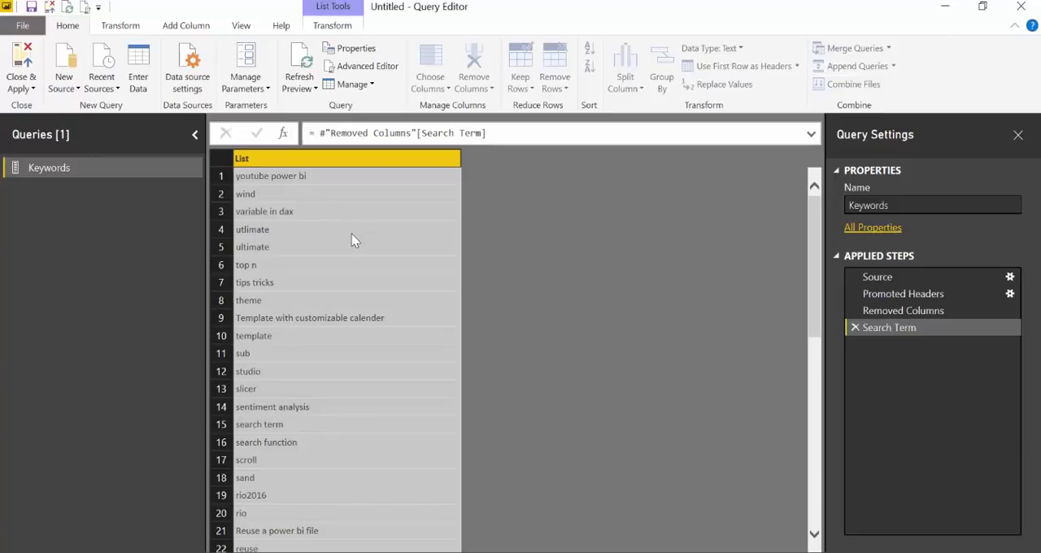
{"action": "left_click", "coordinate": [185, 25]}
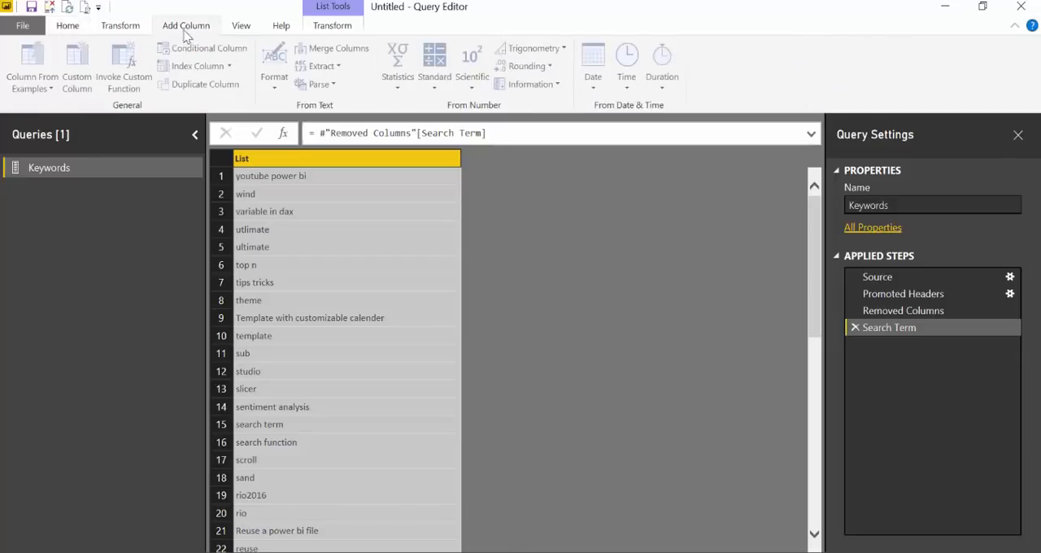
{"action": "left_click", "coordinate": [120, 25]}
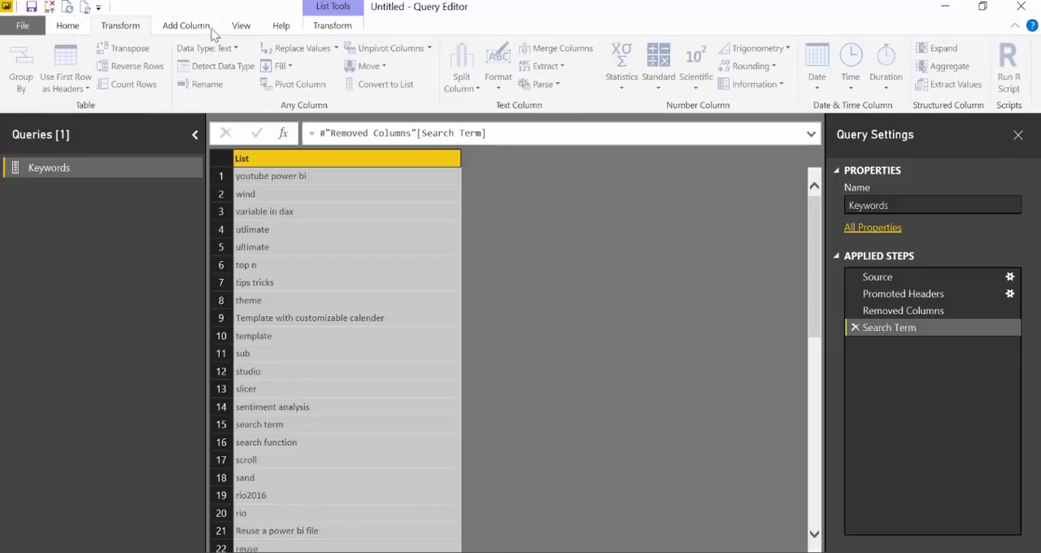
{"action": "left_click", "coordinate": [68, 26]}
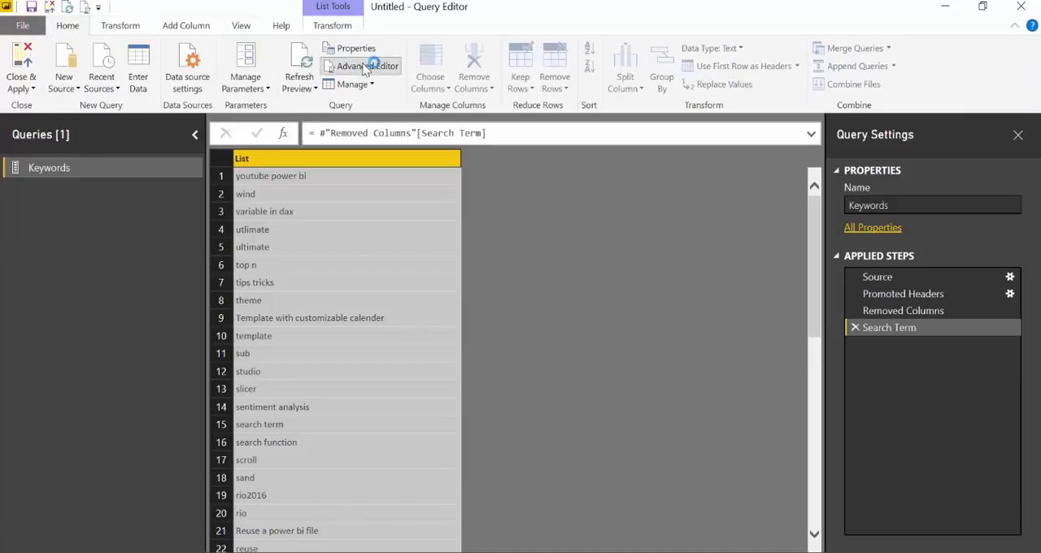
Add LineToText = Lines.ToText(#"Search Term", " ") to the query code and return it after 'in'.
{"action": "left_click", "coordinate": [362, 66]}
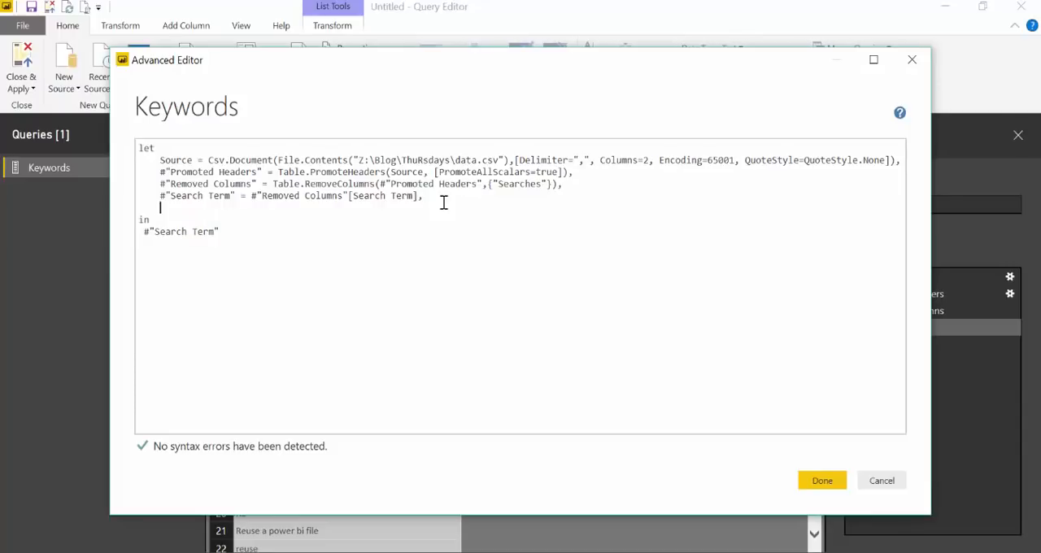
{"action": "type", "text": "Li"}
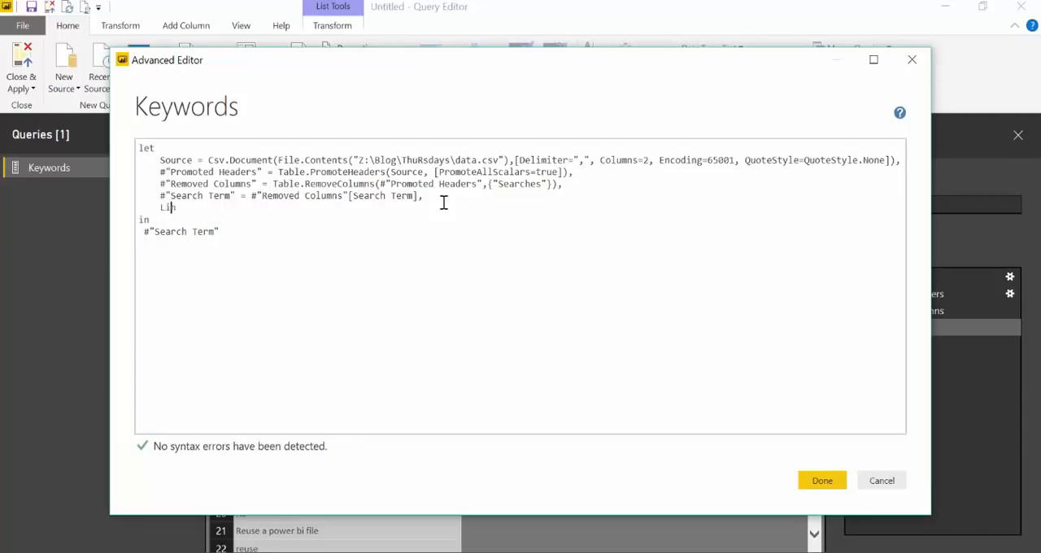
{"action": "type", "text": "neToText="}
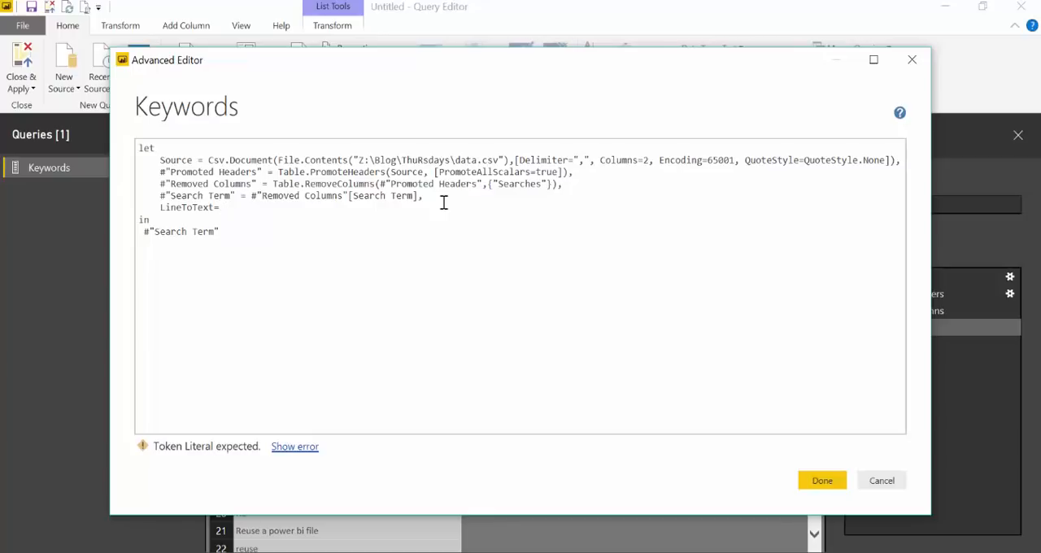
{"action": "type", "text": "Lines."}
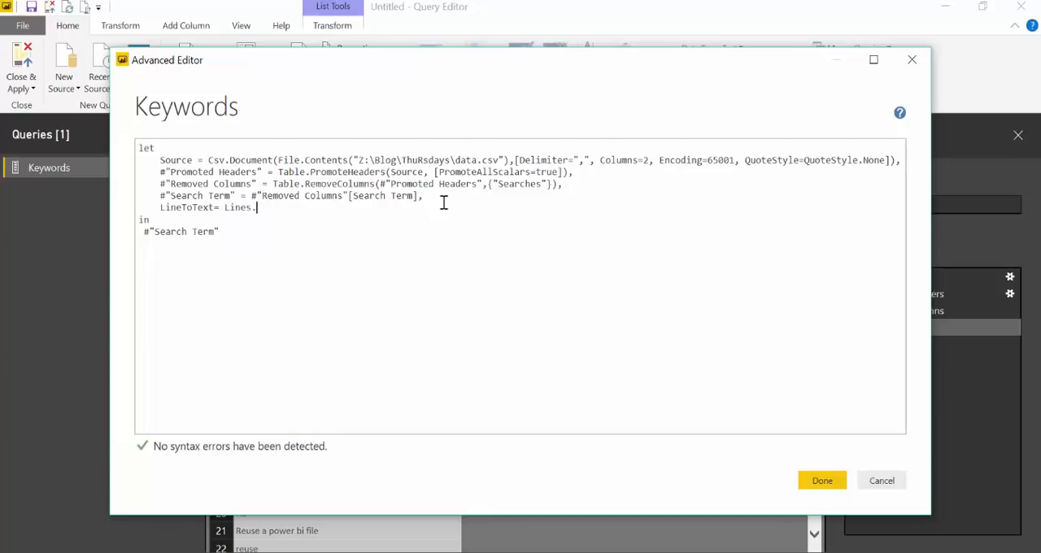
{"action": "type", "text": "ToTe"}
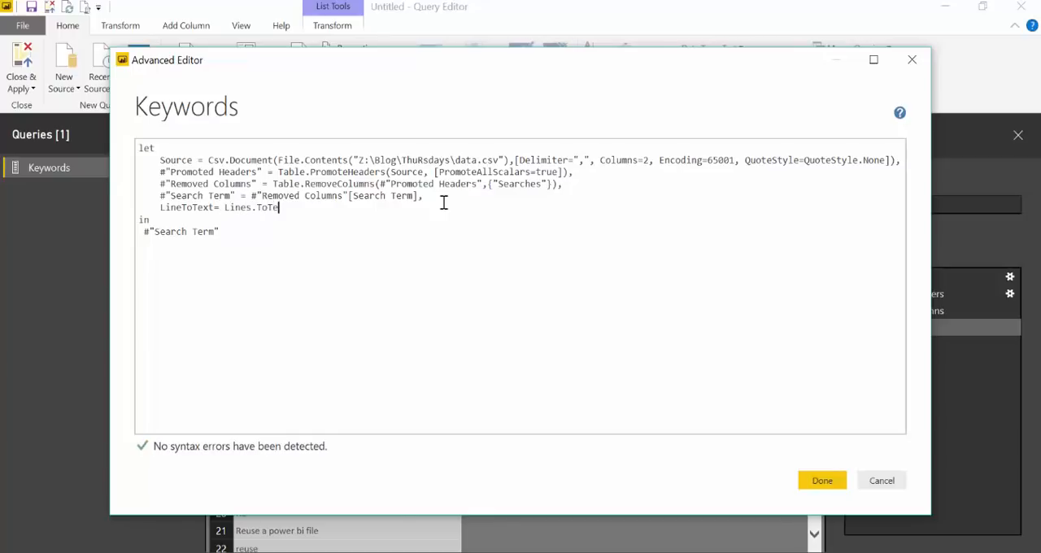
{"action": "type", "text": "xt("}
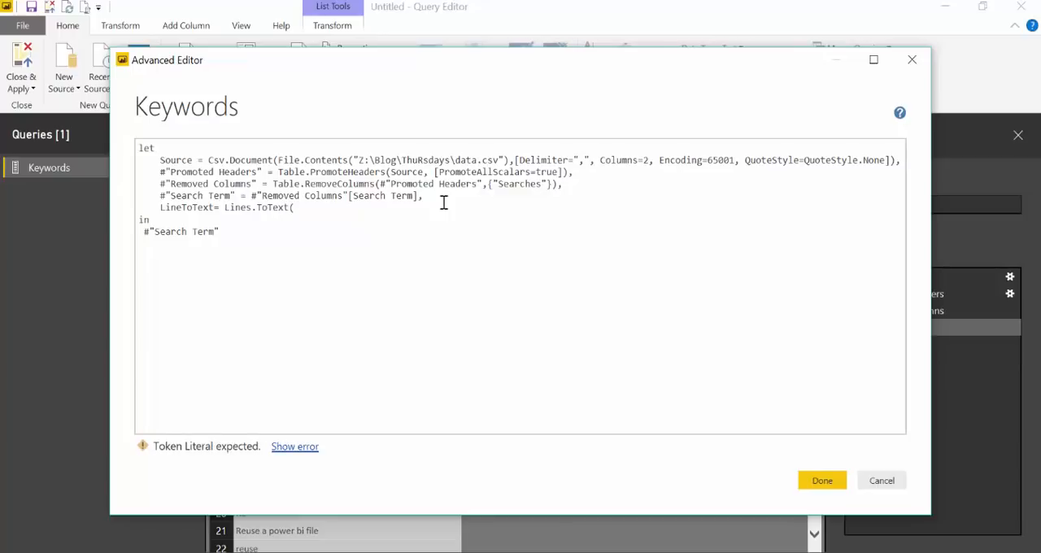
{"action": "double_click", "coordinate": [196, 195]}
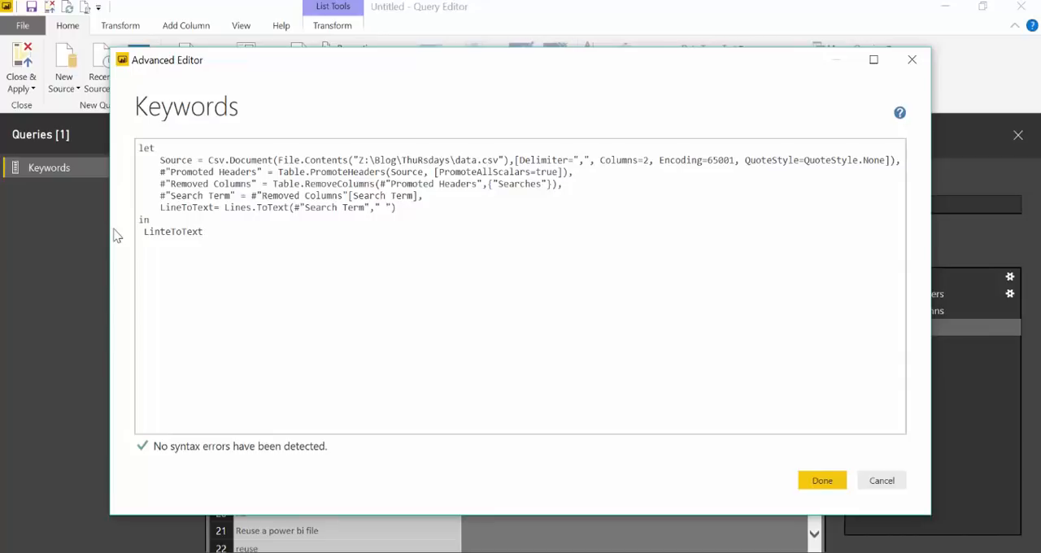
{"action": "left_click", "coordinate": [821, 481]}
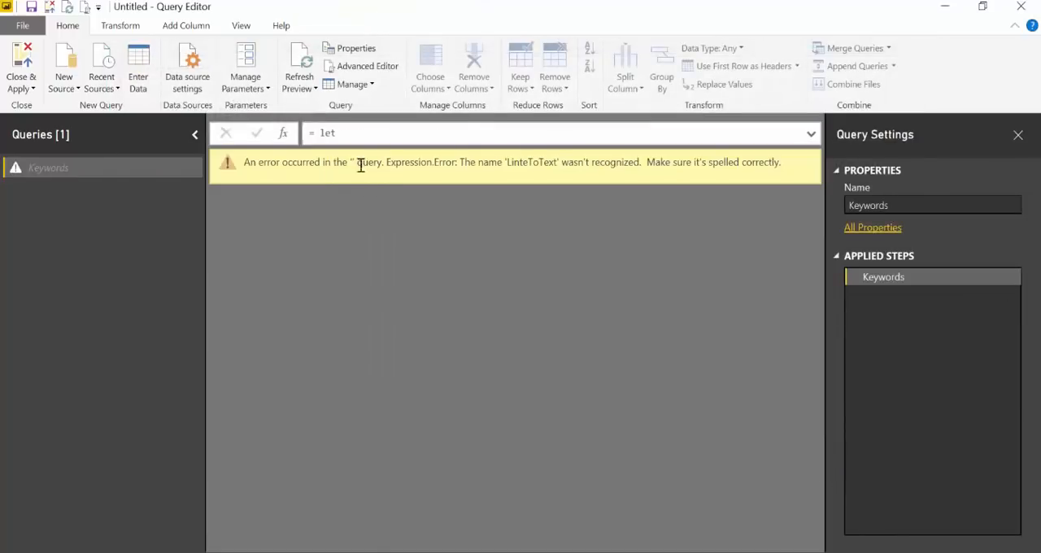
{"action": "mouse_move", "coordinate": [367, 66]}
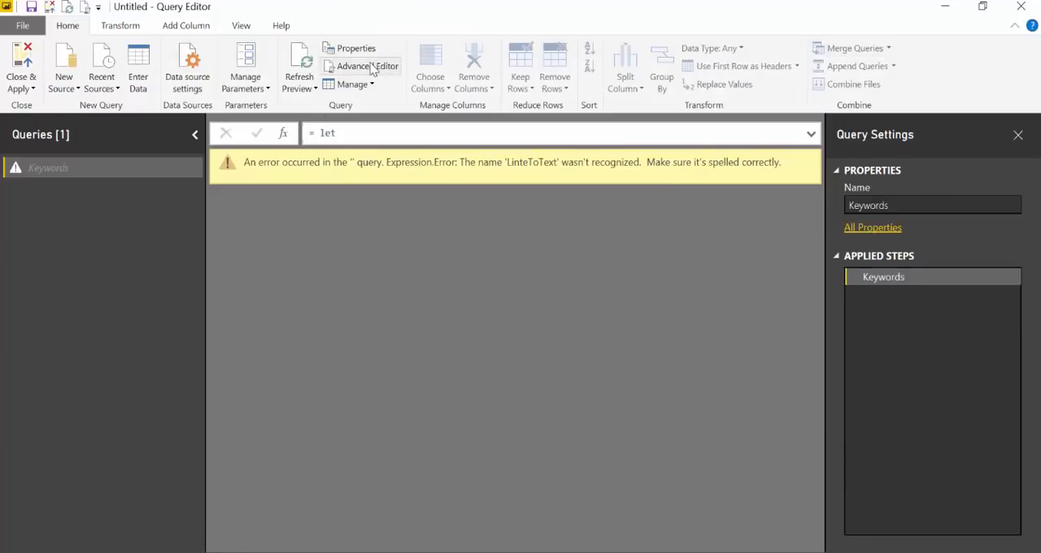
Correct the misspelled LinteToText output name to LineToText in the Advanced Editor.
{"action": "left_click", "coordinate": [366, 66]}
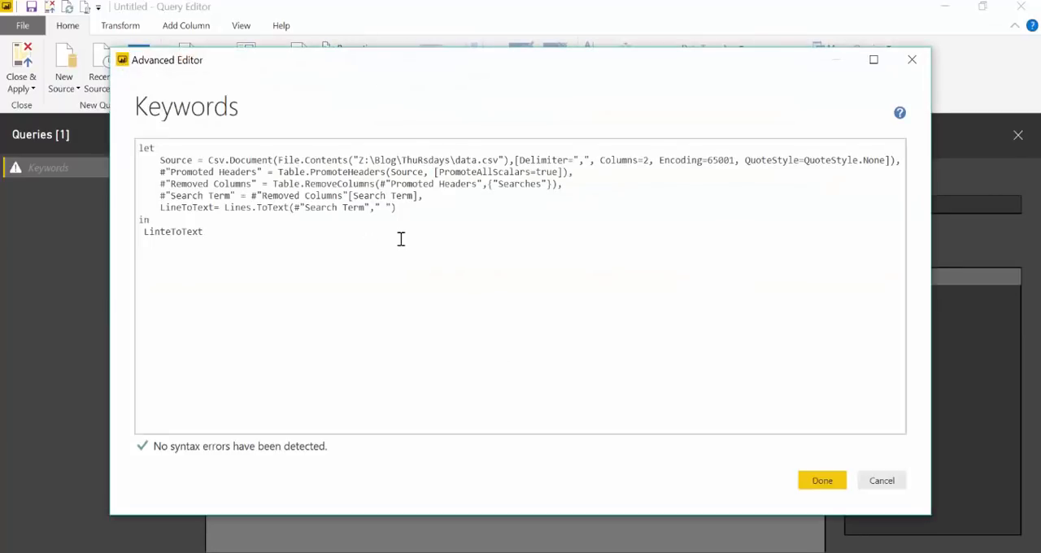
{"action": "mouse_move", "coordinate": [404, 213]}
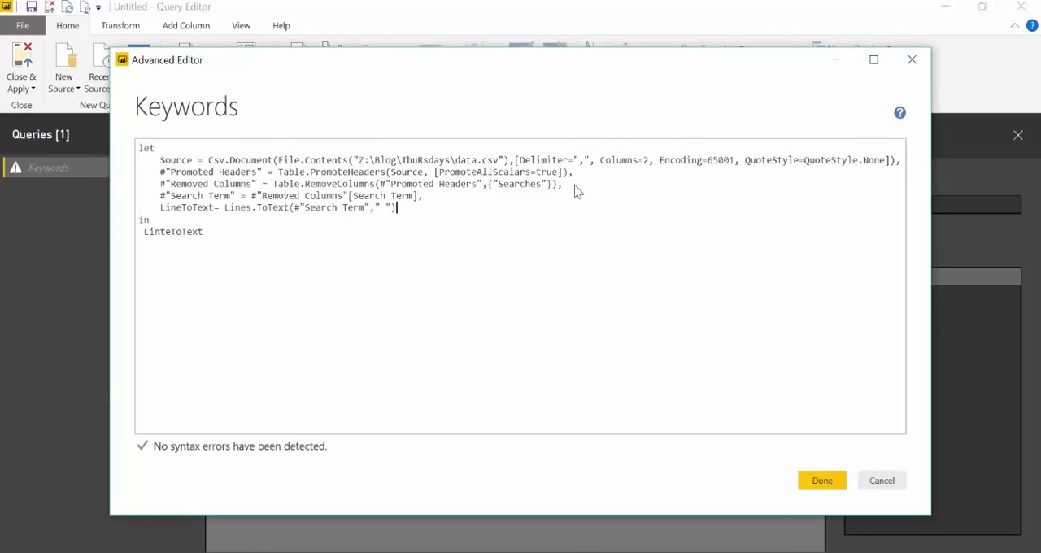
{"action": "left_click", "coordinate": [822, 480]}
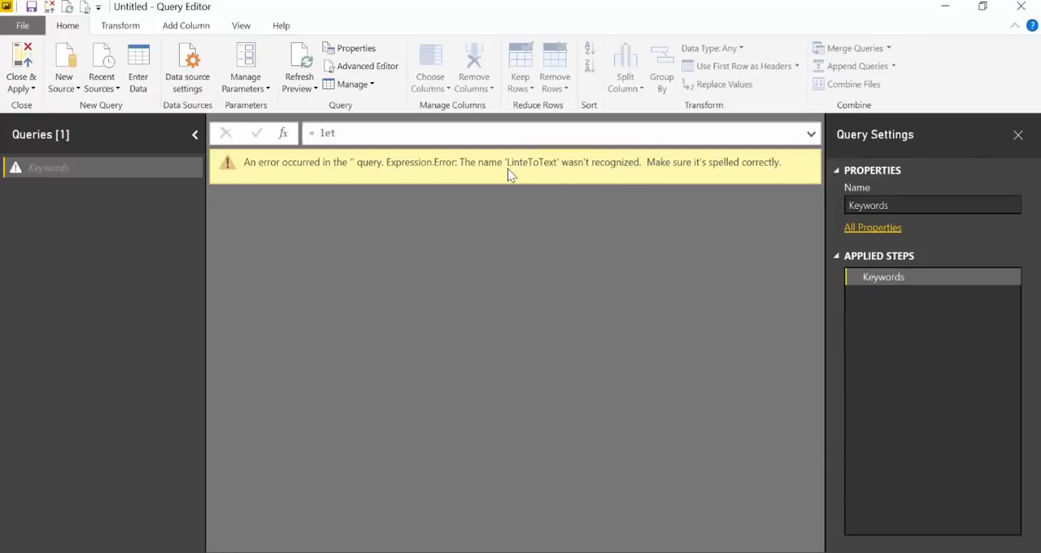
{"action": "mouse_move", "coordinate": [589, 179]}
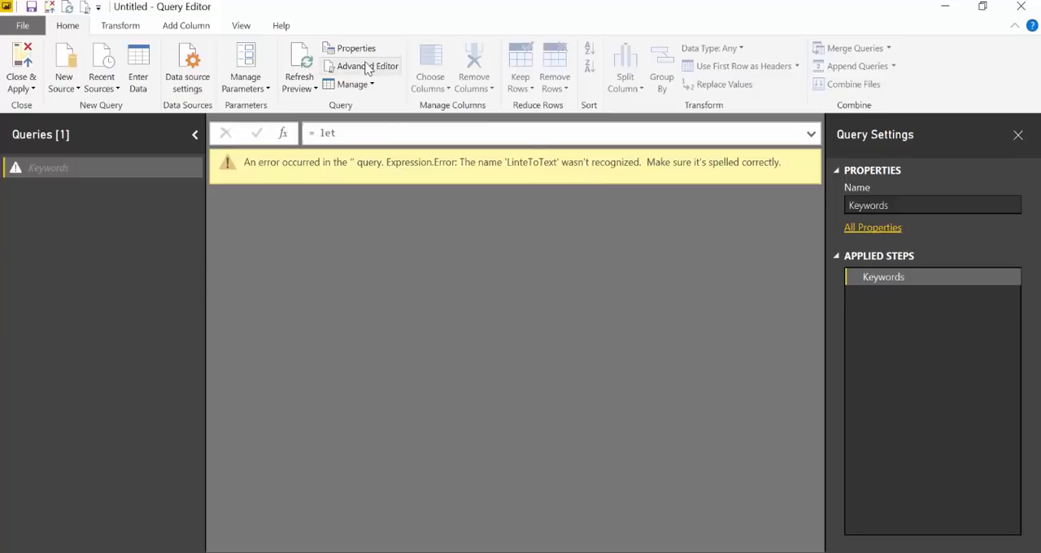
{"action": "left_click", "coordinate": [366, 66]}
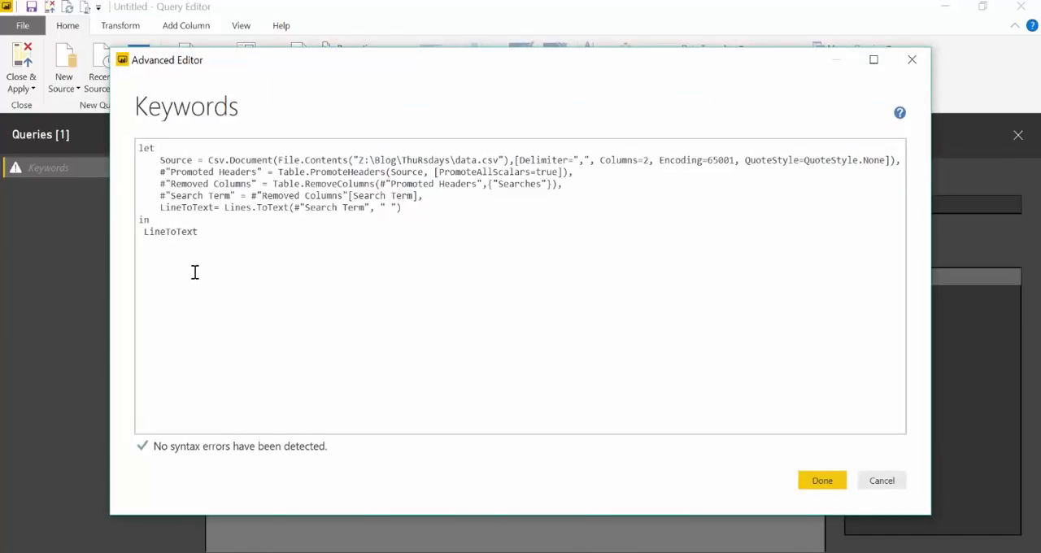
{"action": "left_click", "coordinate": [822, 480]}
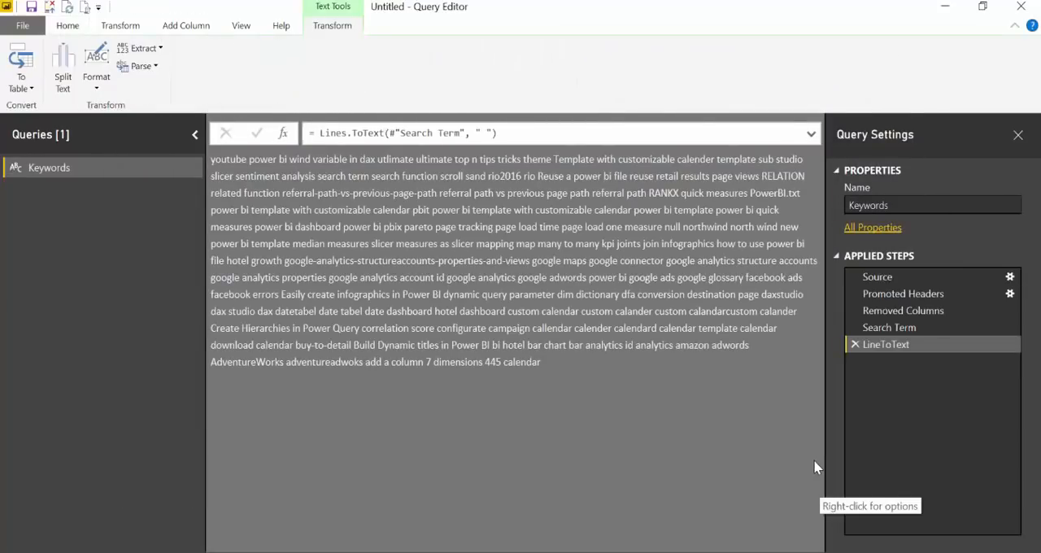
{"action": "mouse_move", "coordinate": [145, 181]}
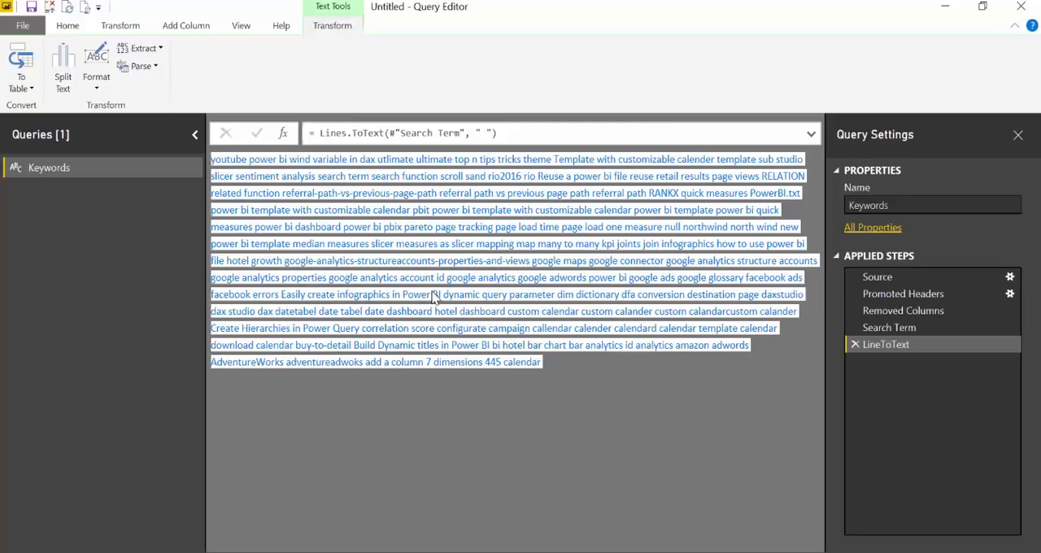
{"action": "mouse_move", "coordinate": [480, 293]}
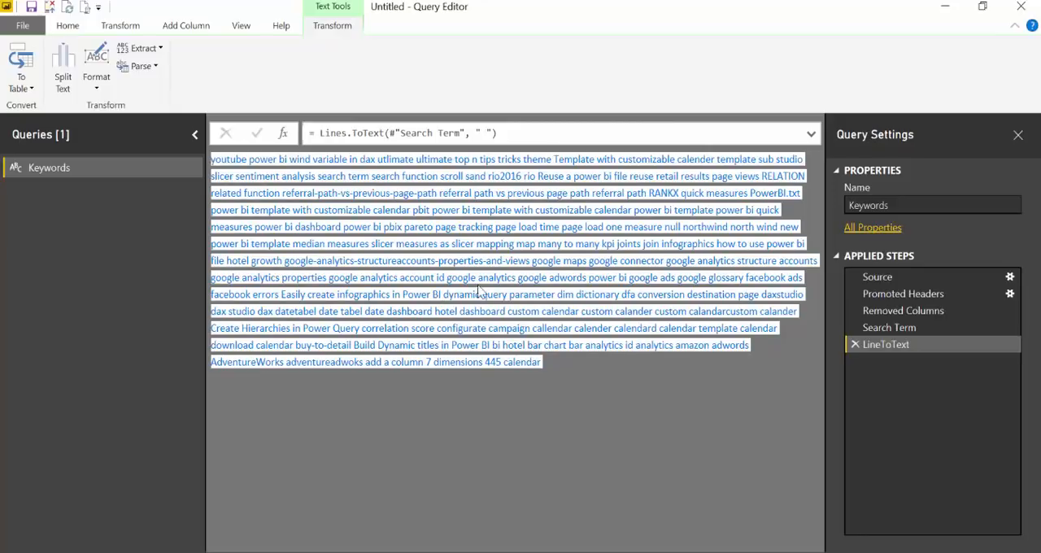
{"action": "mouse_move", "coordinate": [546, 358]}
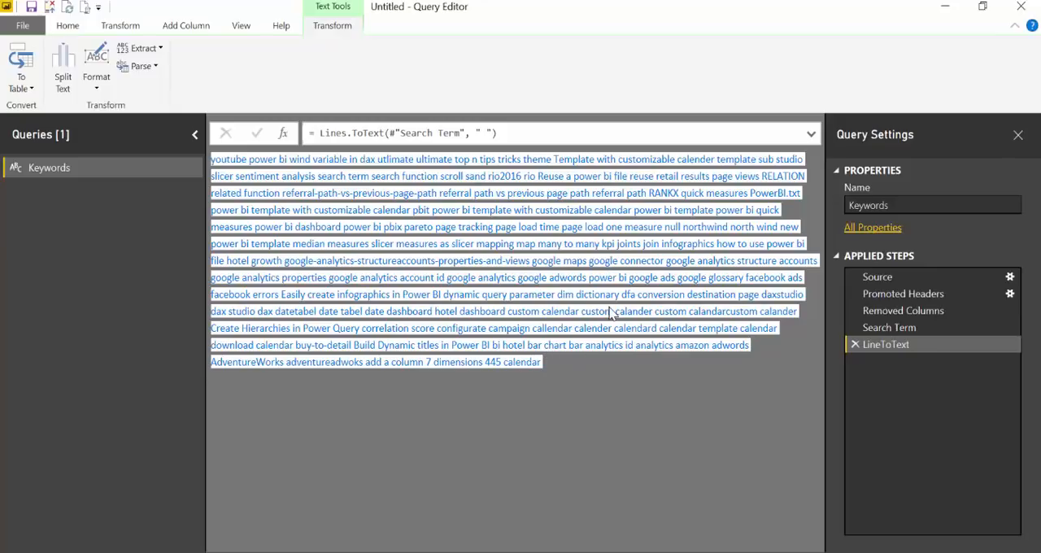
{"action": "mouse_move", "coordinate": [609, 325]}
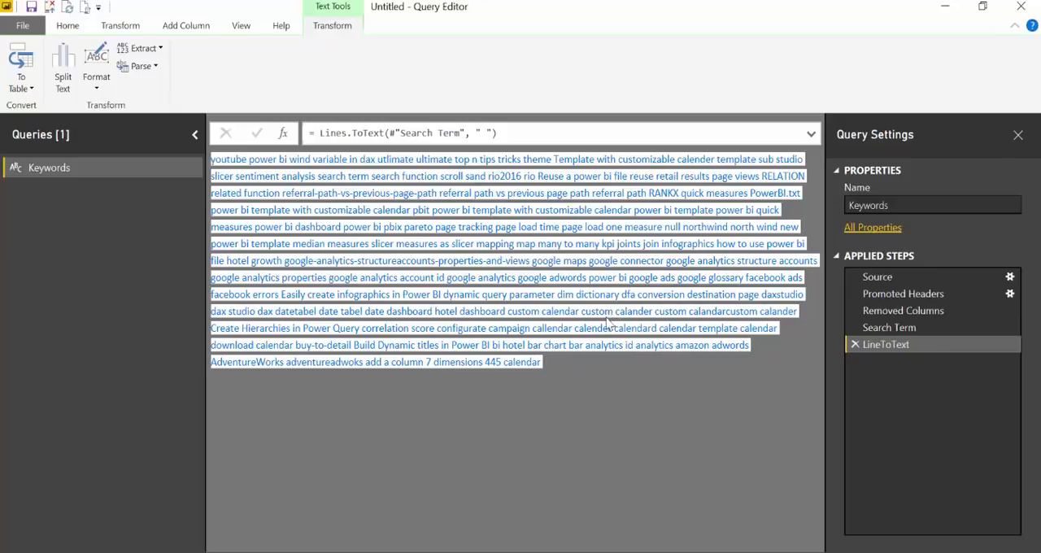
{"action": "mouse_move", "coordinate": [438, 295]}
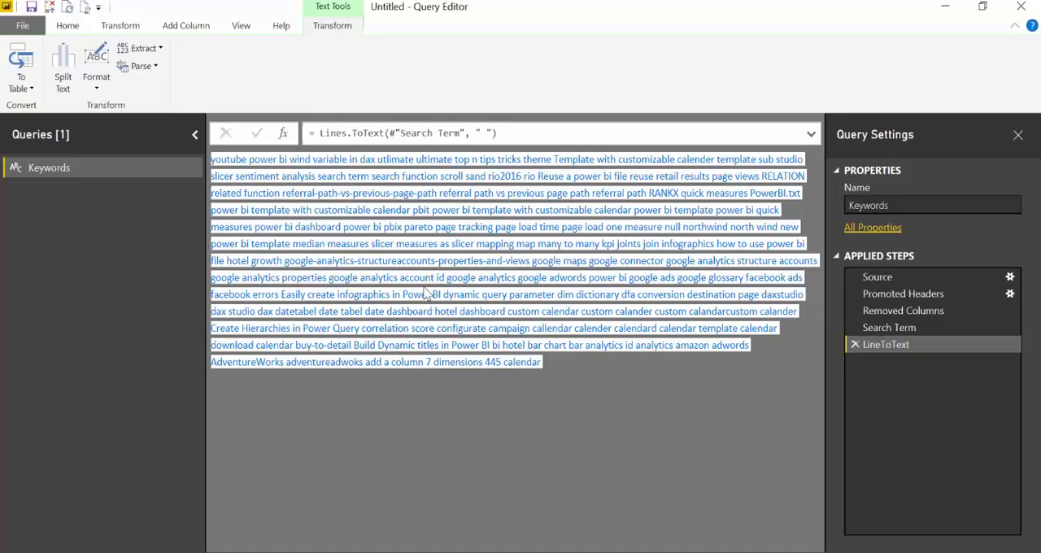
{"action": "mouse_move", "coordinate": [680, 102]}
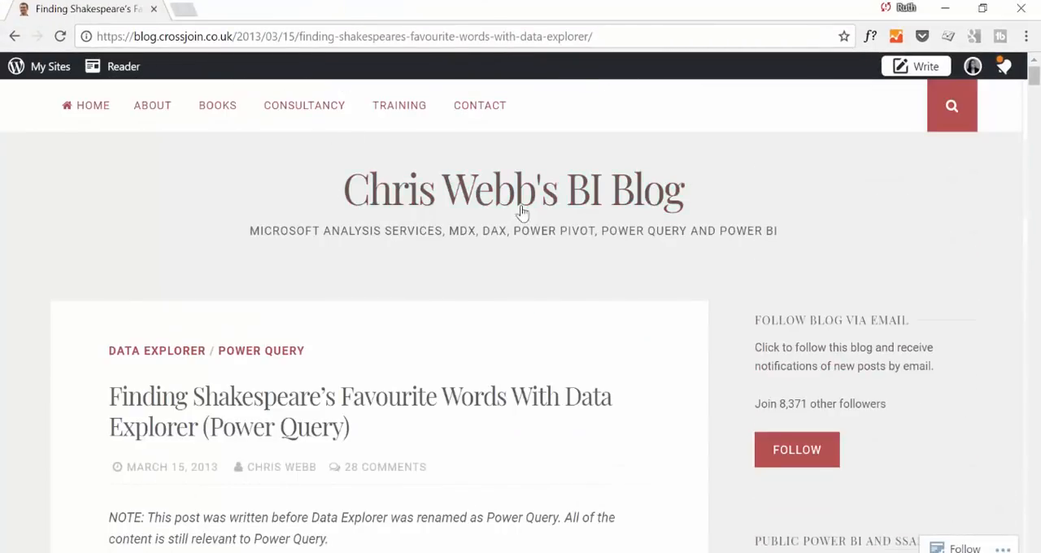
Scroll the post to its full query code, highlighting the complete-works and top-100-words sentences.
{"action": "scroll", "scroll_direction": "down", "scroll_amount": 3}
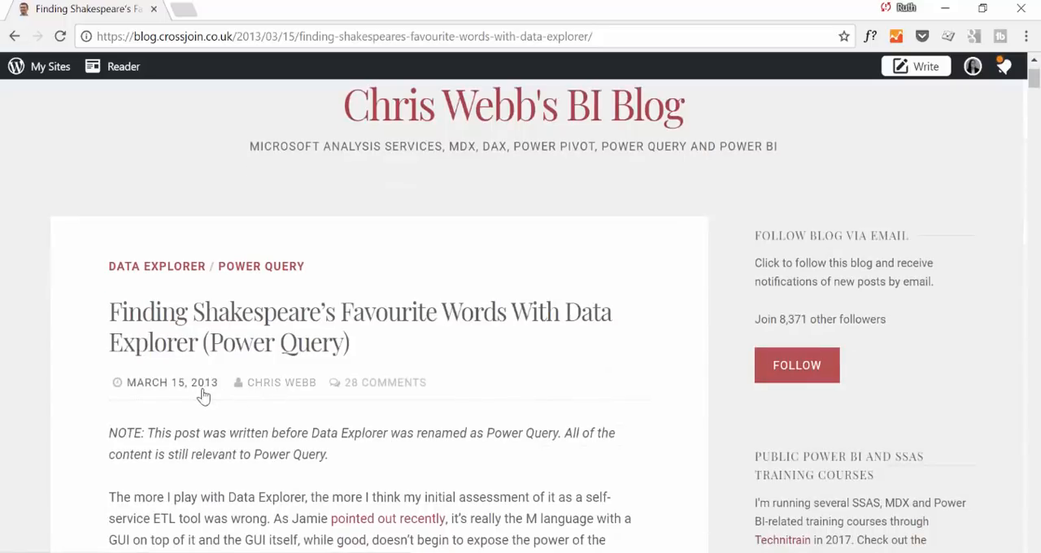
{"action": "scroll", "scroll_direction": "down", "scroll_amount": 3}
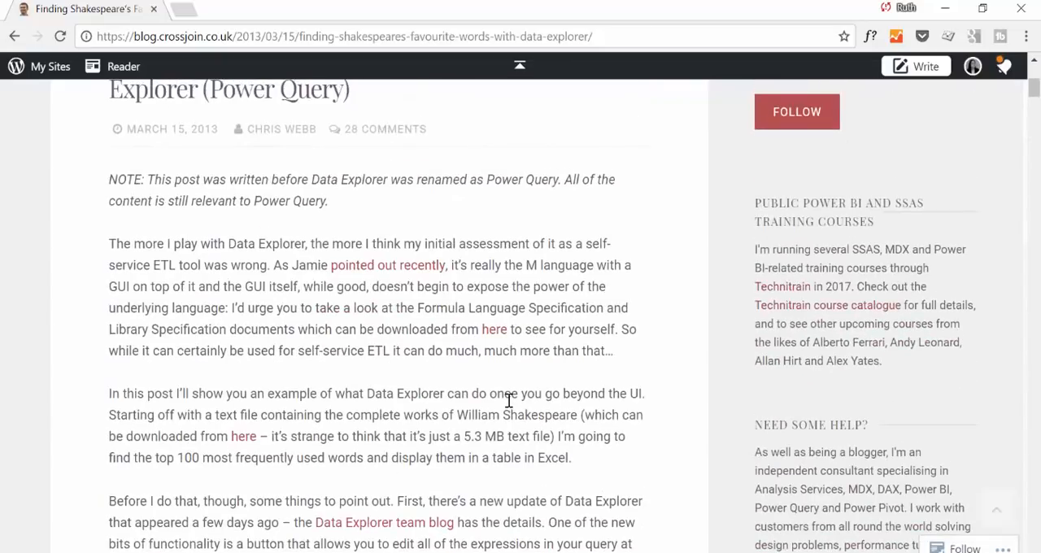
{"action": "scroll", "scroll_direction": "down", "scroll_amount": 3}
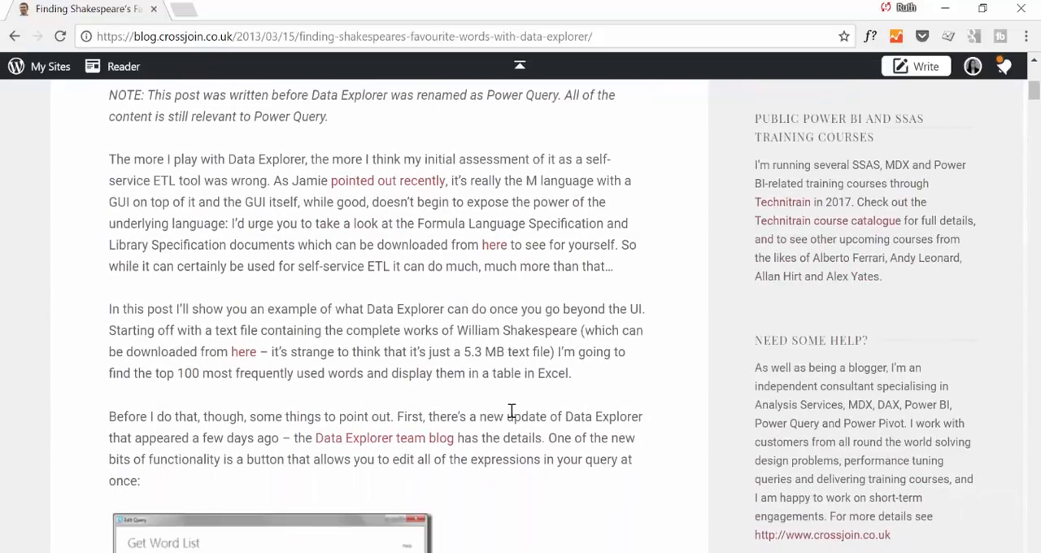
{"action": "scroll", "scroll_direction": "down", "scroll_amount": 3}
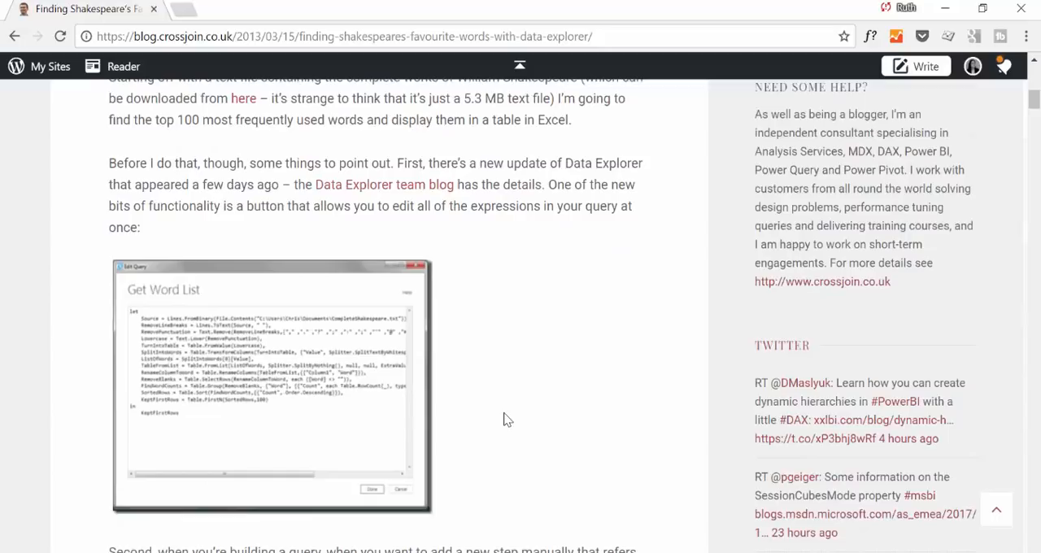
{"action": "scroll", "scroll_direction": "down", "scroll_amount": 3}
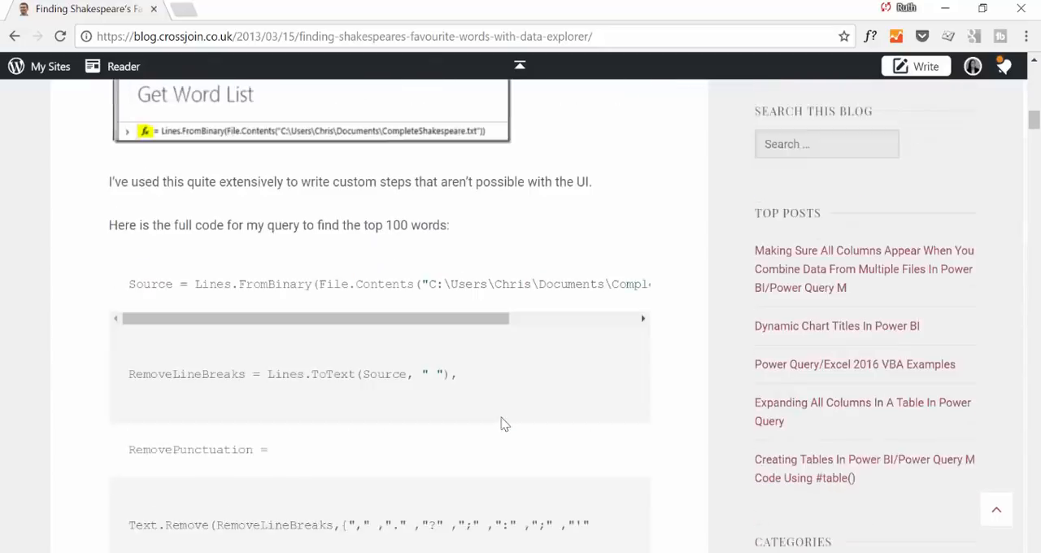
{"action": "scroll", "scroll_direction": "up", "scroll_amount": 3}
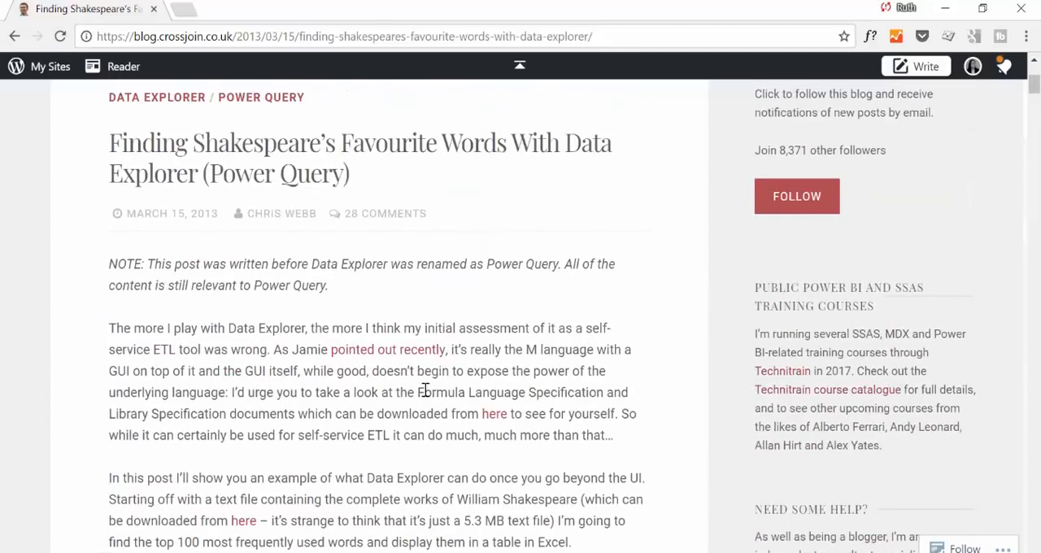
{"action": "scroll", "scroll_direction": "down", "scroll_amount": 3}
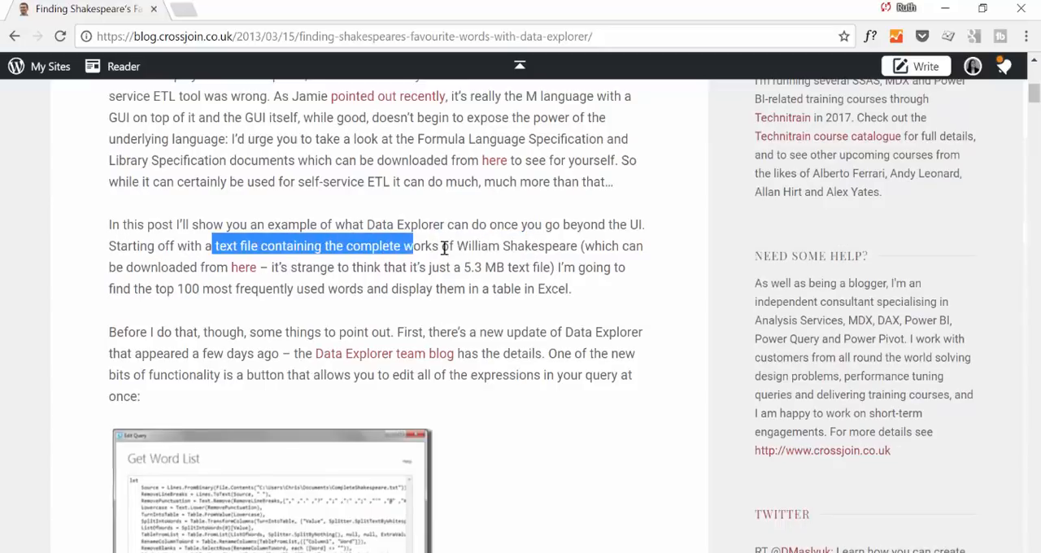
{"action": "left_click_drag", "start_coordinate": [411, 246], "coordinate": [581, 246]}
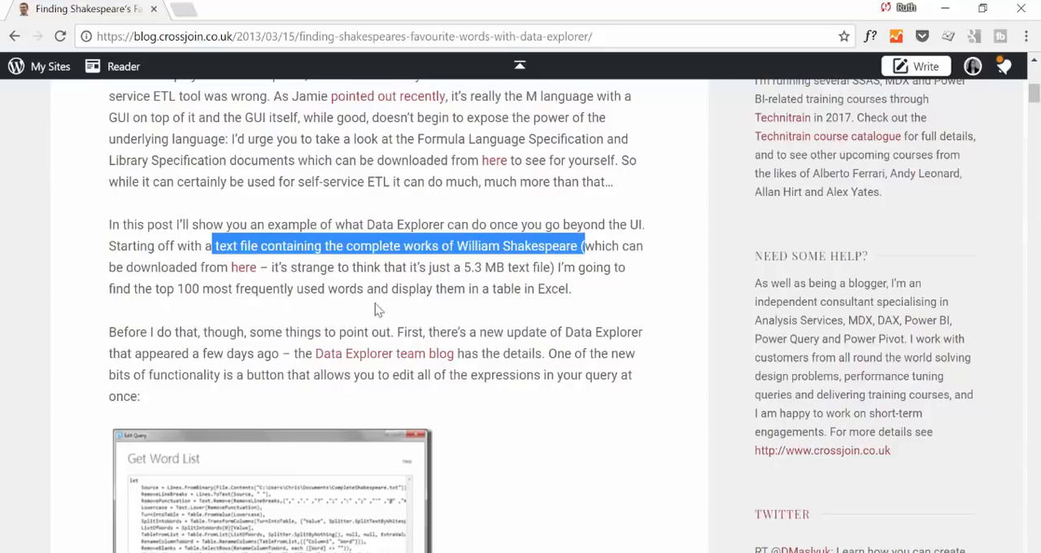
{"action": "mouse_move", "coordinate": [353, 275]}
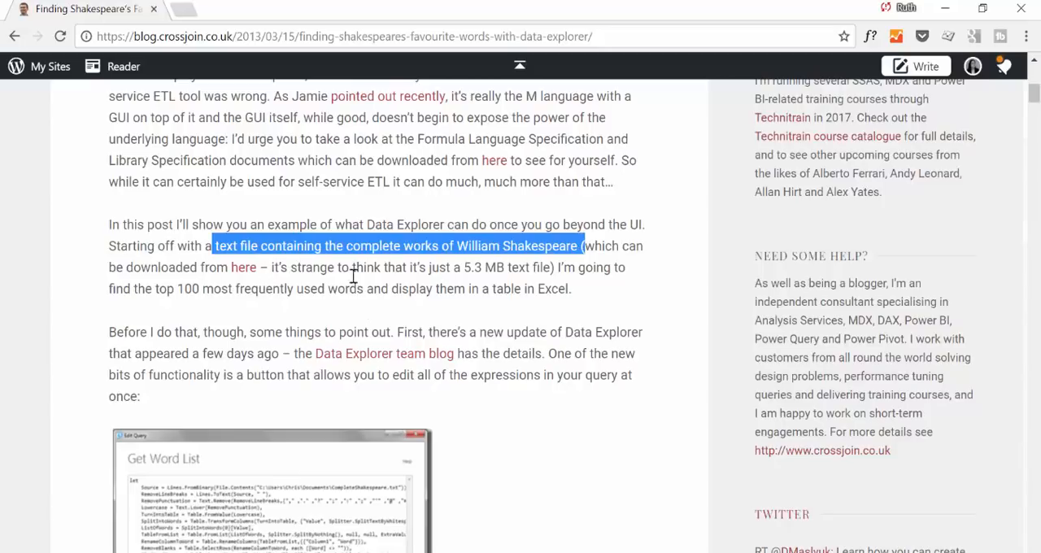
{"action": "scroll", "scroll_direction": "down", "scroll_amount": 3}
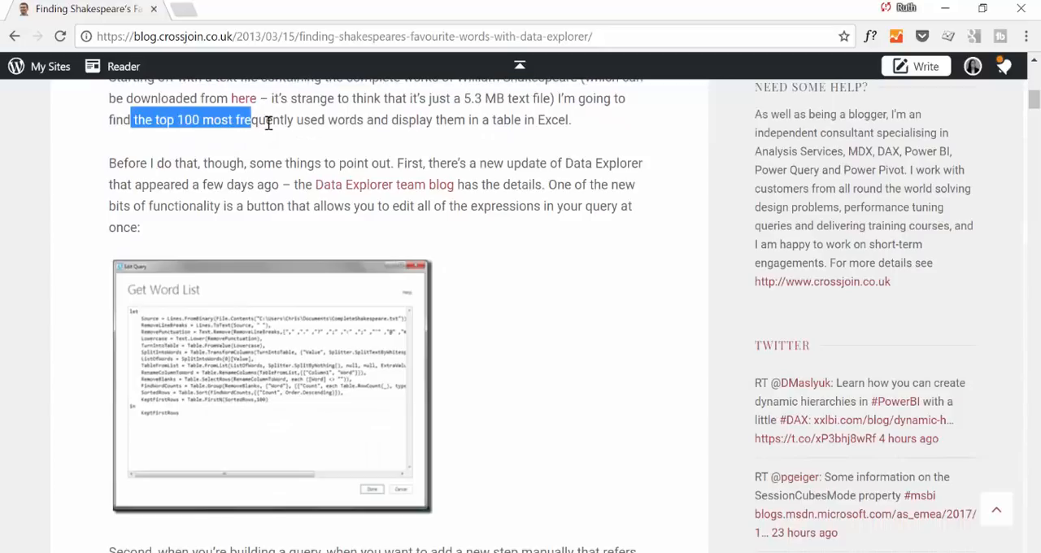
{"action": "left_click_drag", "start_coordinate": [269, 120], "coordinate": [456, 120]}
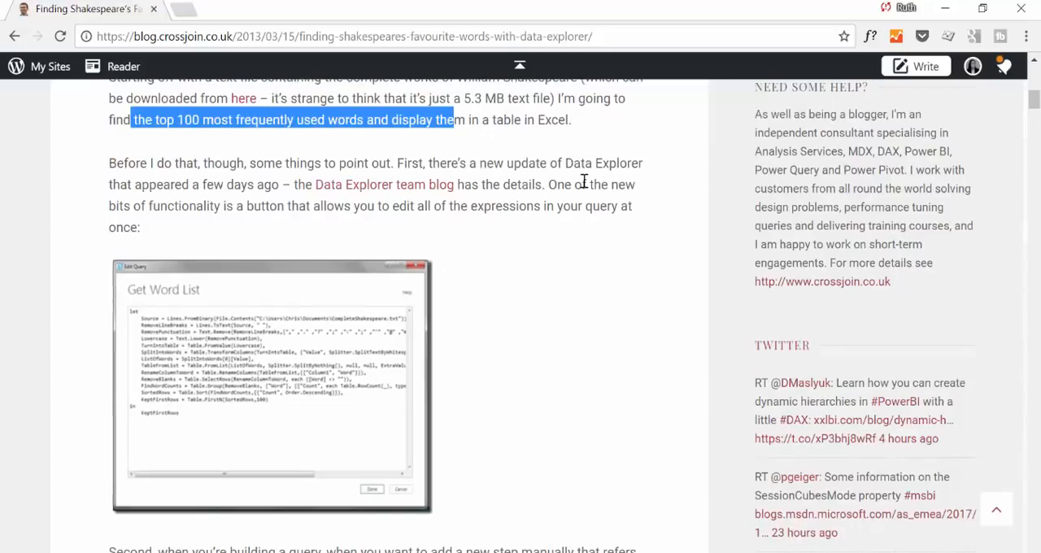
{"action": "scroll", "scroll_direction": "down", "scroll_amount": 3}
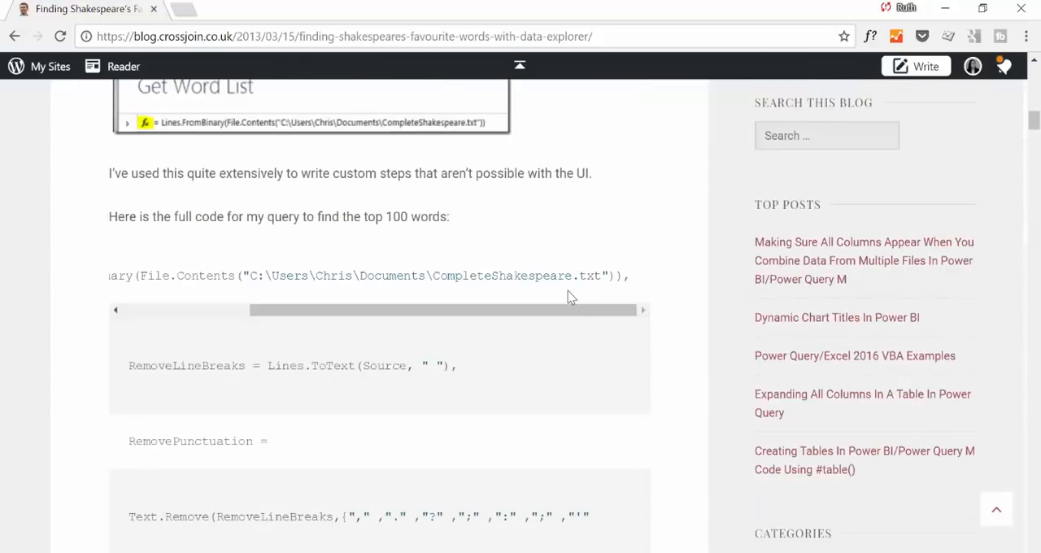
{"action": "scroll", "scroll_direction": "down", "scroll_amount": 3}
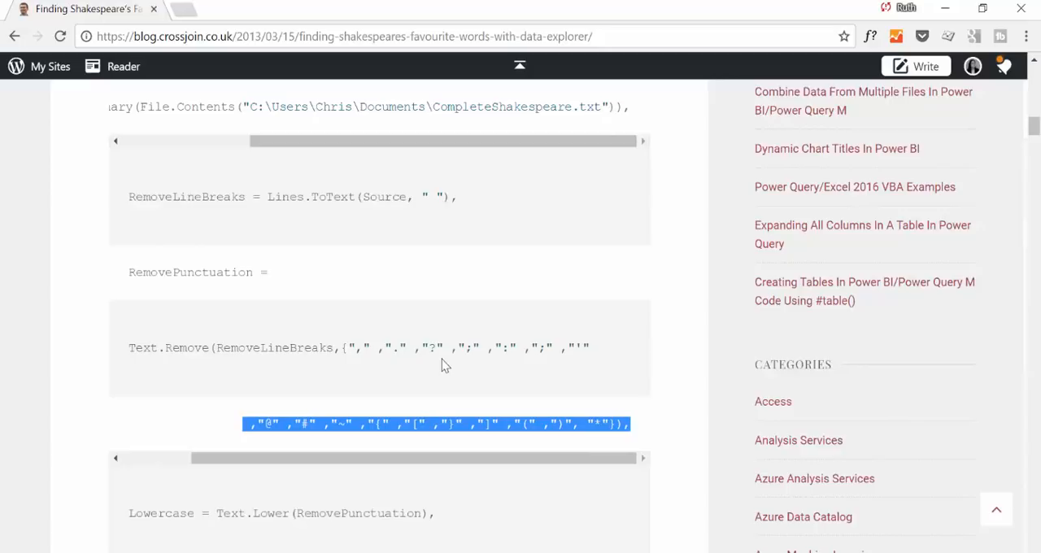
{"action": "mouse_move", "coordinate": [400, 376]}
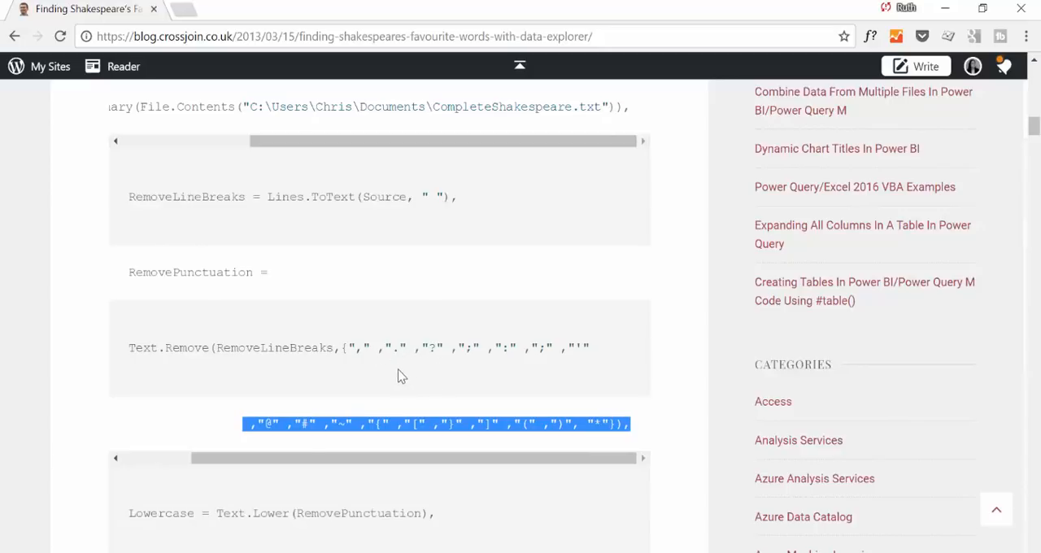
{"action": "mouse_move", "coordinate": [422, 375]}
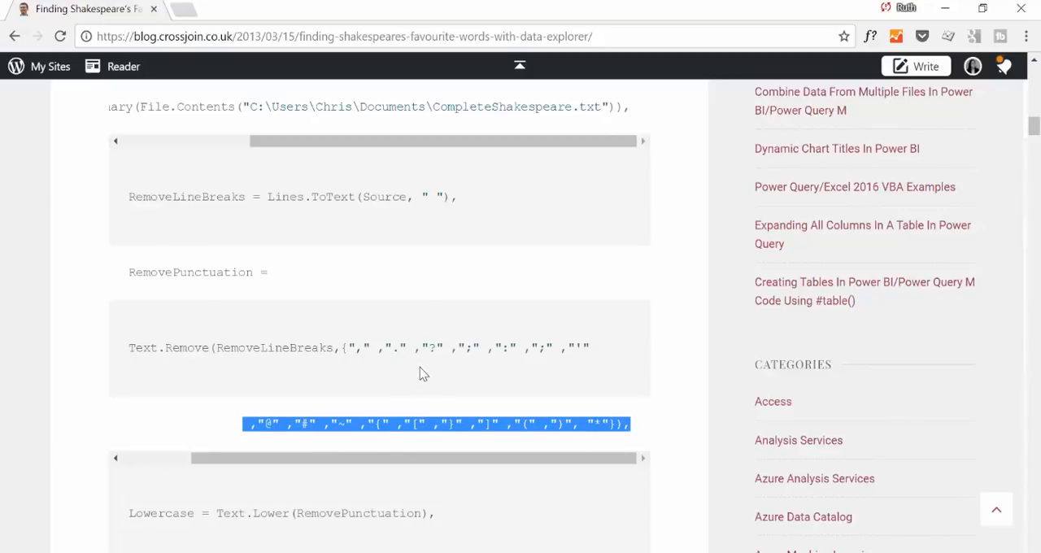
{"action": "mouse_move", "coordinate": [491, 367]}
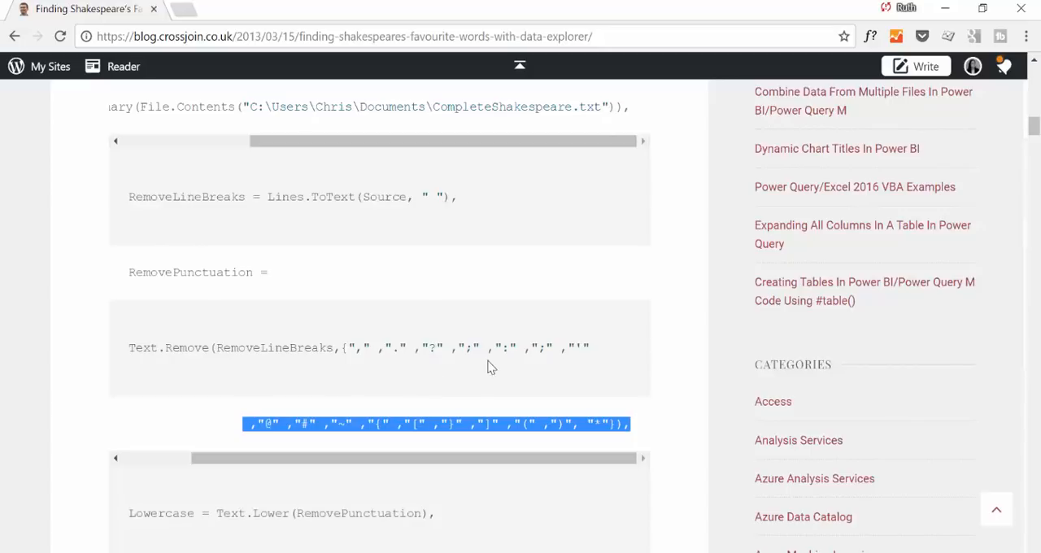
{"action": "mouse_move", "coordinate": [497, 370]}
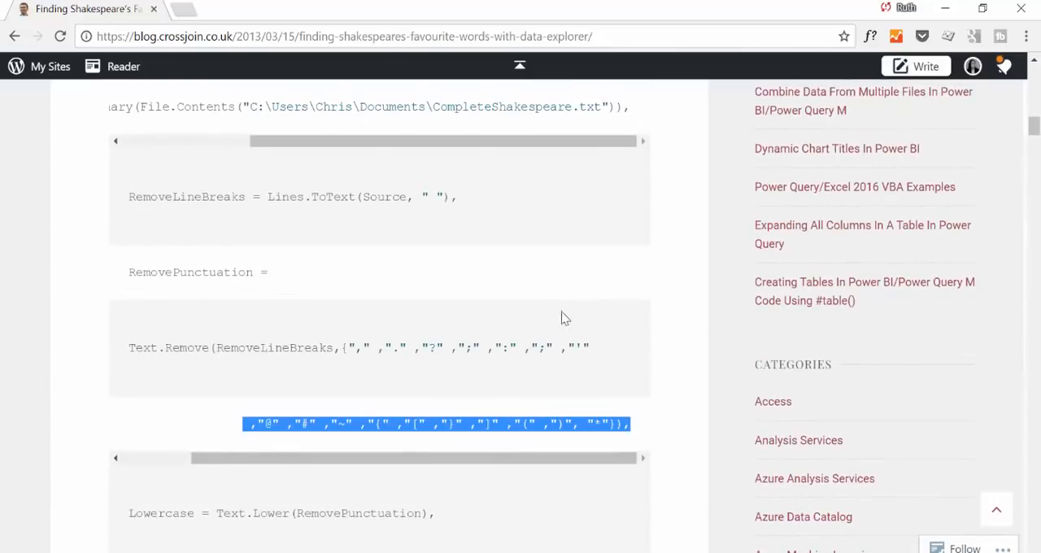
Highlight the post's Text.Remove code that strips punctuation characters.
{"action": "left_click_drag", "start_coordinate": [255, 348], "coordinate": [470, 424]}
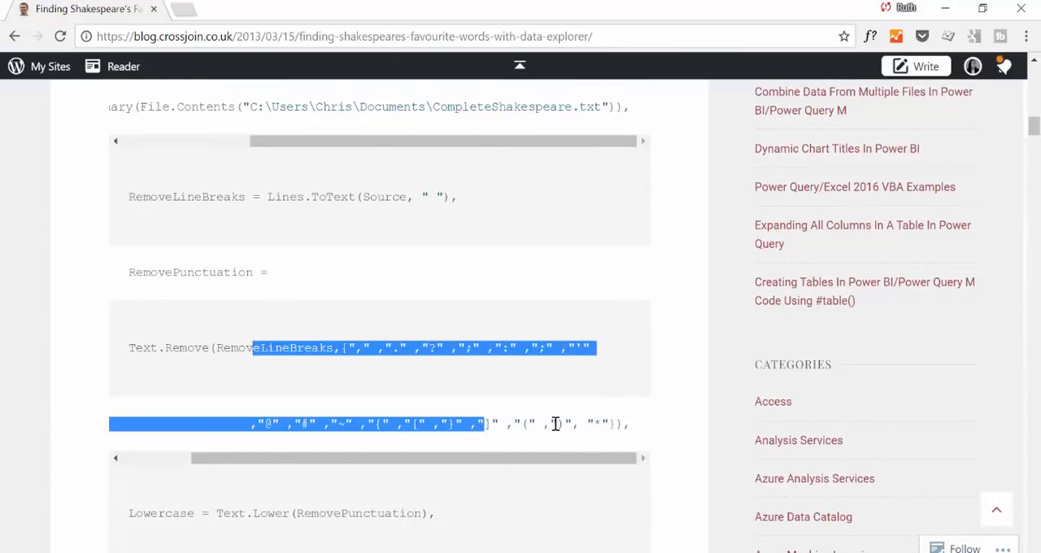
{"action": "mouse_move", "coordinate": [554, 417]}
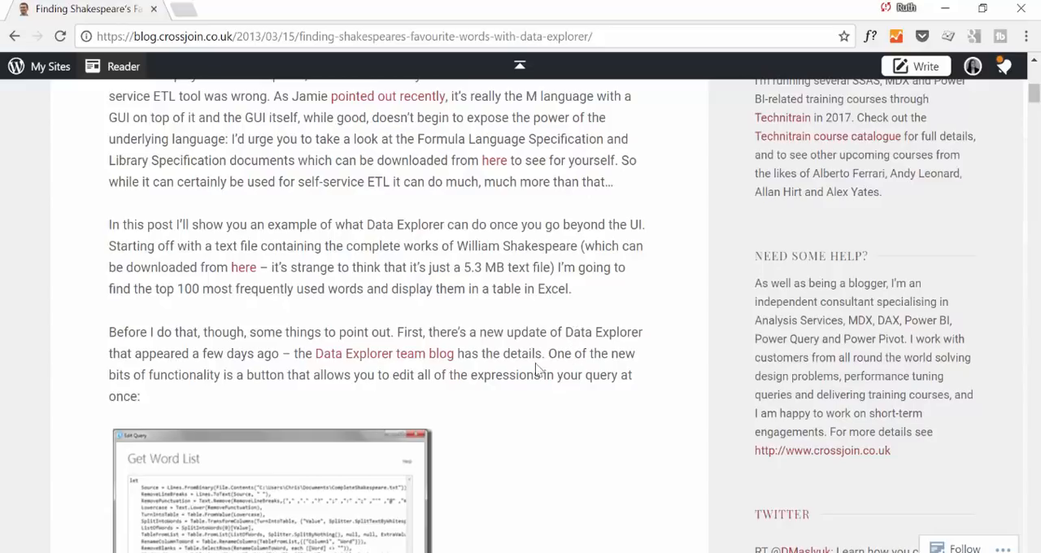
{"action": "mouse_move", "coordinate": [570, 494]}
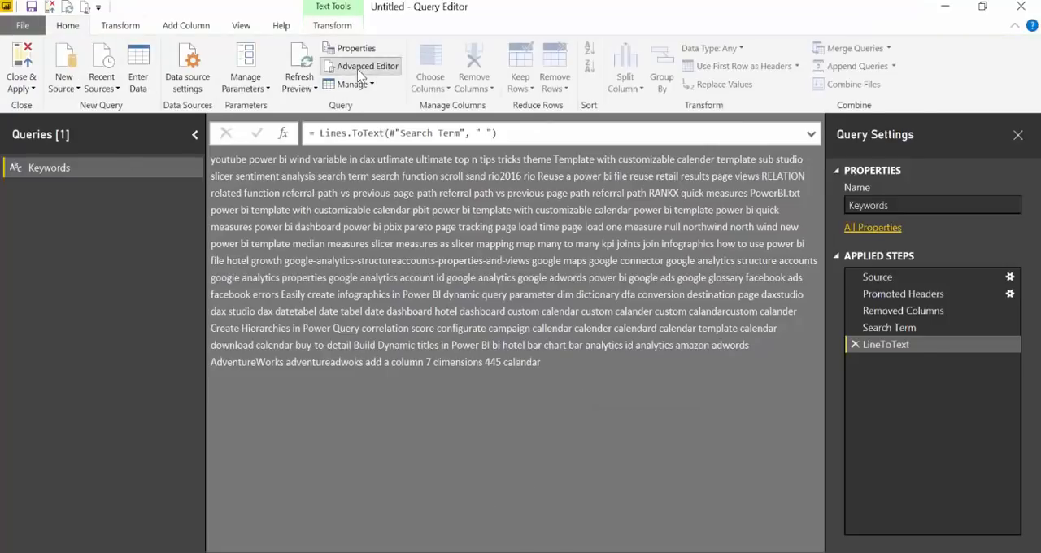
Add CleanText = Text.Remove(...) with a punctuation list, return CleanText, and reopen the code.
{"action": "left_click", "coordinate": [367, 65]}
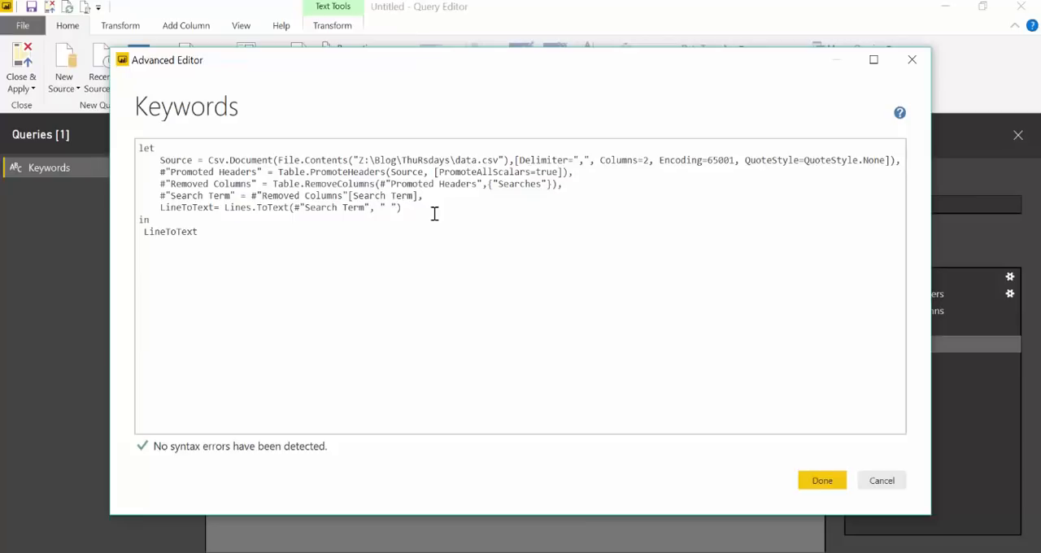
{"action": "type", "text": ","}
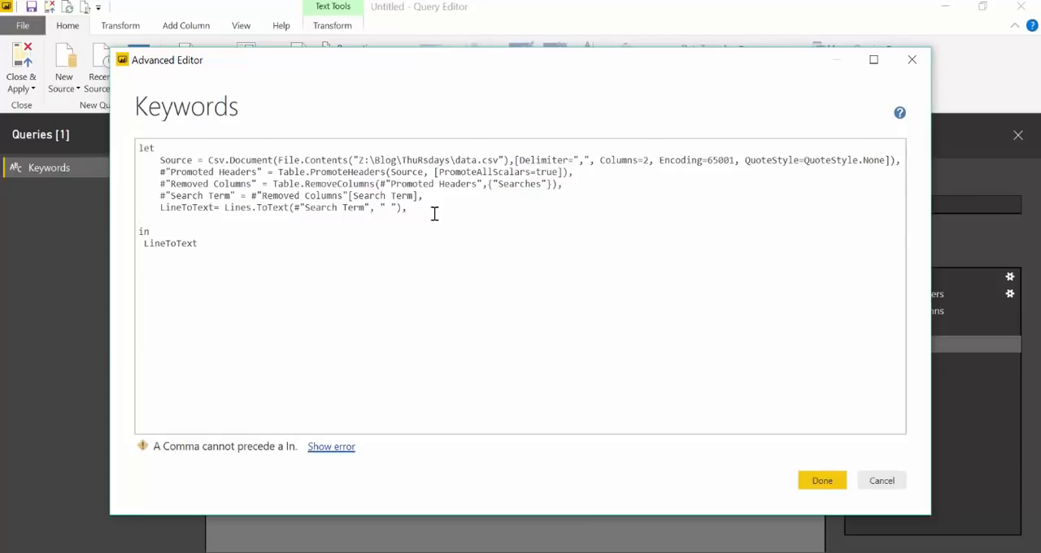
{"action": "type", "text": "CleanText"}
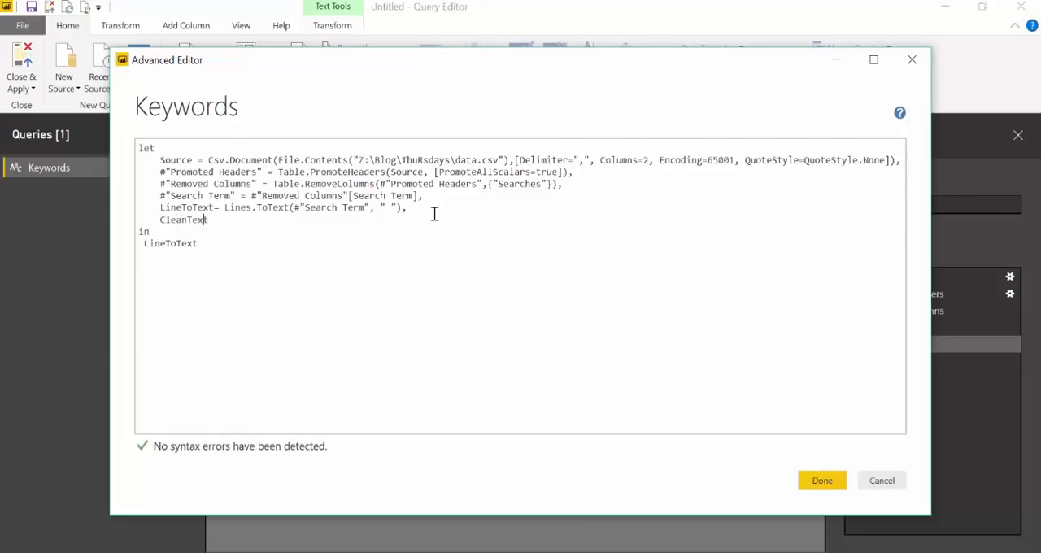
{"action": "type", "text": "="}
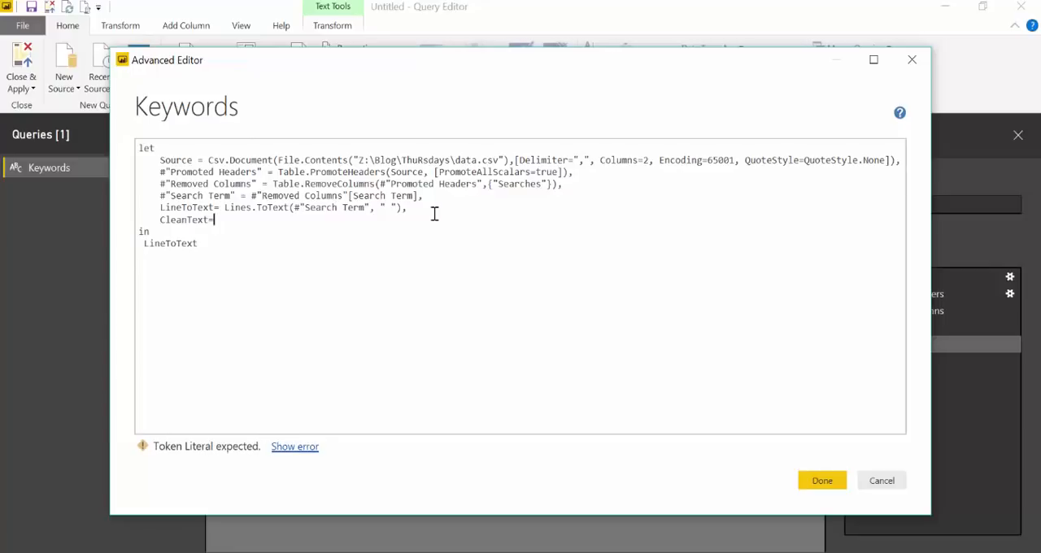
{"action": "type", "text": "Text.Remove(RemoveLineBreaks,{\",\",\".\",\"?\",\";\",\":\",\";\",\"'\",\"@\",\"#\",\"~\",\"{\",\"[\",\"}\",\"]\",\"(\",\")\",\"*\"})"}
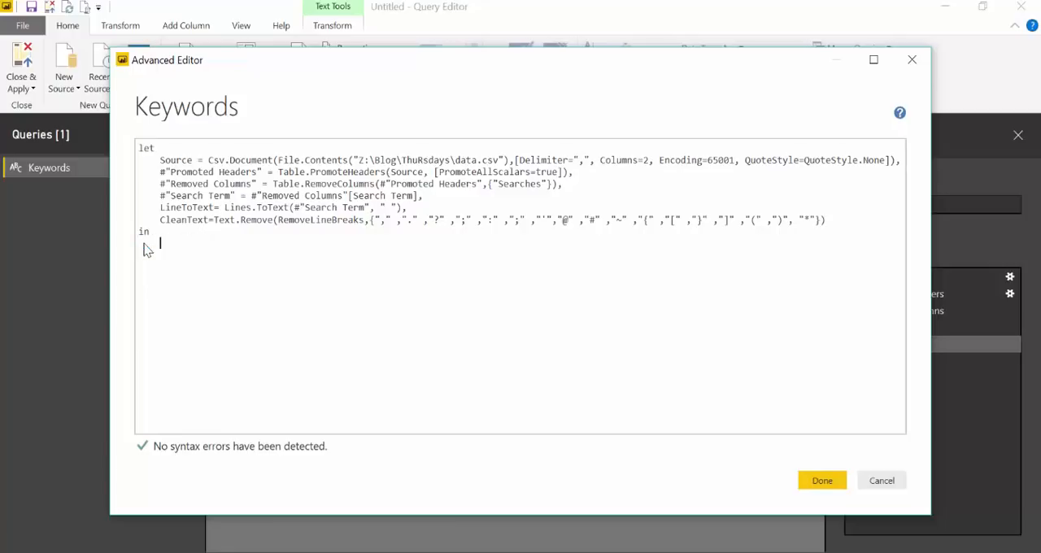
{"action": "type", "text": "Clean"}
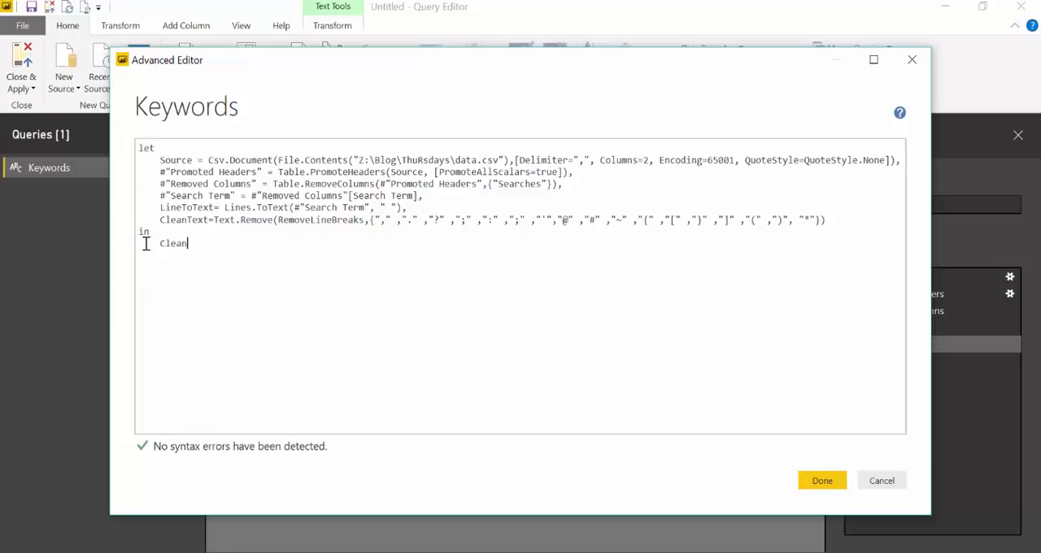
{"action": "type", "text": "Tec"}
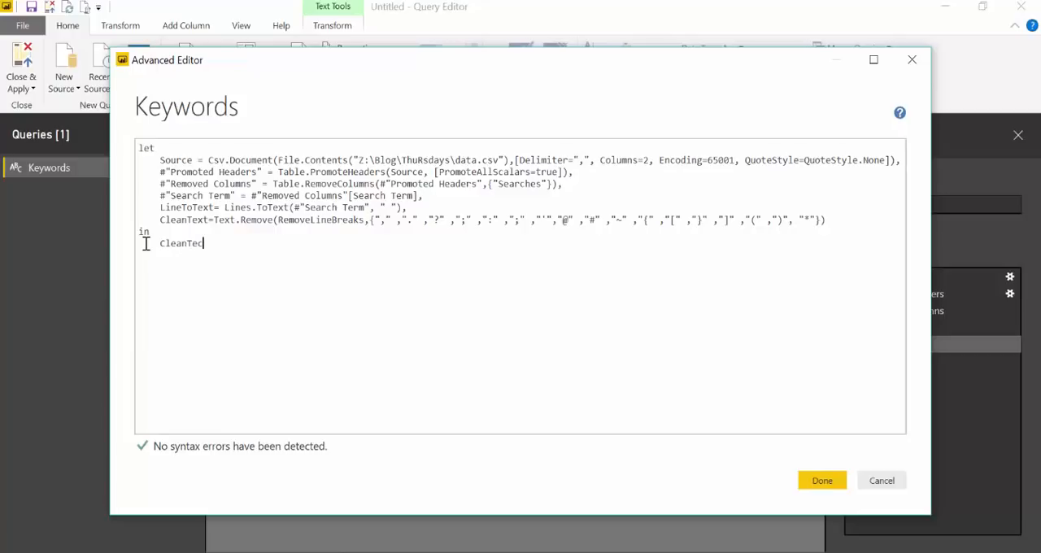
{"action": "type", "text": "t"}
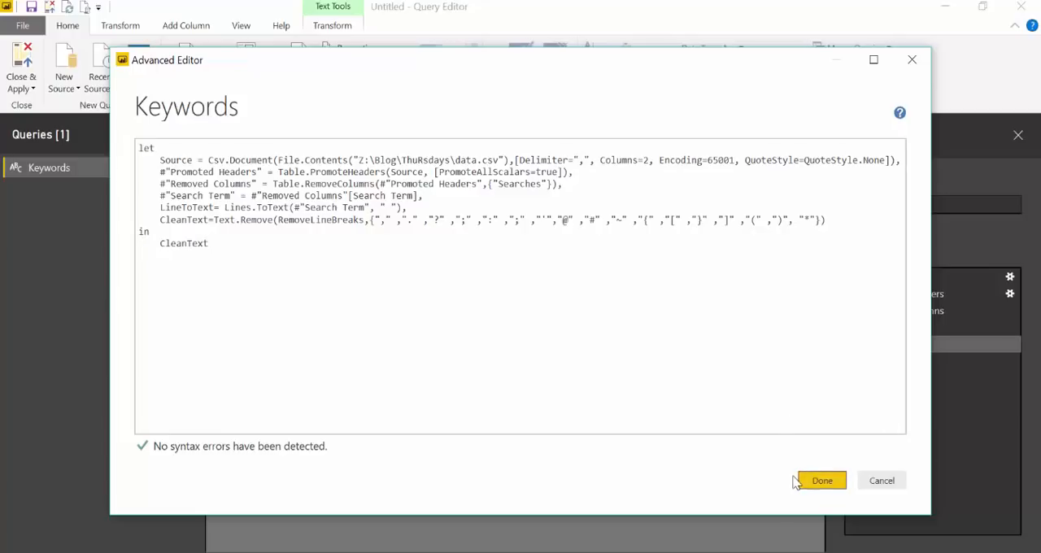
{"action": "left_click", "coordinate": [822, 480]}
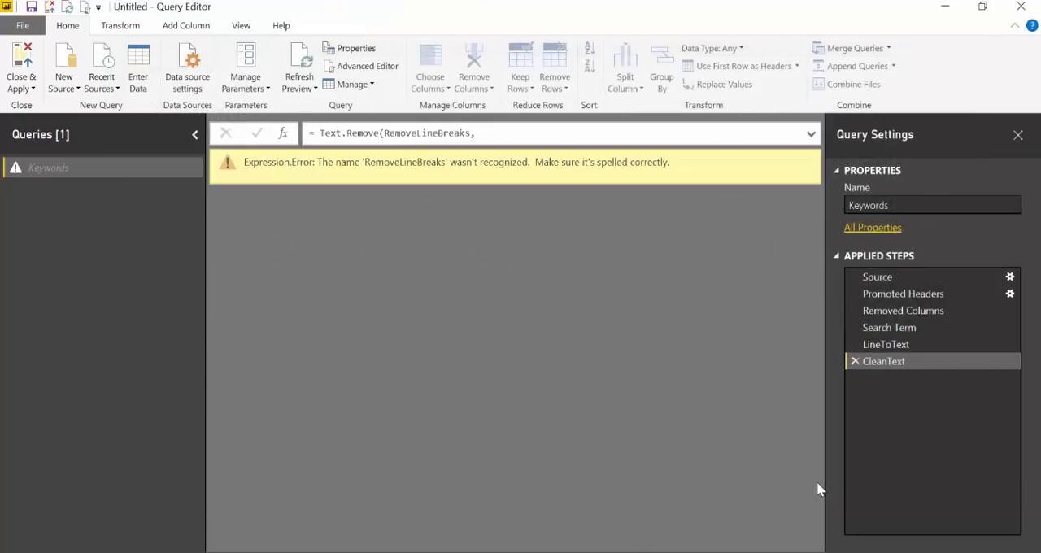
{"action": "mouse_move", "coordinate": [384, 88]}
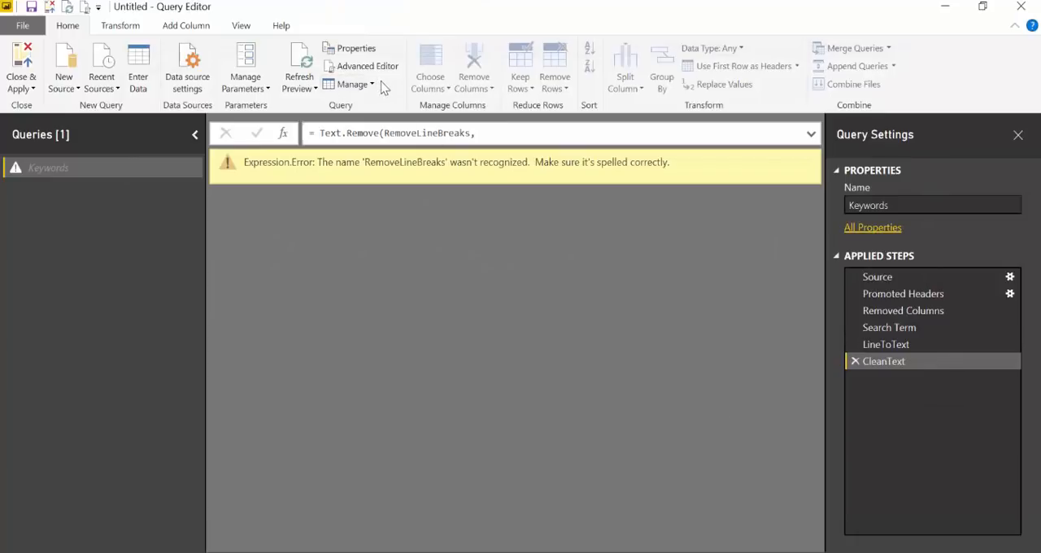
{"action": "left_click", "coordinate": [367, 66]}
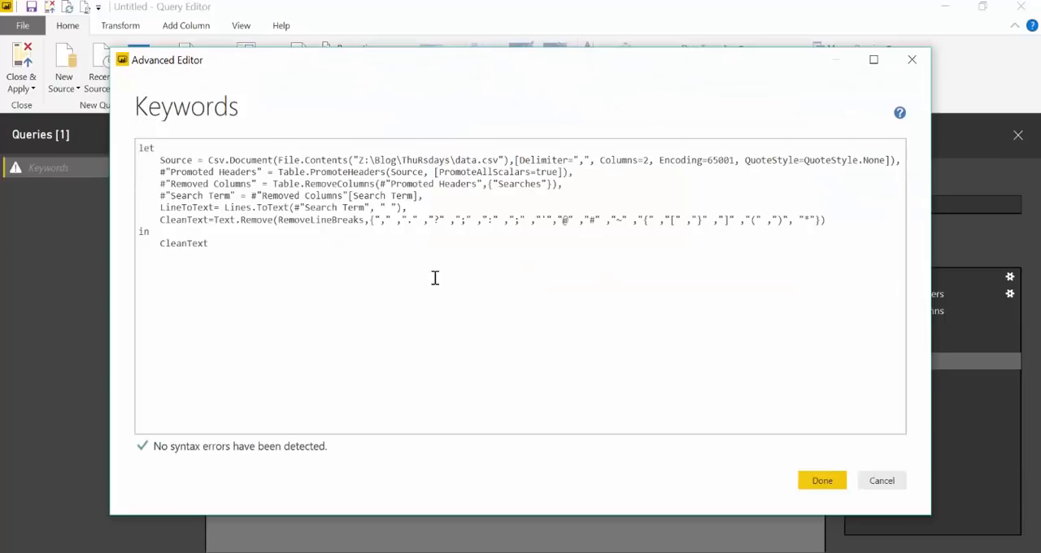
{"action": "mouse_move", "coordinate": [467, 279]}
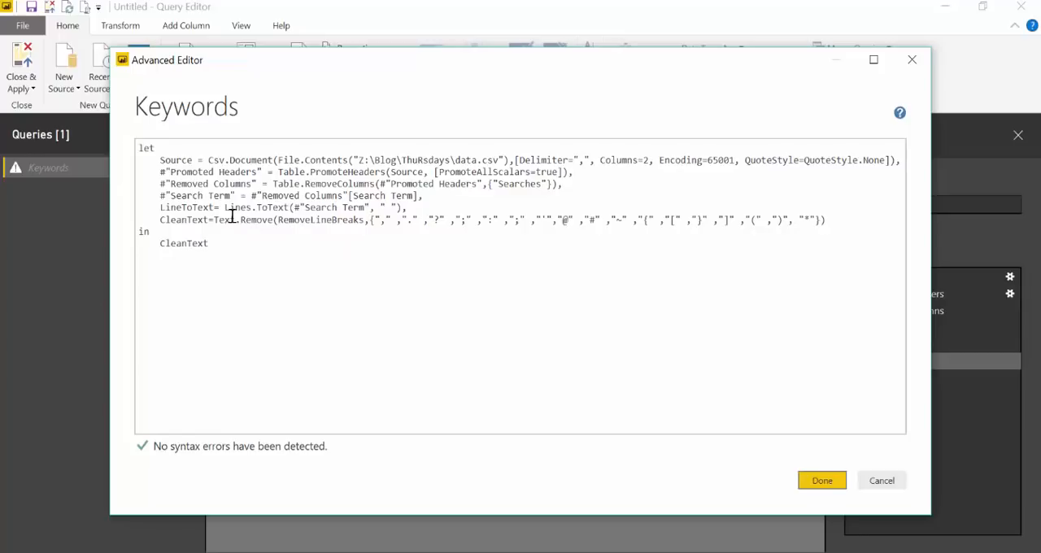
Replace RemoveLineBreaks with LineToText inside CleanText's Text.Remove and apply the query.
{"action": "double_click", "coordinate": [186, 207]}
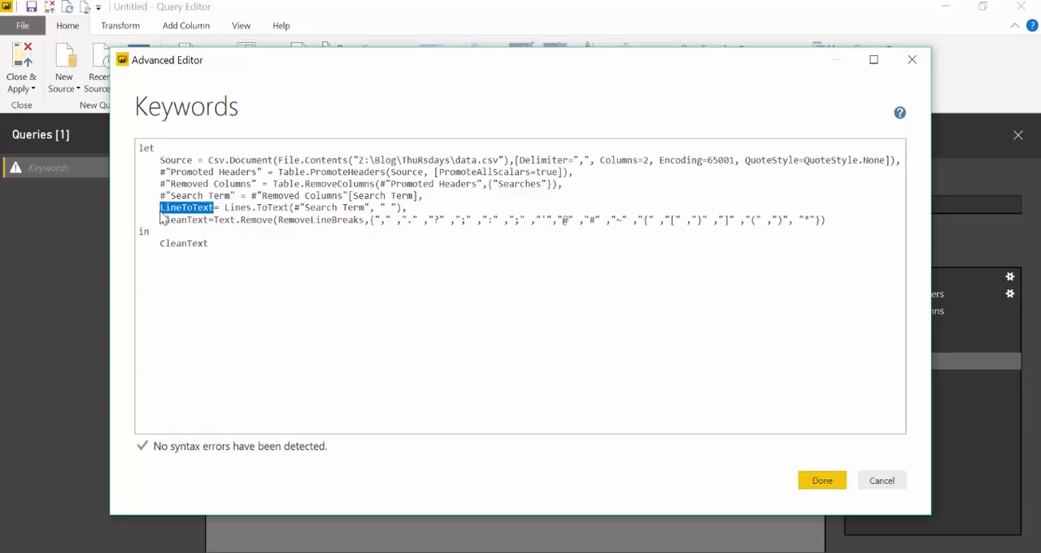
{"action": "double_click", "coordinate": [337, 220]}
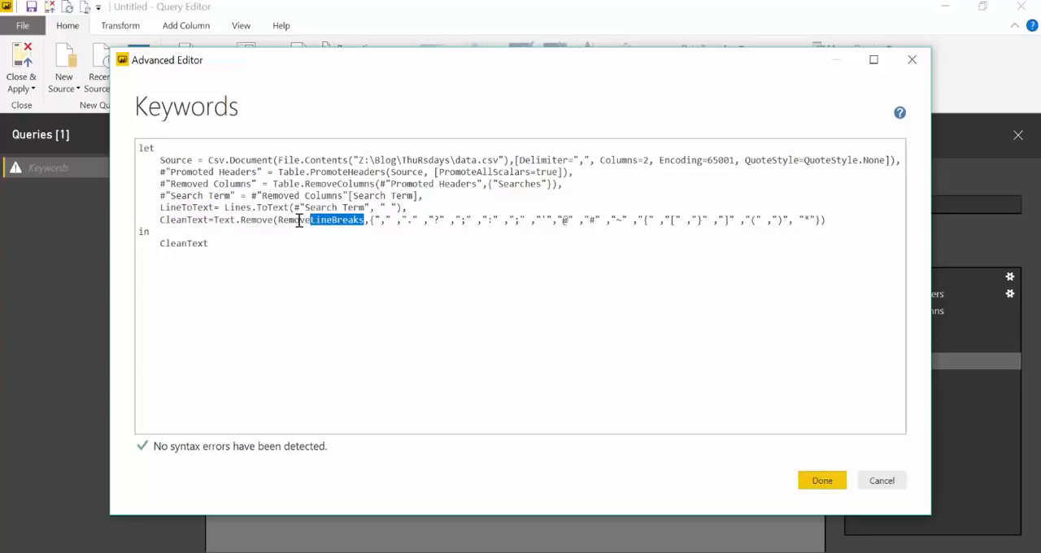
{"action": "type", "text": "LineToText"}
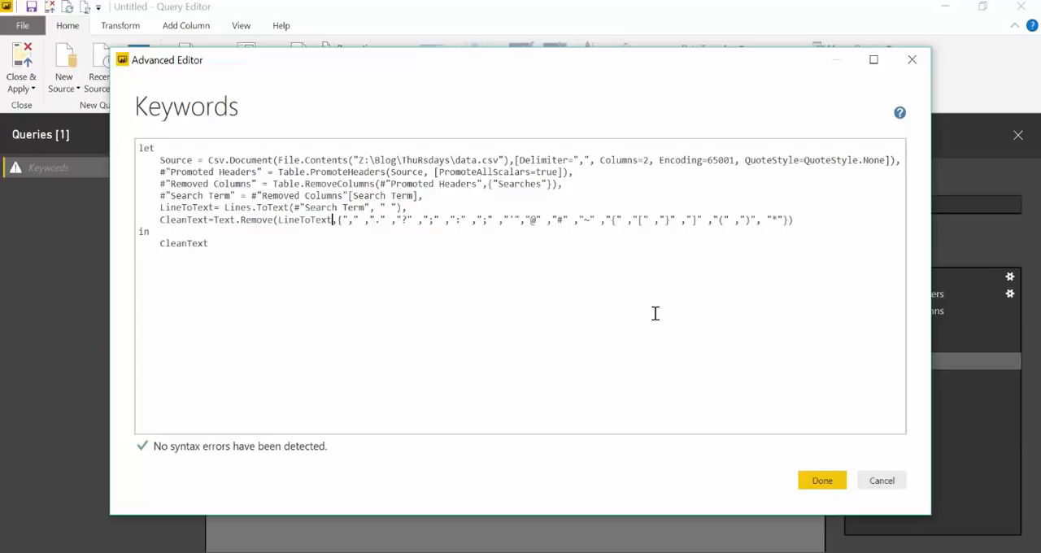
{"action": "left_click", "coordinate": [822, 480]}
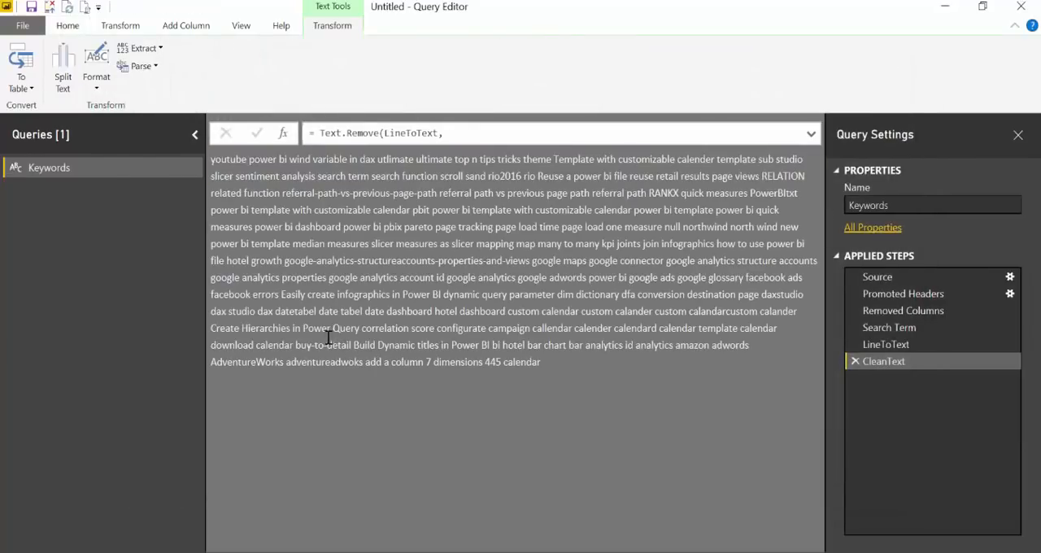
{"action": "mouse_move", "coordinate": [635, 258]}
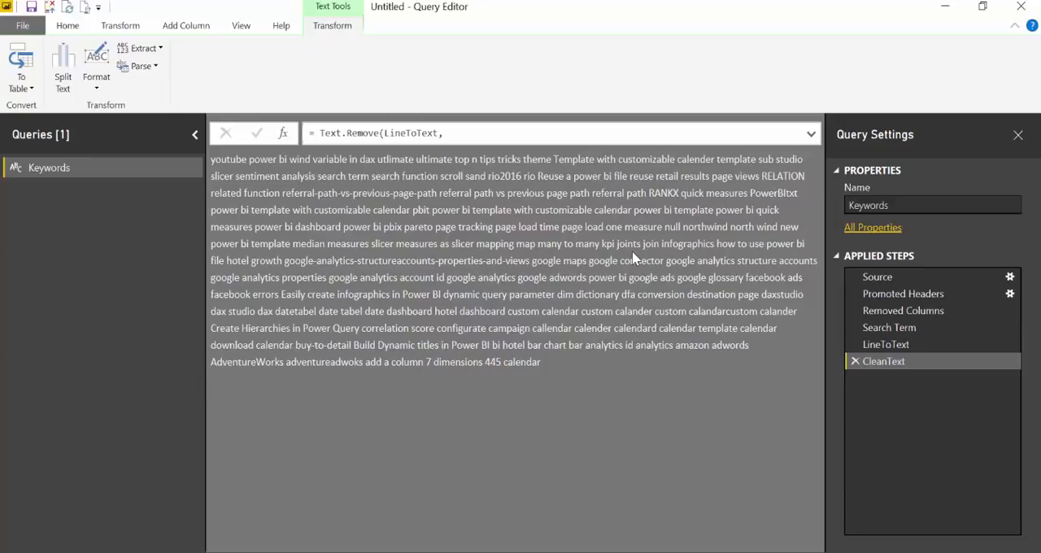
{"action": "mouse_move", "coordinate": [496, 328]}
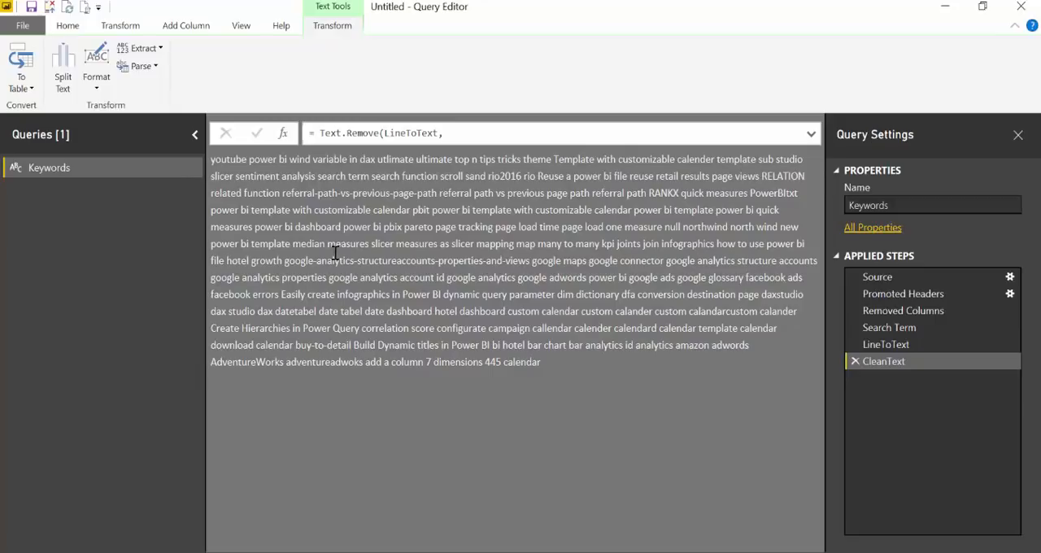
{"action": "mouse_move", "coordinate": [620, 275]}
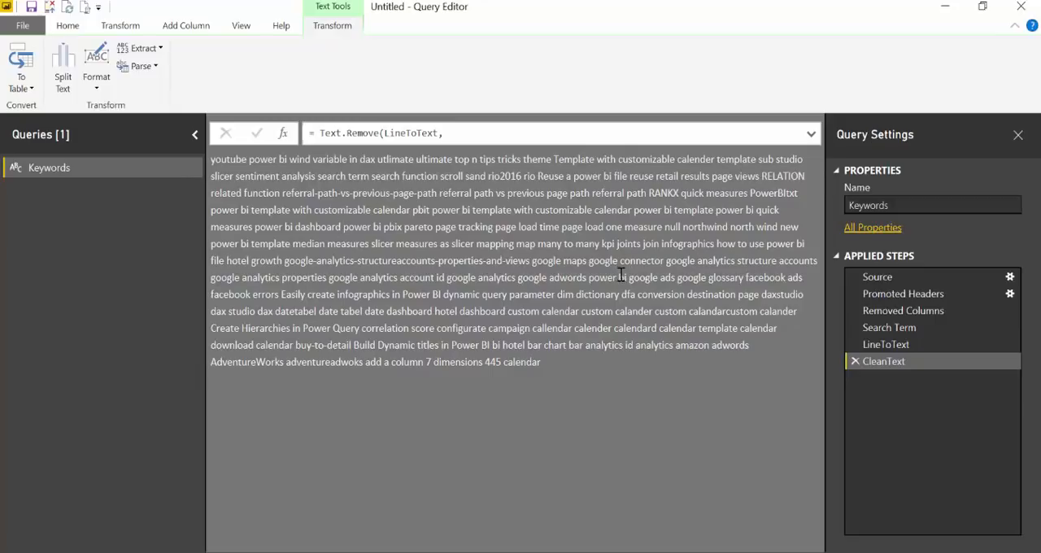
{"action": "mouse_move", "coordinate": [396, 164]}
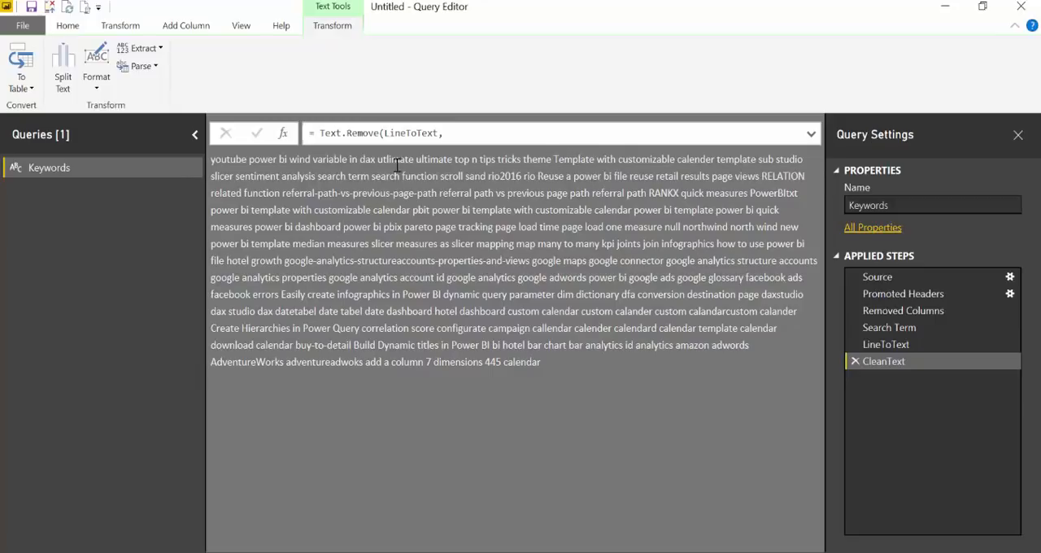
{"action": "mouse_move", "coordinate": [289, 317]}
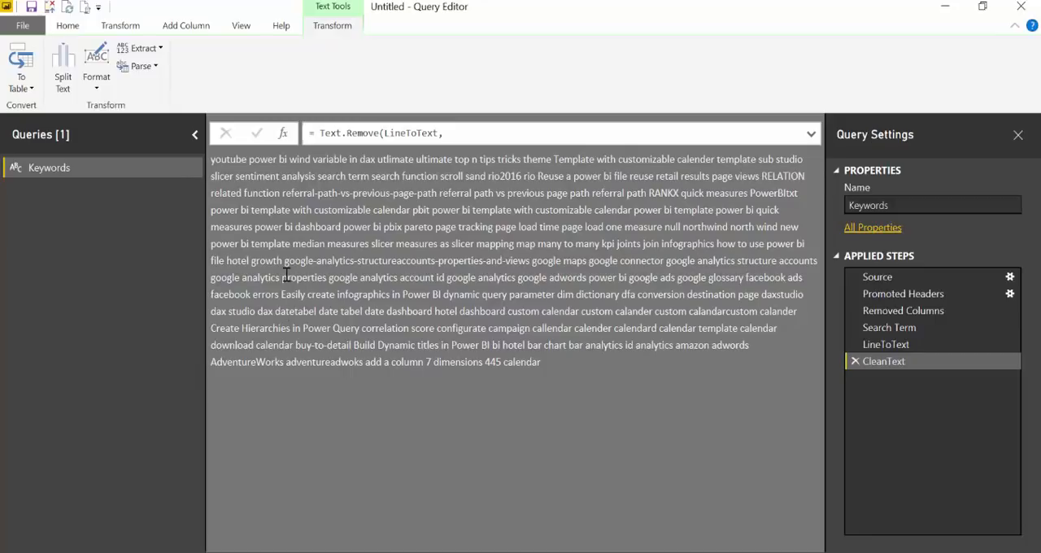
{"action": "left_click", "coordinate": [68, 26]}
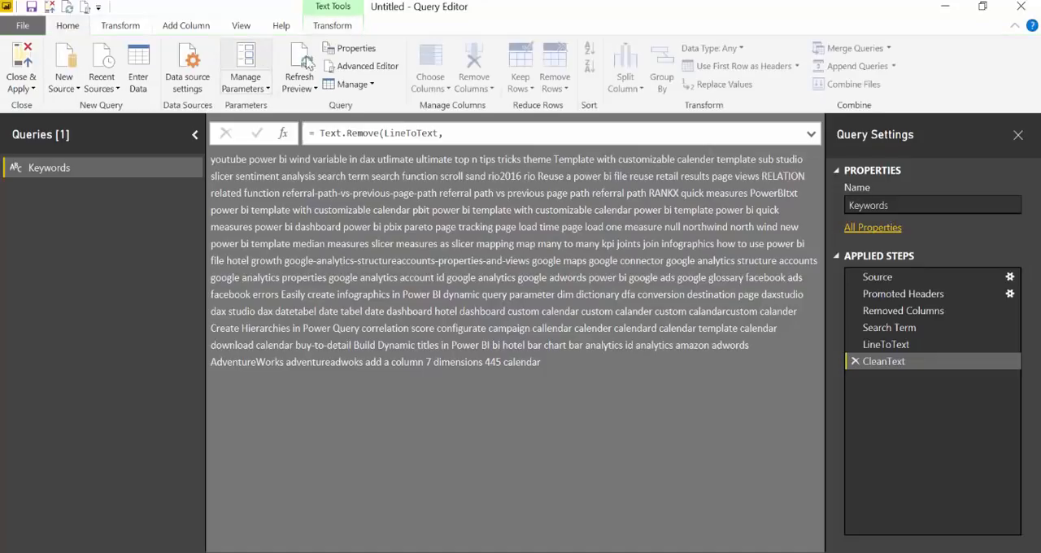
Add Lowercase = Text.Lower(CleanText) to the query code and return Lowercase after 'in'.
{"action": "left_click", "coordinate": [360, 66]}
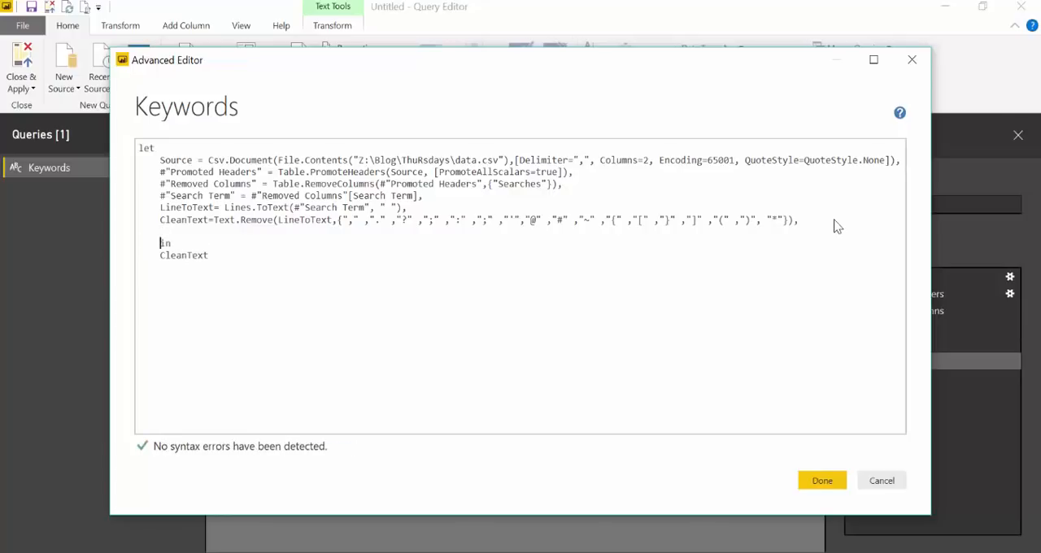
{"action": "type", "text": "n"}
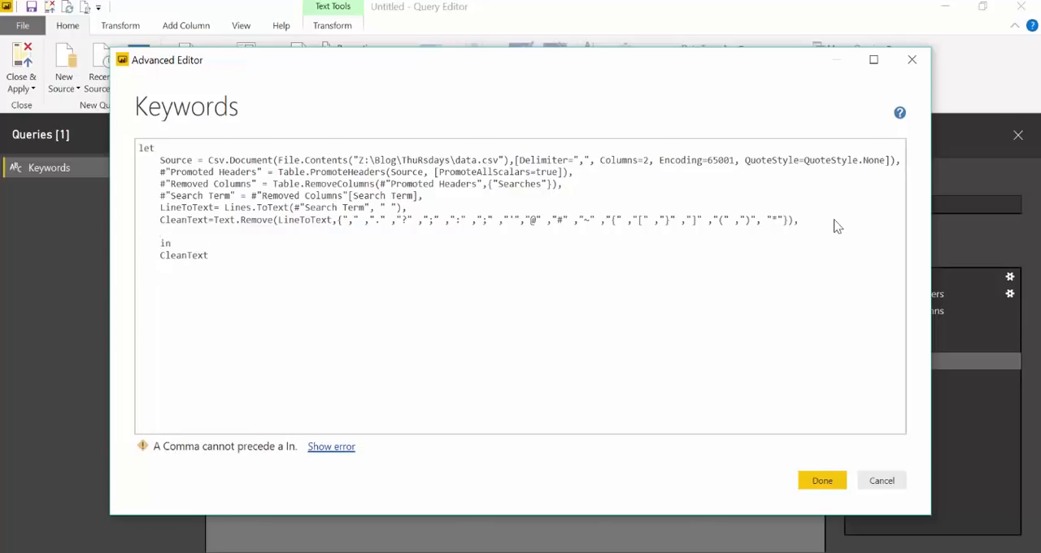
{"action": "type", "text": "Lower"}
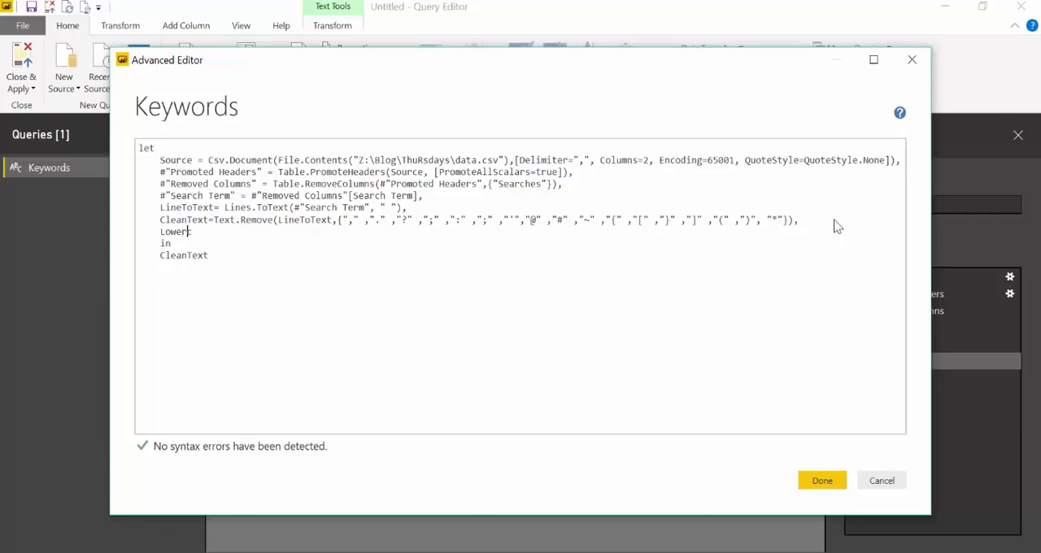
{"action": "type", "text": "case="}
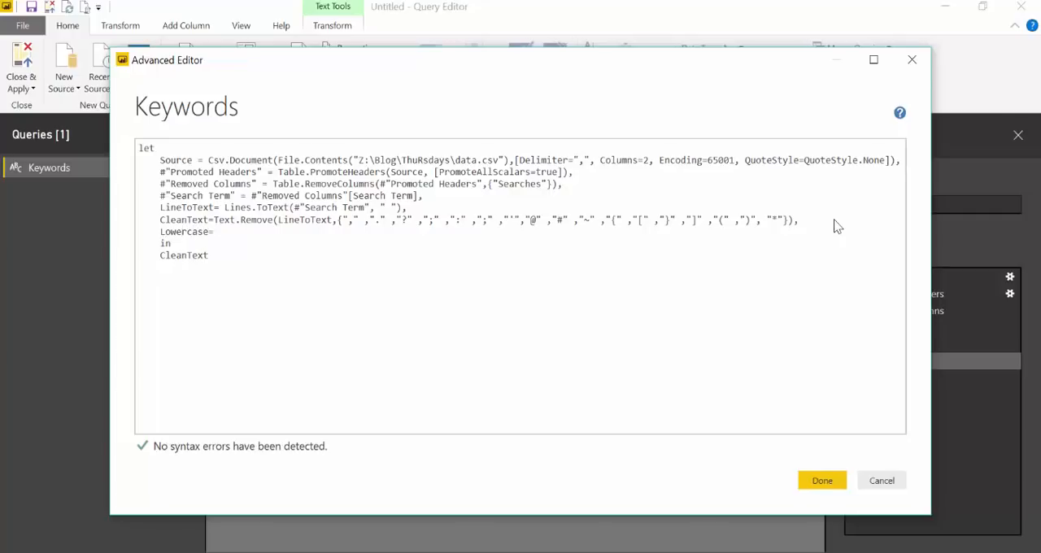
{"action": "type", "text": "Tex"}
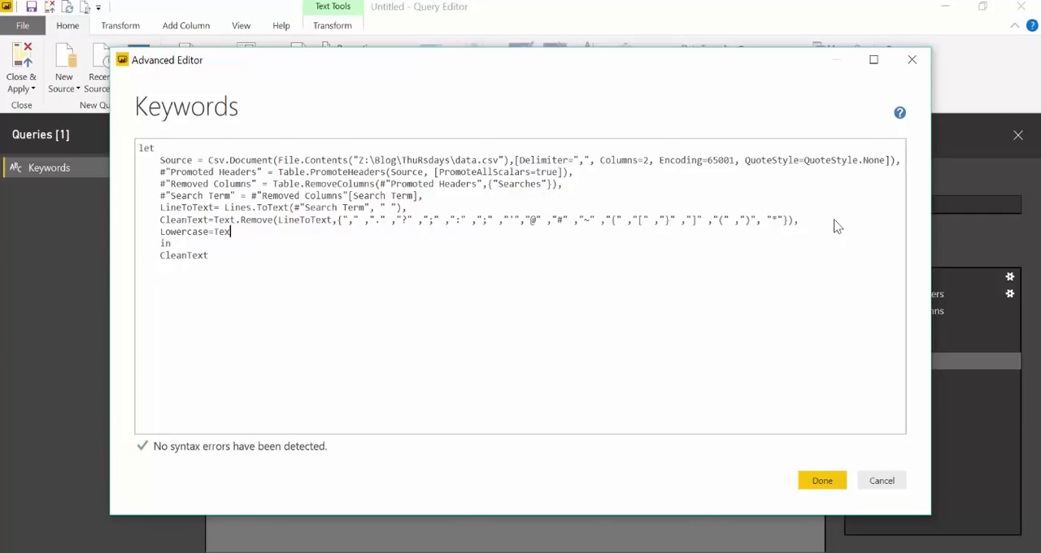
{"action": "type", "text": ".Lower"}
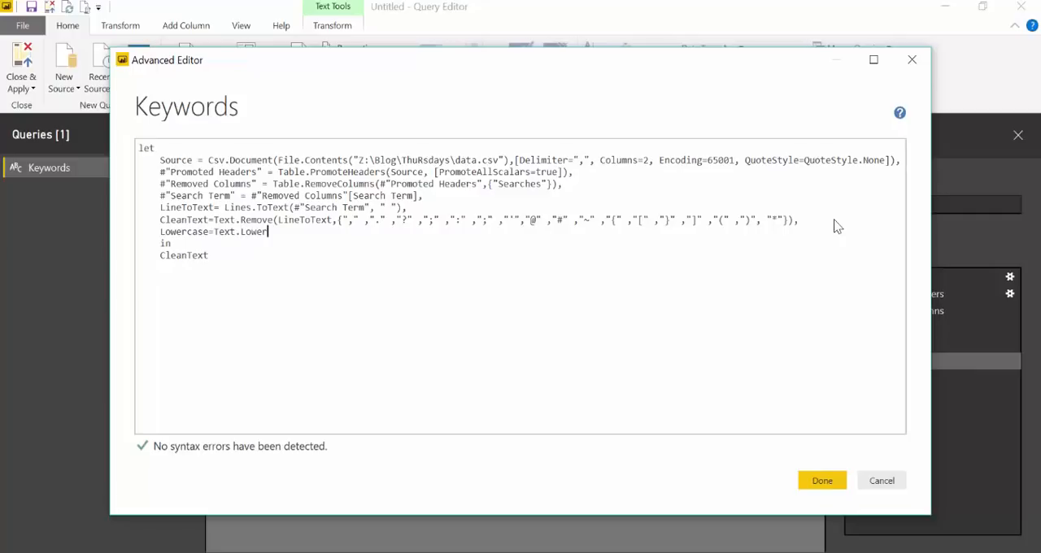
{"action": "type", "text": "(CleanText,"}
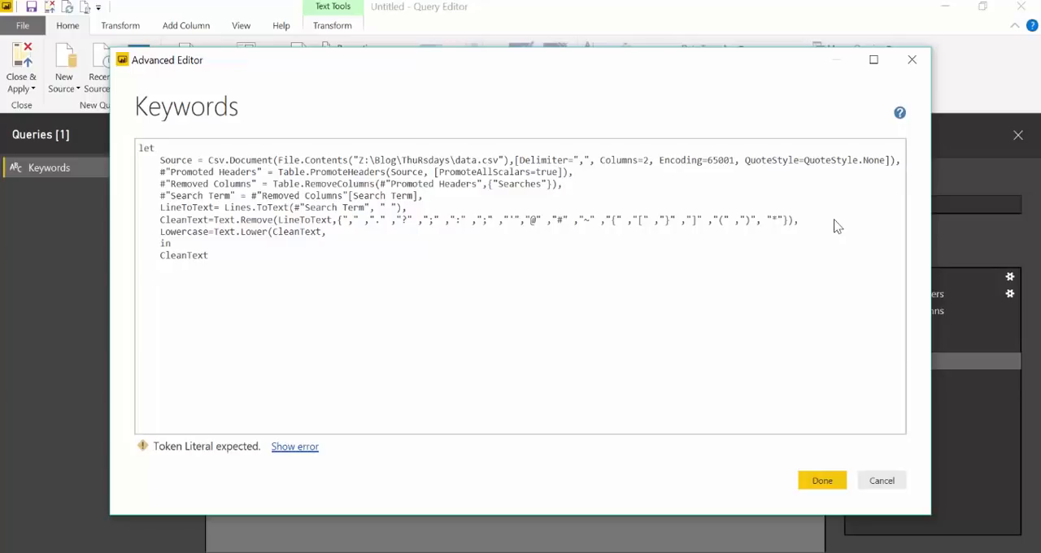
{"action": "type", "text": ")"}
{"action": "type", "text": "Low"}
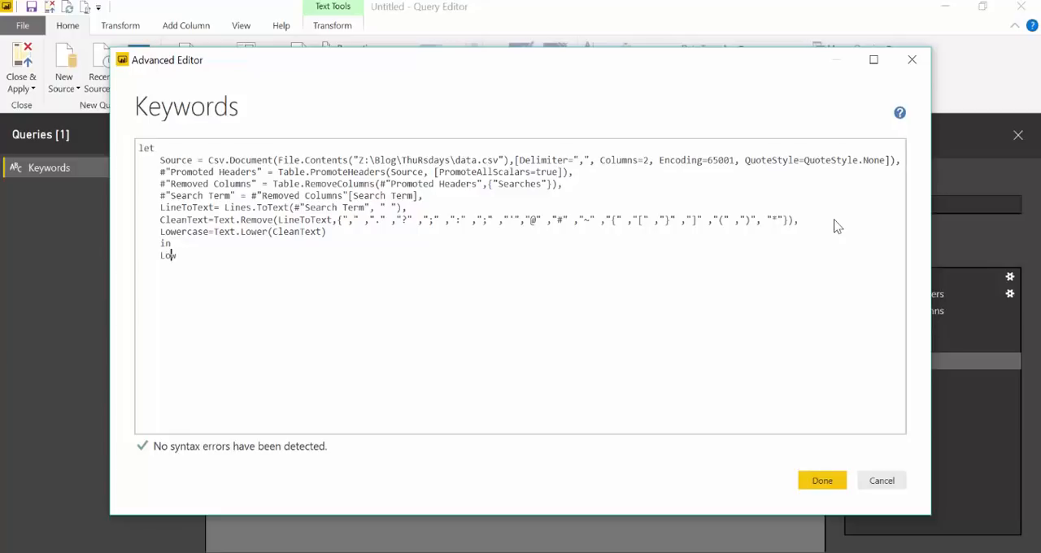
{"action": "type", "text": "ercase"}
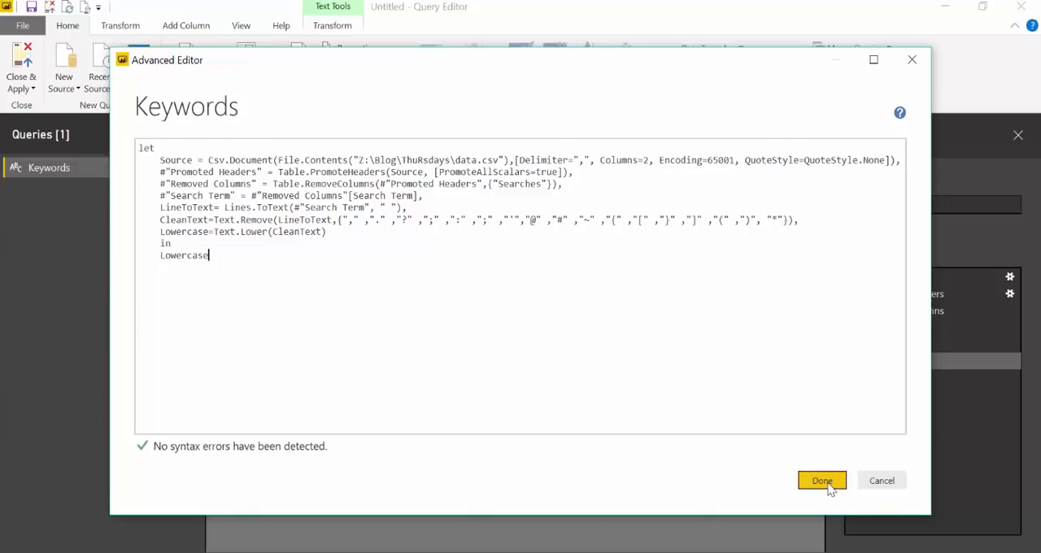
{"action": "left_click", "coordinate": [821, 480]}
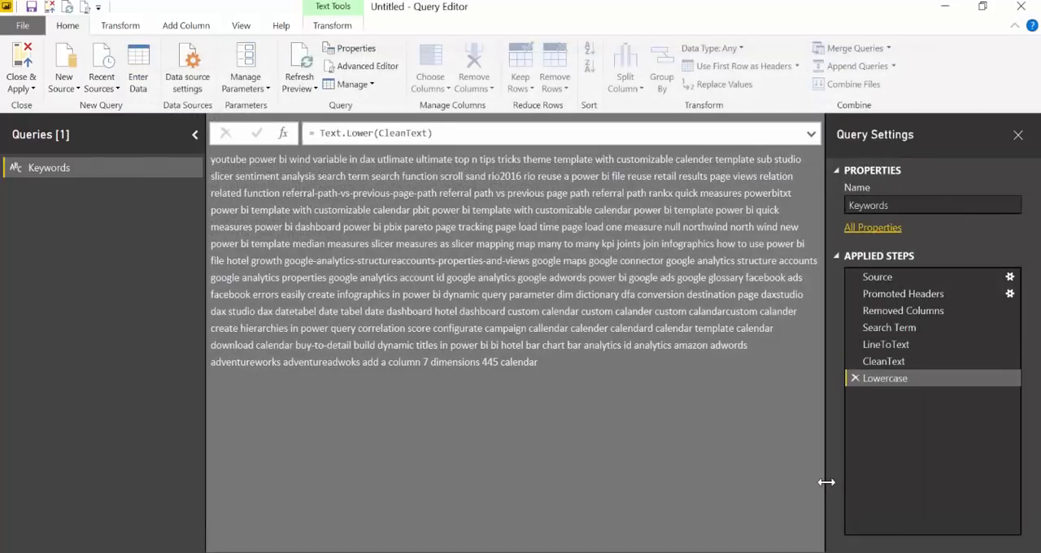
{"action": "mouse_move", "coordinate": [894, 410]}
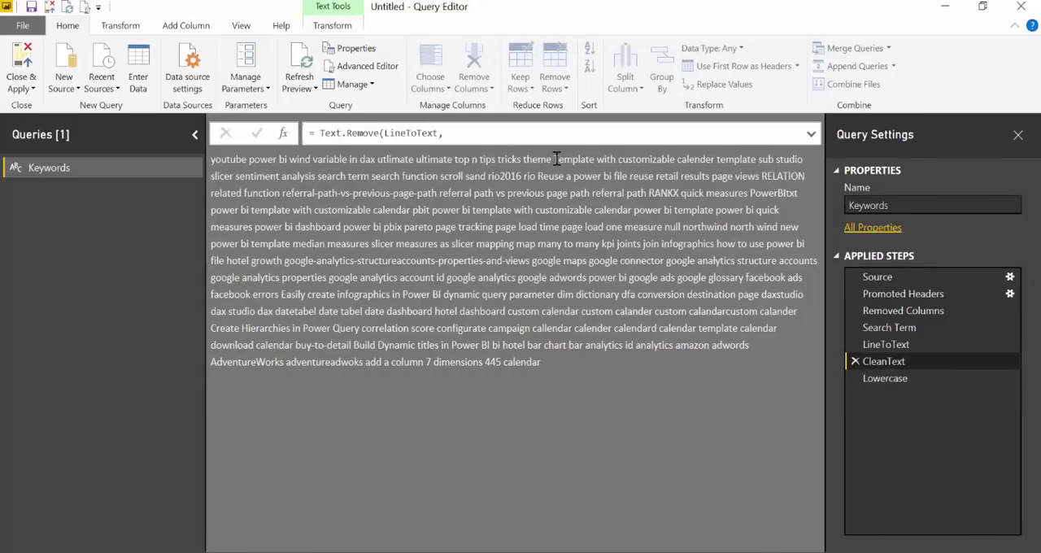
Convert the lowercase text into a one-row table with To Table, then reopen the Advanced Editor.
{"action": "left_click", "coordinate": [885, 378]}
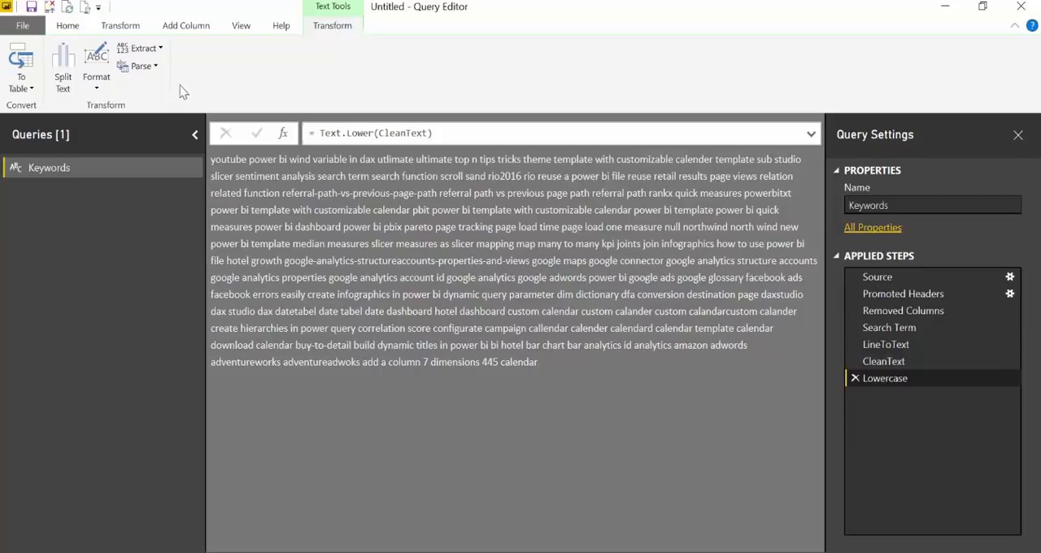
{"action": "left_click", "coordinate": [20, 65]}
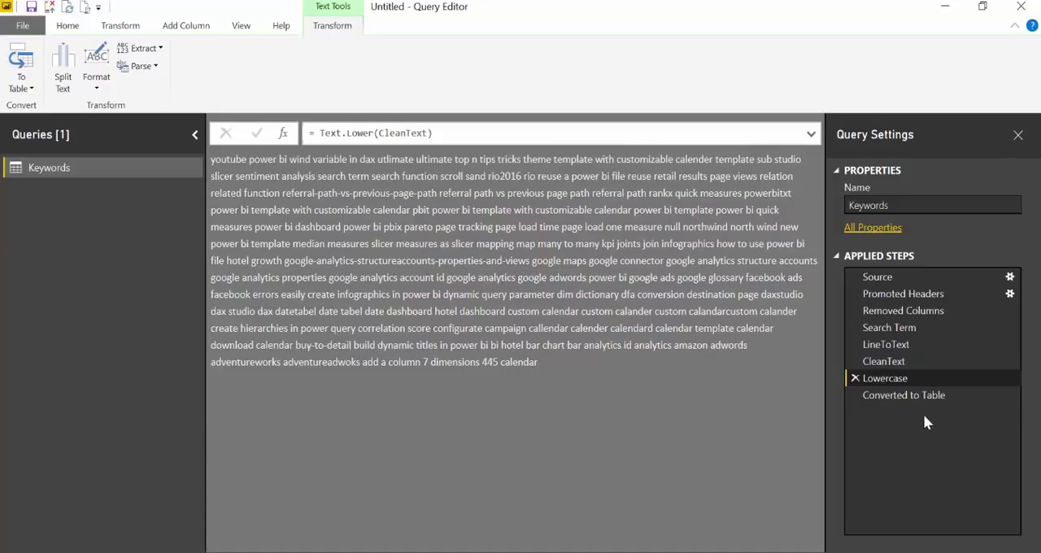
{"action": "left_click", "coordinate": [904, 395]}
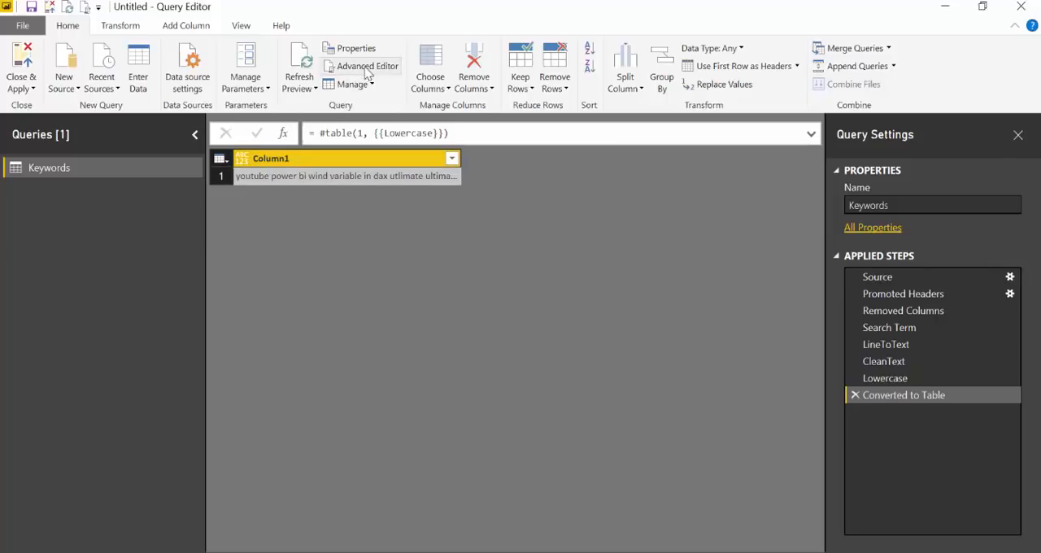
{"action": "mouse_move", "coordinate": [367, 66]}
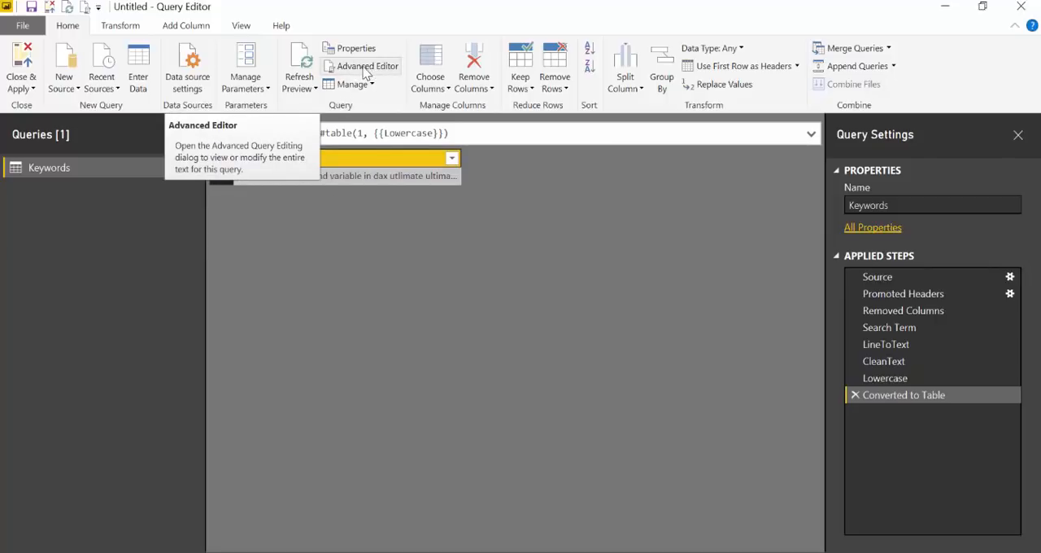
{"action": "left_click", "coordinate": [367, 65]}
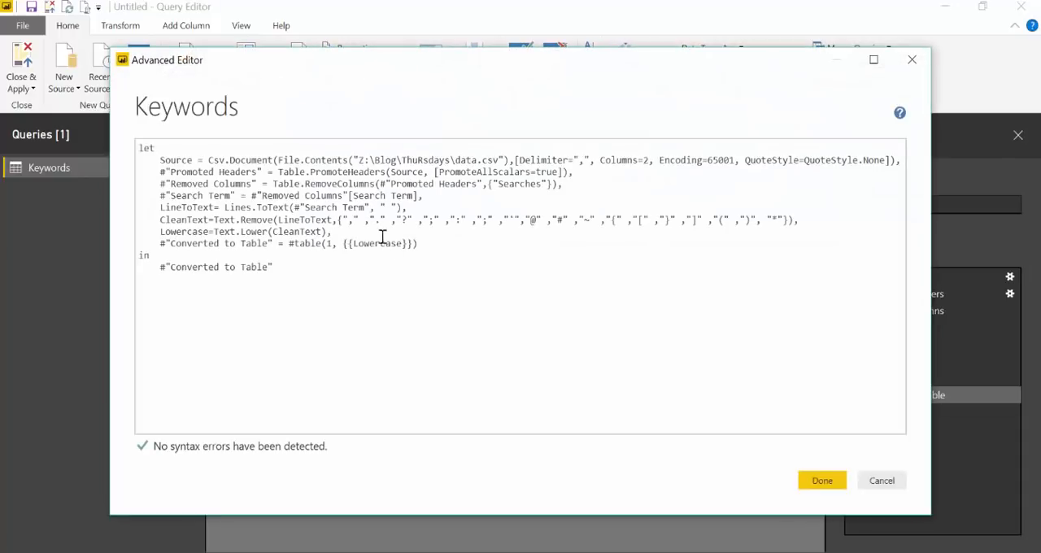
In Advanced Editor, add Splitwords = Table.TransformColumns(#"Converted to Table", {"Column1", Splitter.SplitTextByWhitespace()}).
{"action": "key", "text": "Enter"}
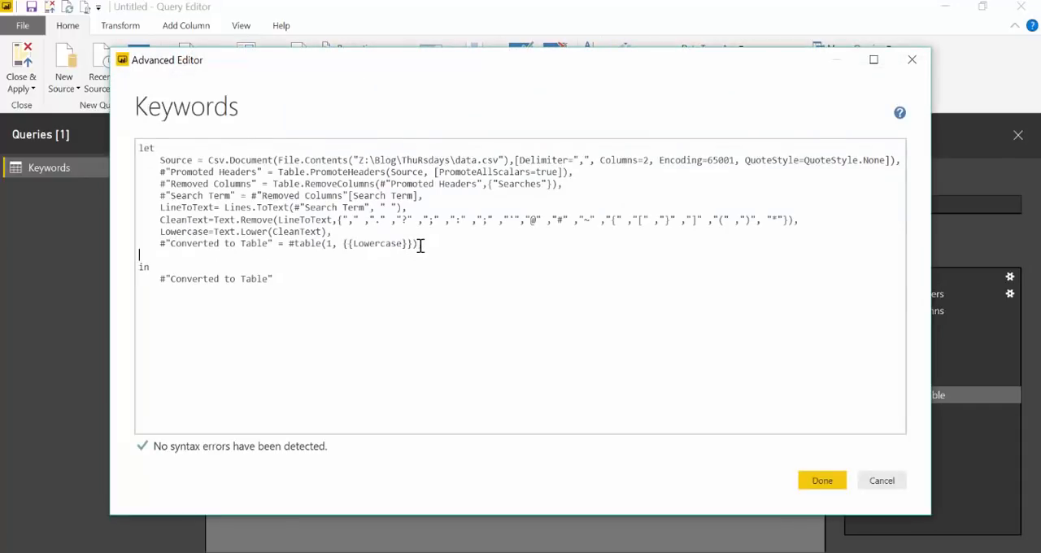
{"action": "type", "text": "Sp"}
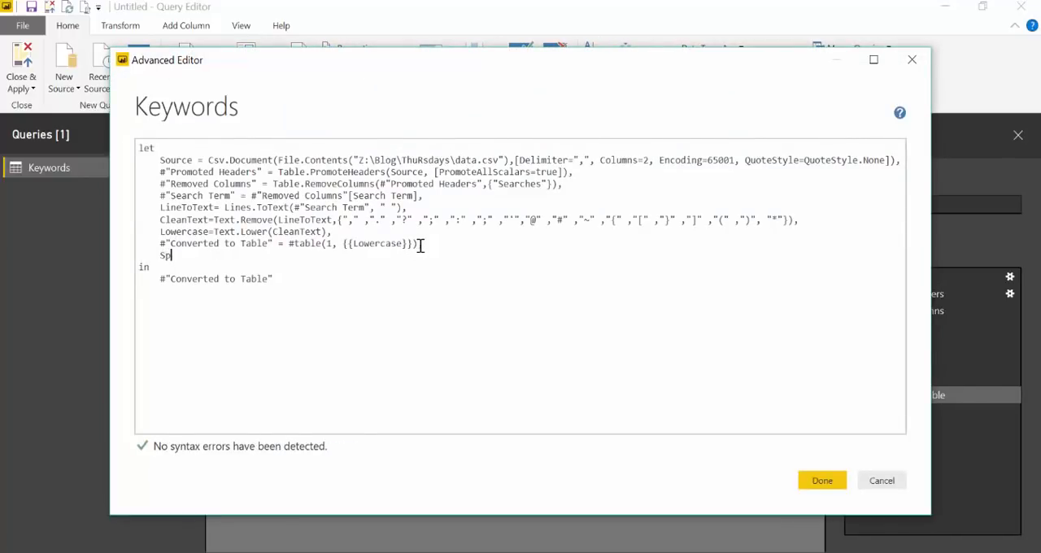
{"action": "type", "text": "litwords"}
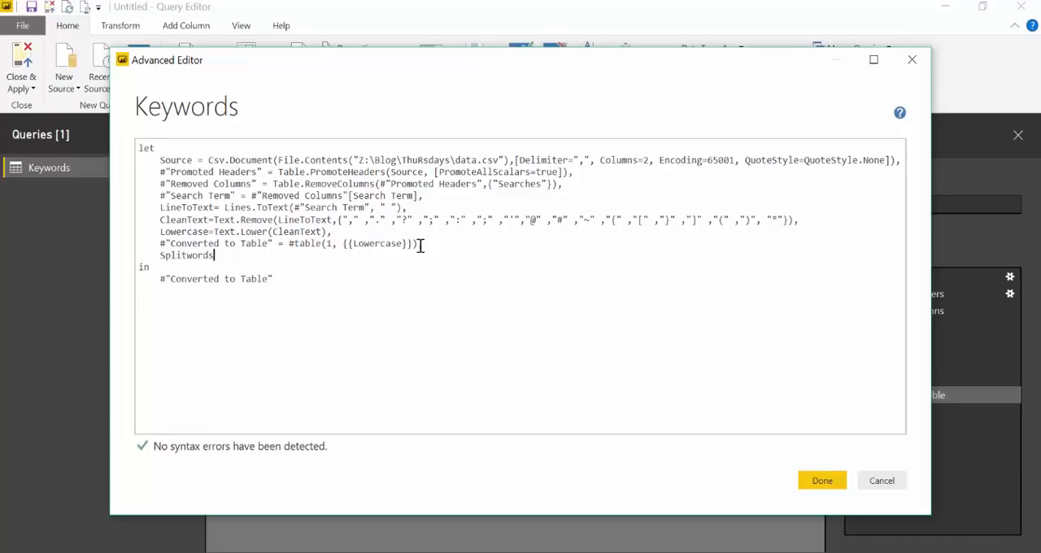
{"action": "type", "text": "="}
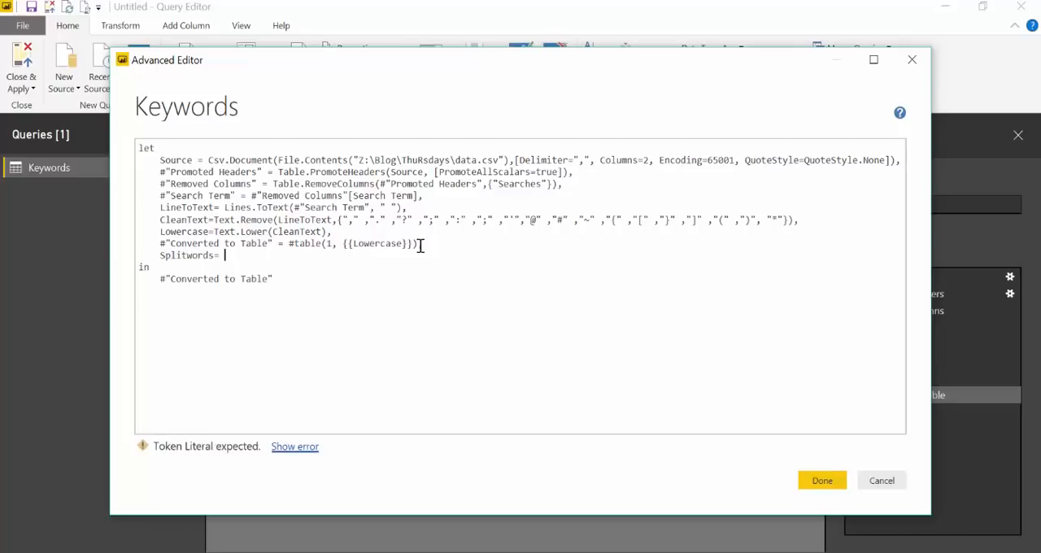
{"action": "type", "text": "Table.Tran"}
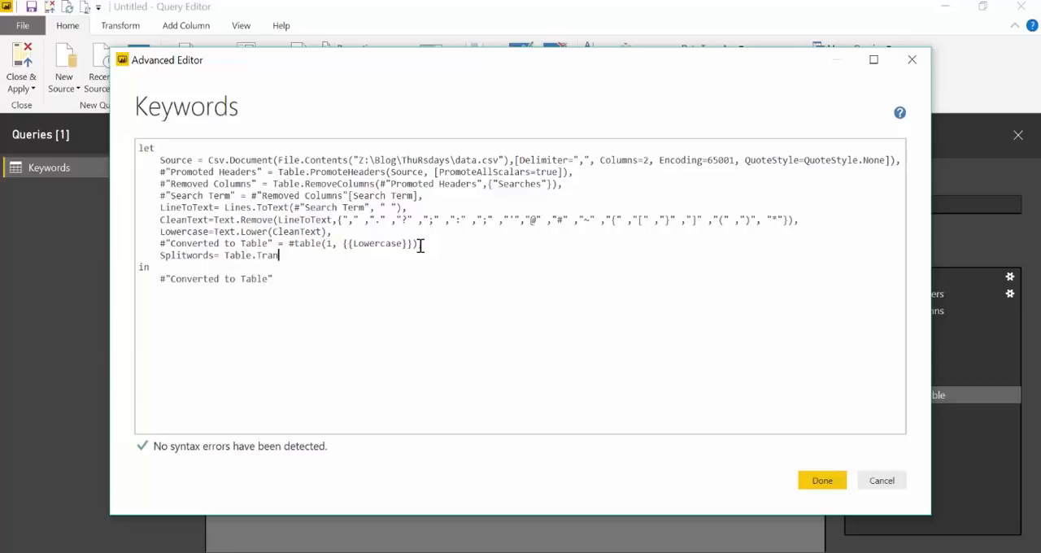
{"action": "type", "text": "sformColumns("}
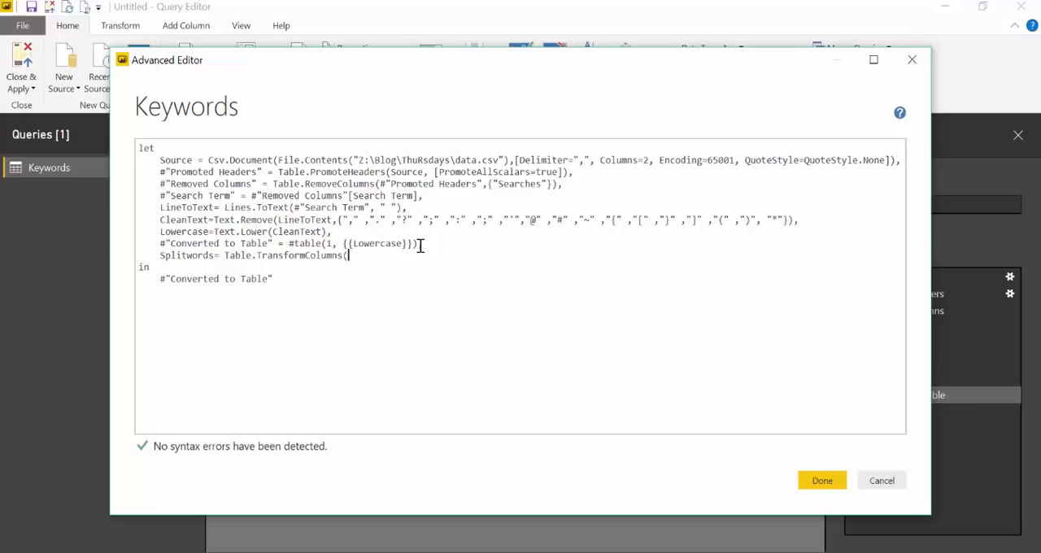
{"action": "double_click", "coordinate": [220, 244]}
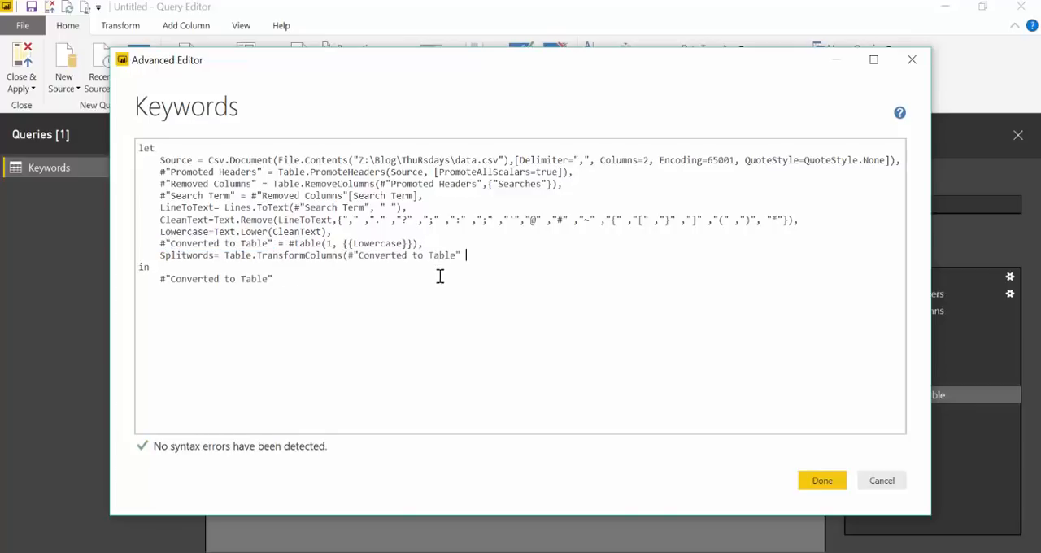
{"action": "type", "text": ","}
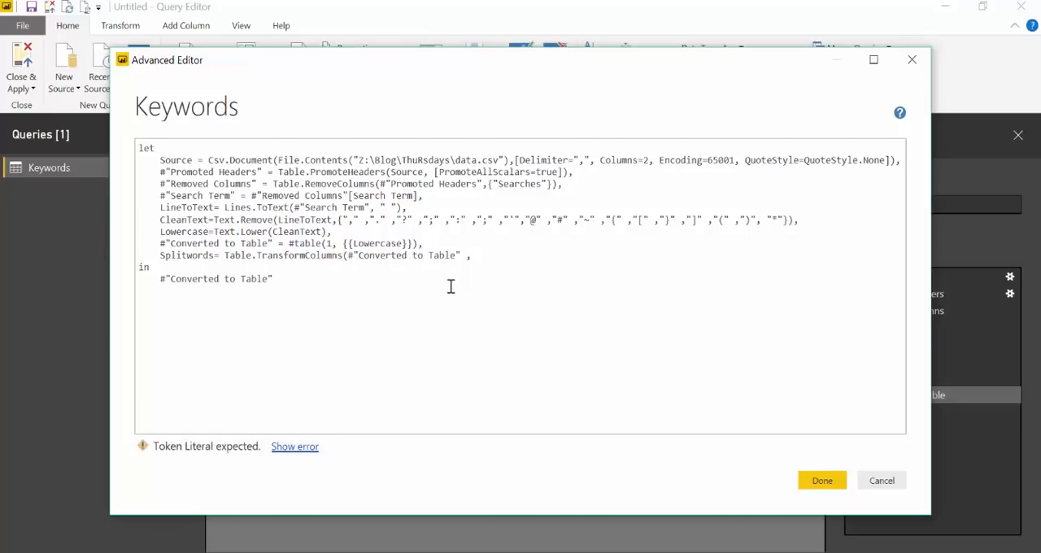
{"action": "type", "text": ",{\""}
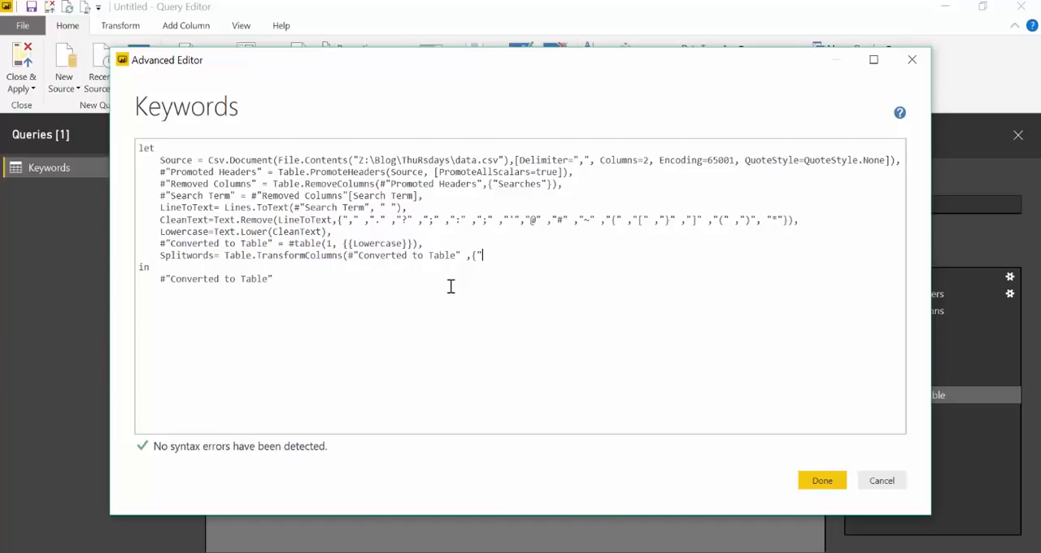
{"action": "type", "text": "Col"}
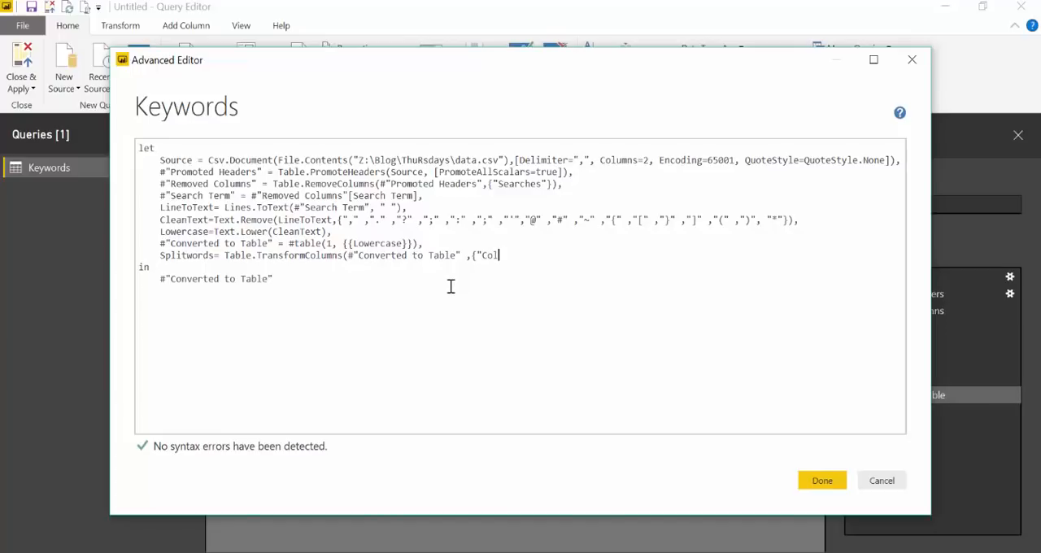
{"action": "type", "text": "umn1\", S"}
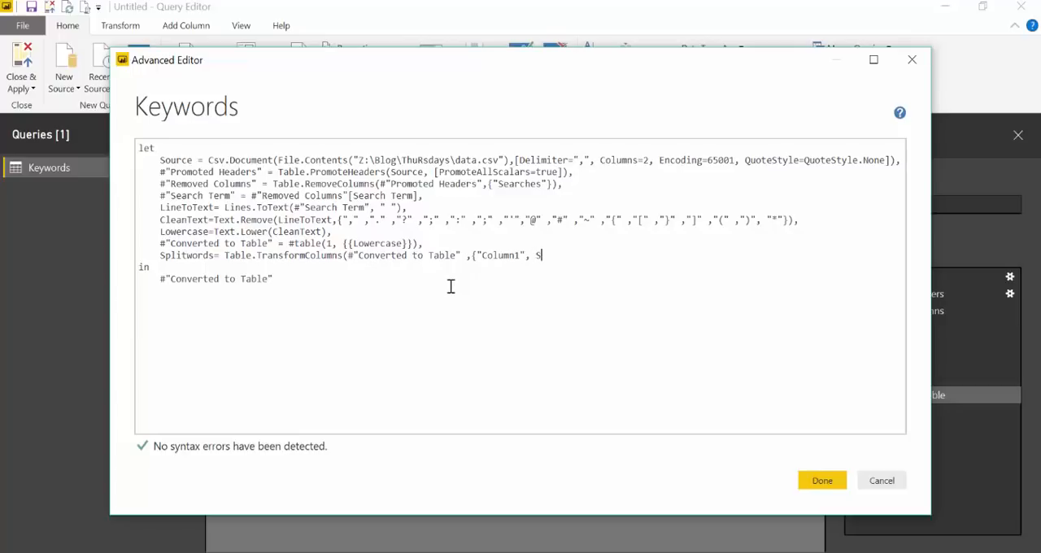
{"action": "type", "text": "plitter."}
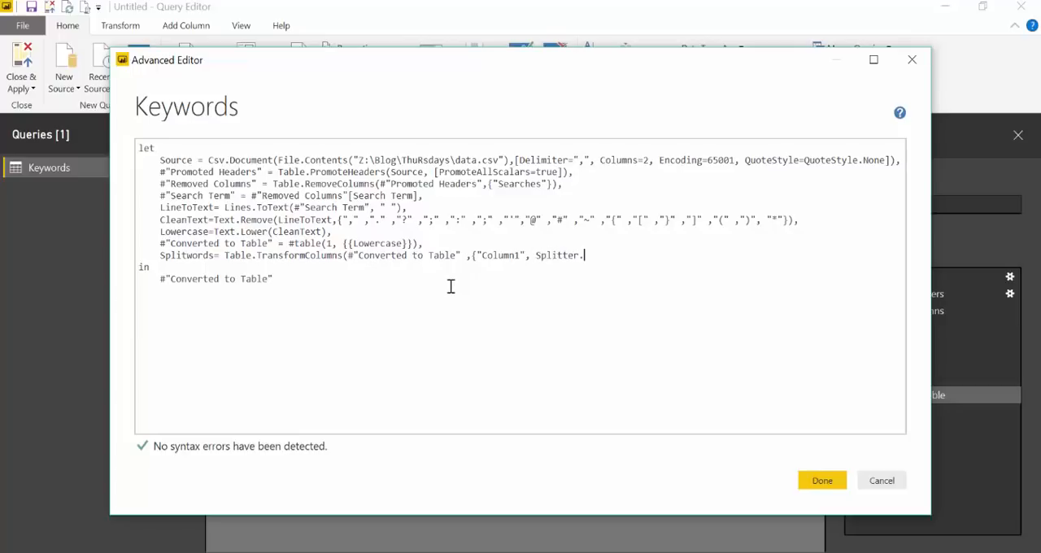
{"action": "type", "text": "lo"}
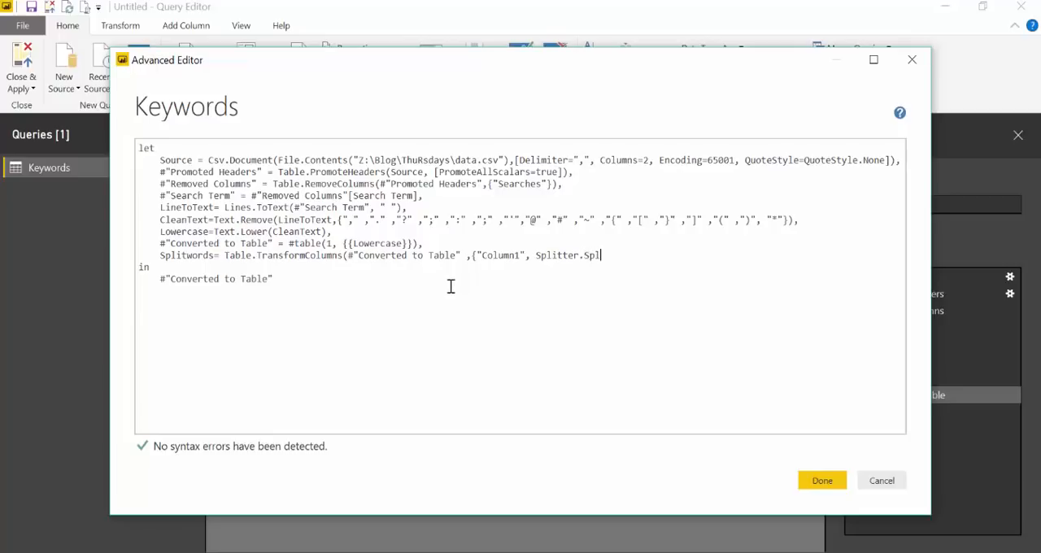
{"action": "type", "text": "itText"}
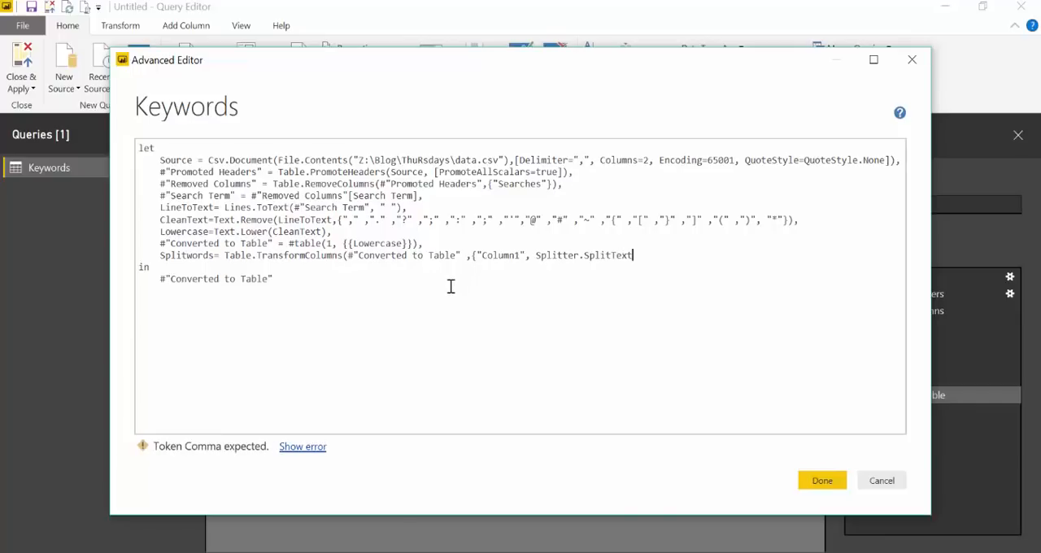
{"action": "type", "text": "ByWh"}
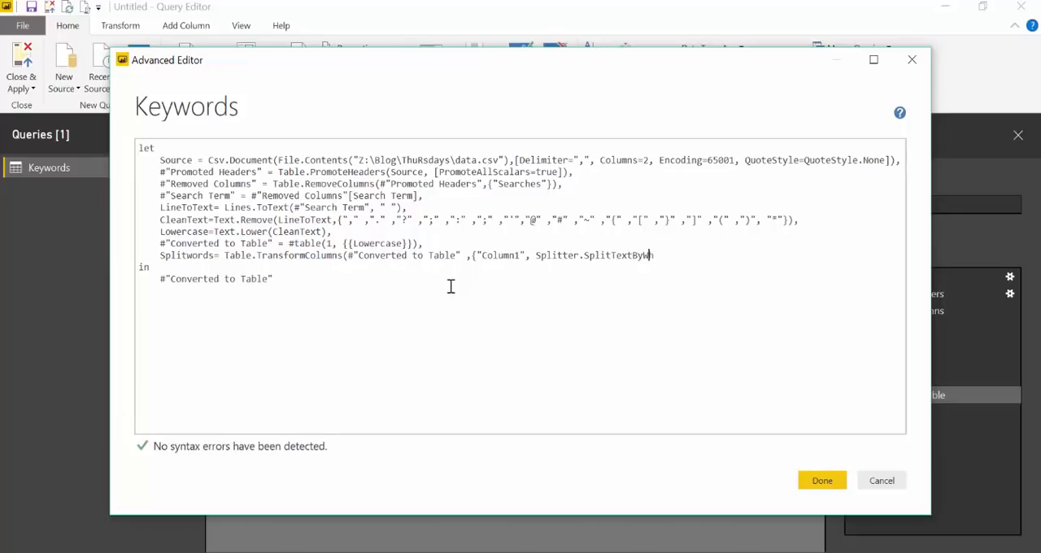
{"action": "type", "text": "itesp"}
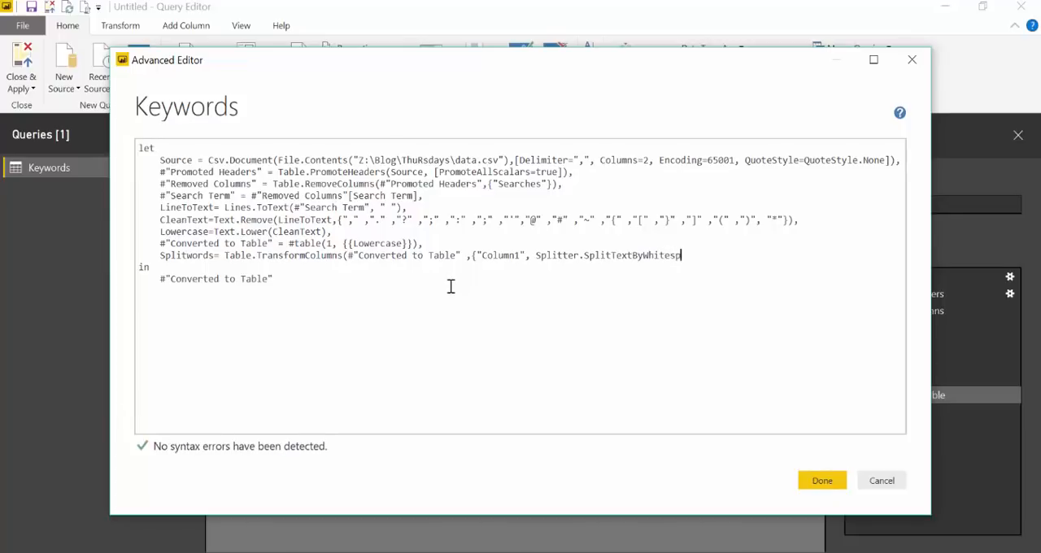
{"action": "type", "text": "ace"}
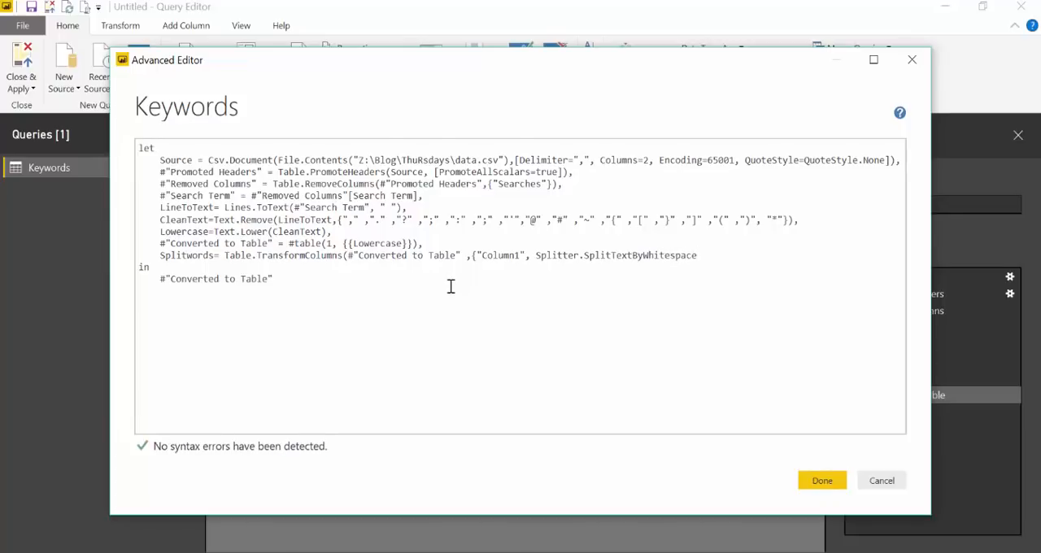
{"action": "type", "text": "()"}
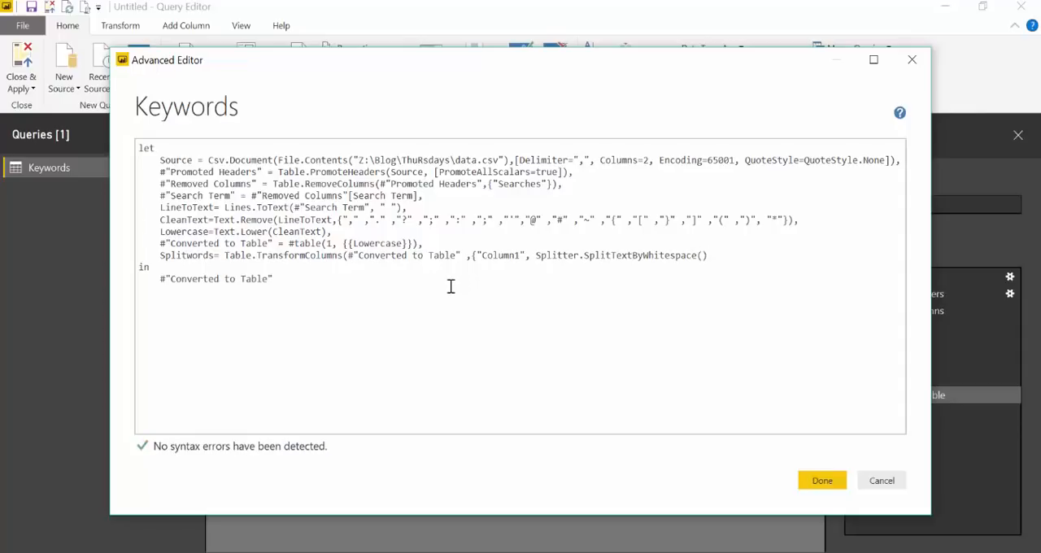
{"action": "type", "text": "})"}
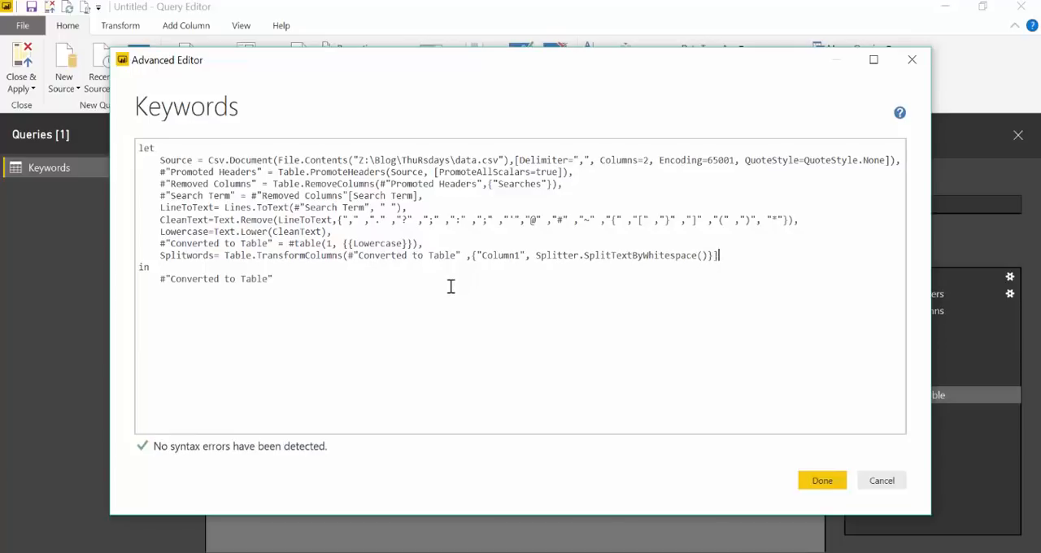
Make Splitwords the returned step after 'in' and apply the query.
{"action": "double_click", "coordinate": [216, 279]}
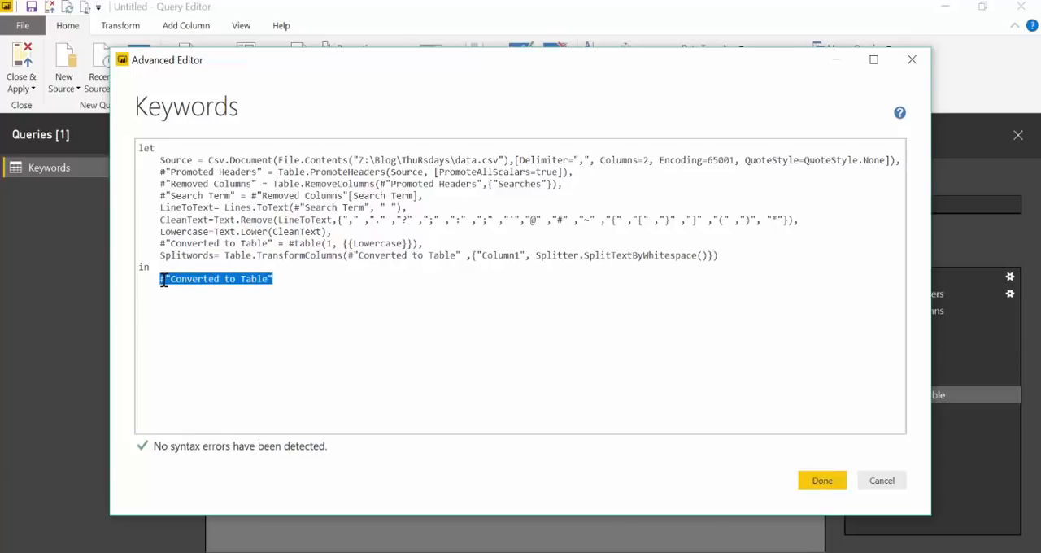
{"action": "type", "text": "Split"}
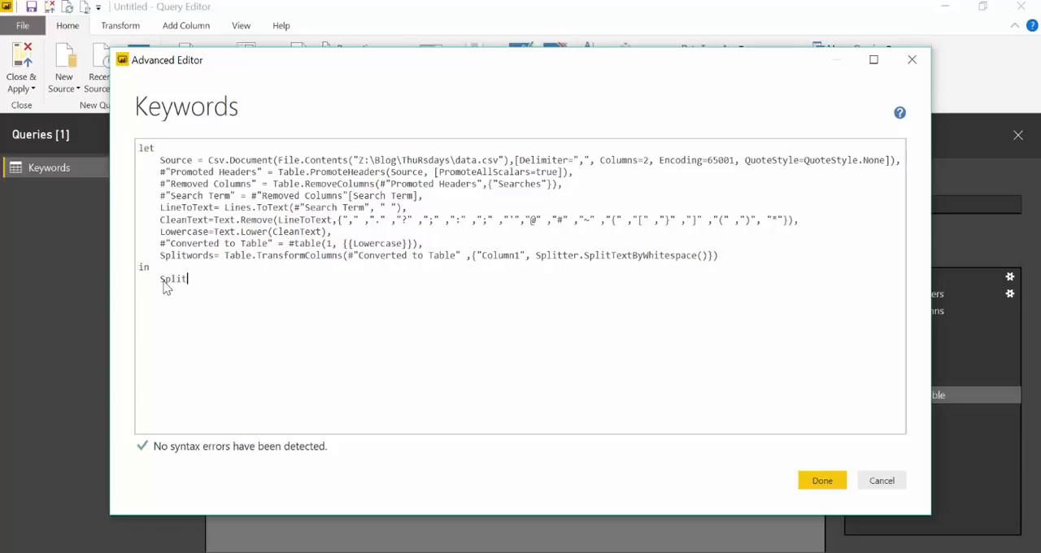
{"action": "type", "text": "words"}
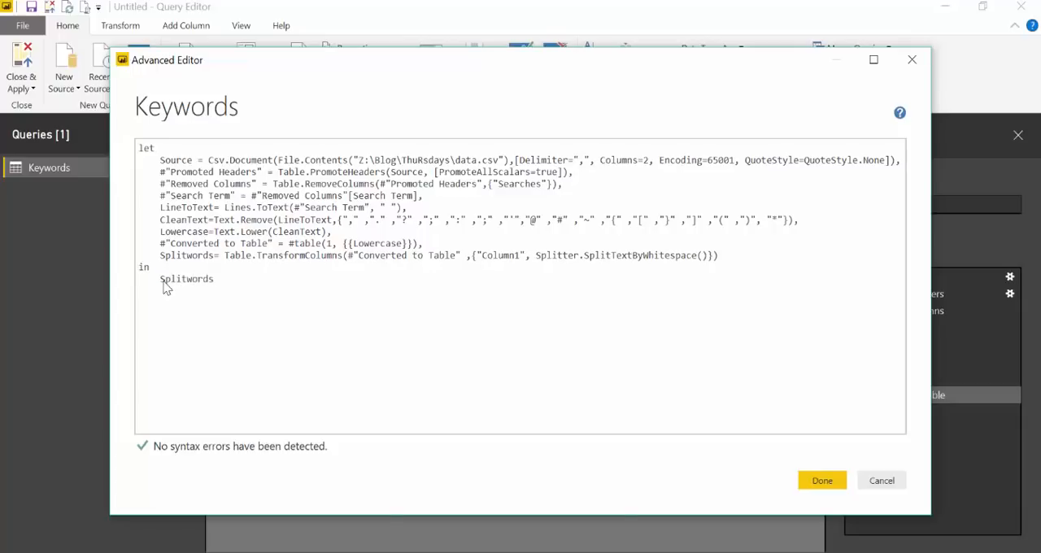
{"action": "left_click", "coordinate": [822, 480]}
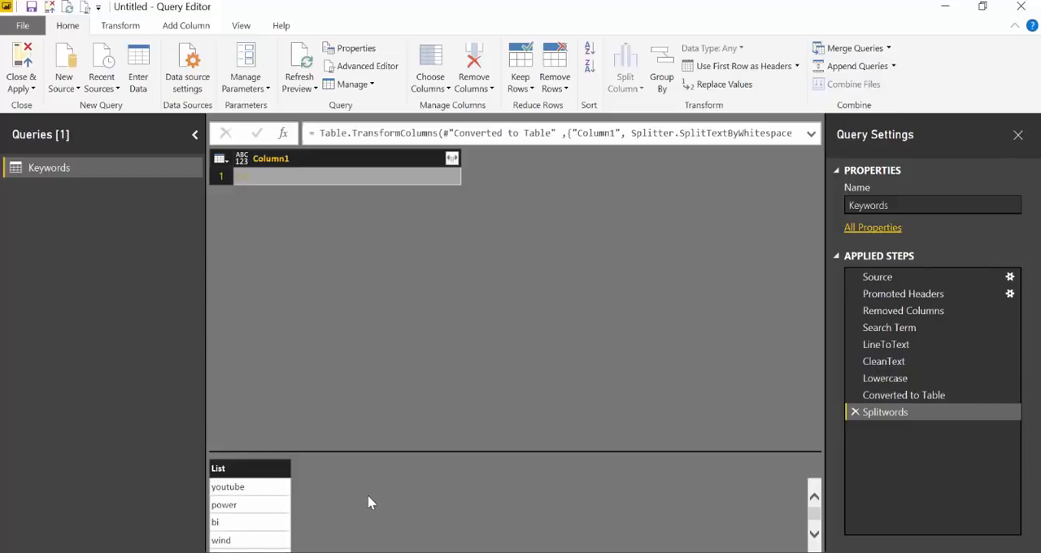
{"action": "mouse_move", "coordinate": [376, 499]}
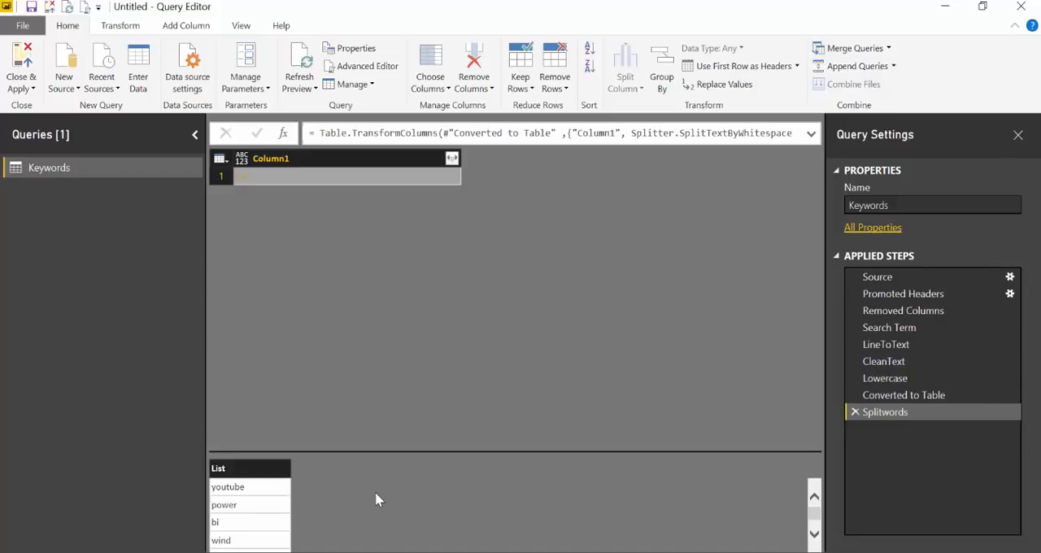
{"action": "mouse_move", "coordinate": [407, 178]}
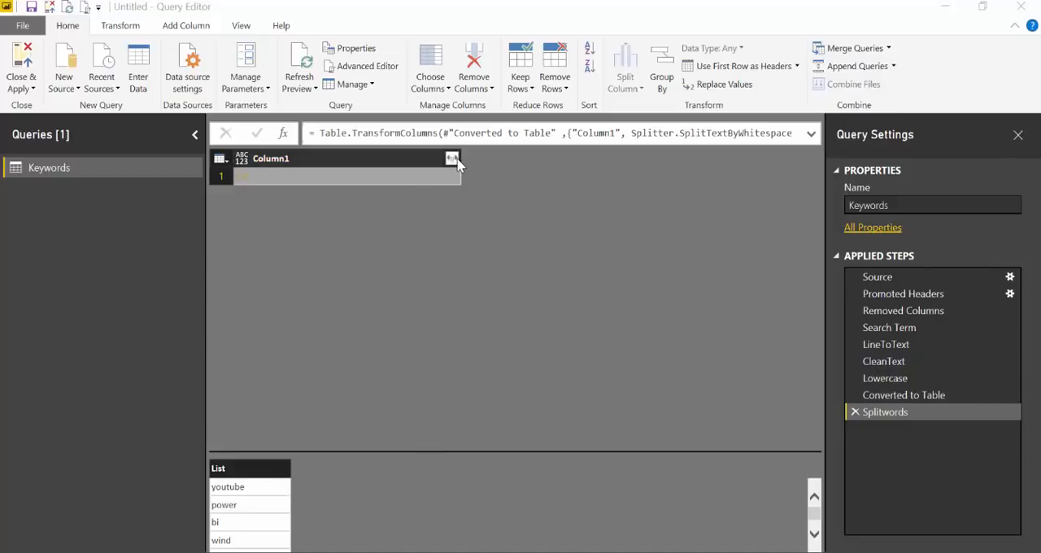
Expand Column1's word lists into one keyword per row, then bring up the Transform commands.
{"action": "left_click", "coordinate": [452, 159]}
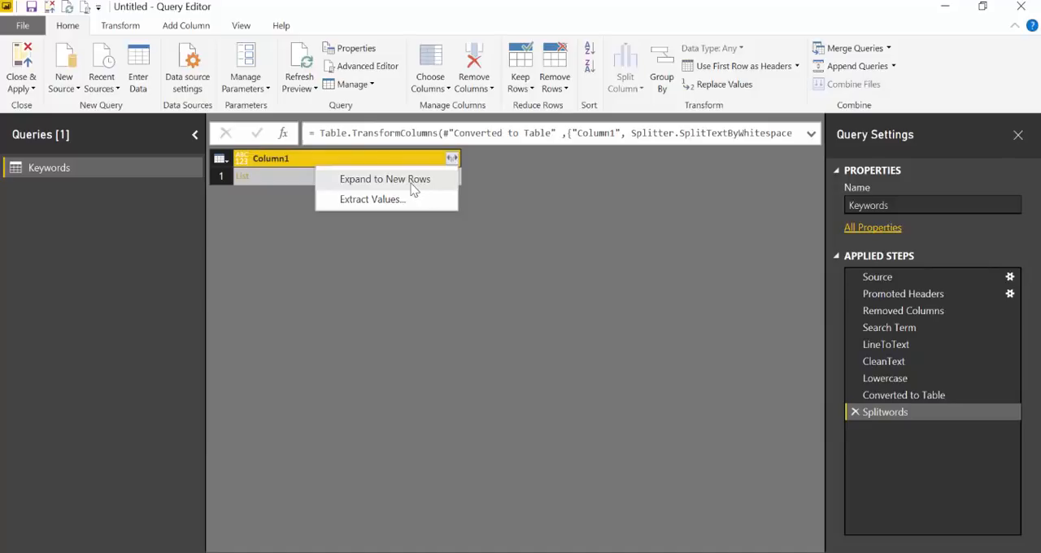
{"action": "left_click", "coordinate": [384, 179]}
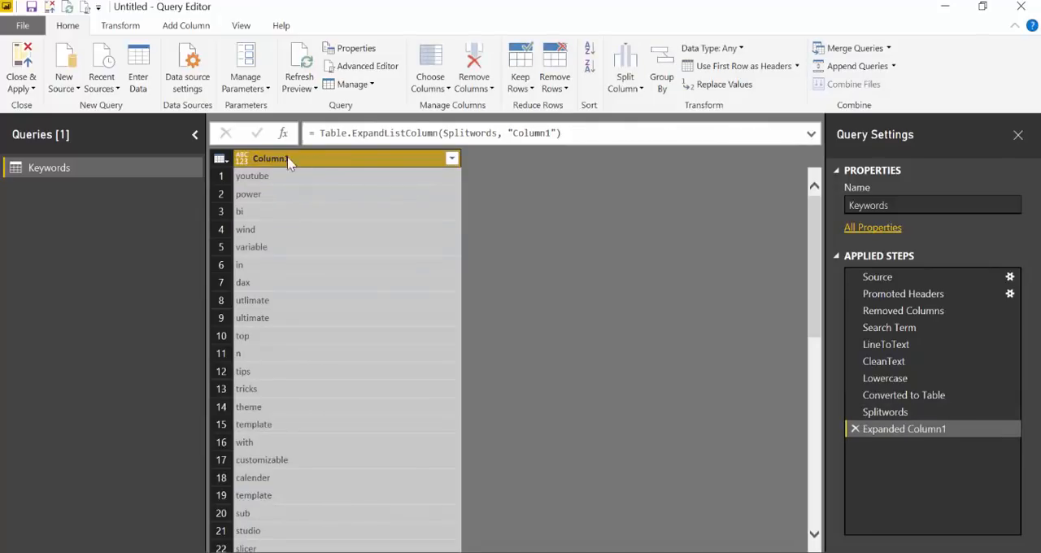
{"action": "scroll", "scroll_direction": "down", "scroll_amount": 3}
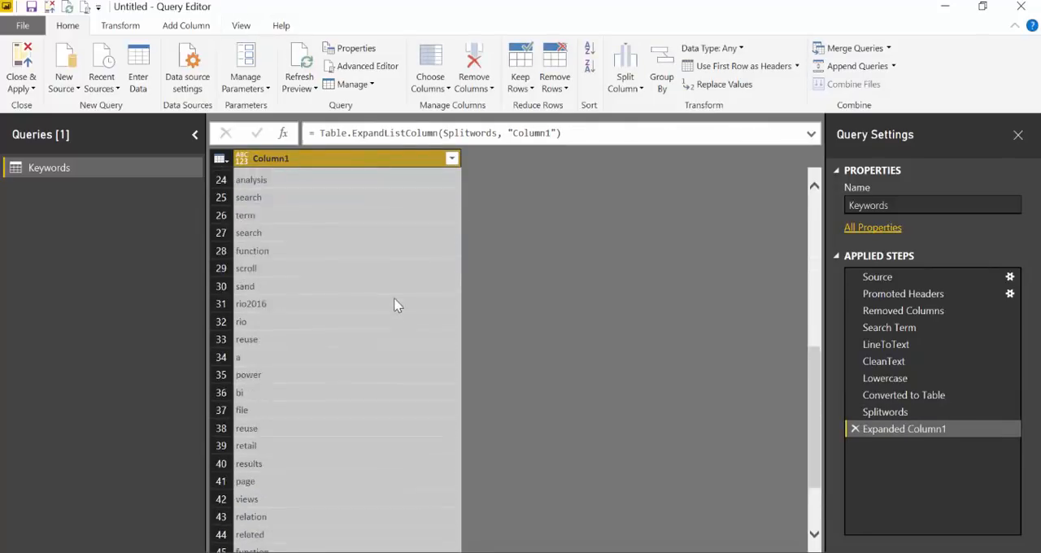
{"action": "scroll", "scroll_direction": "down", "scroll_amount": 3}
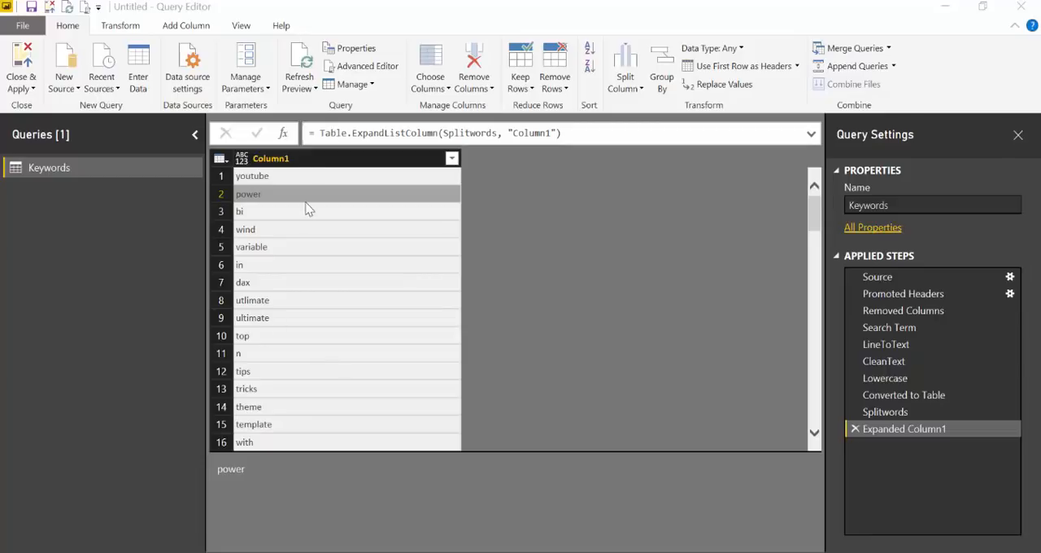
{"action": "mouse_move", "coordinate": [320, 277]}
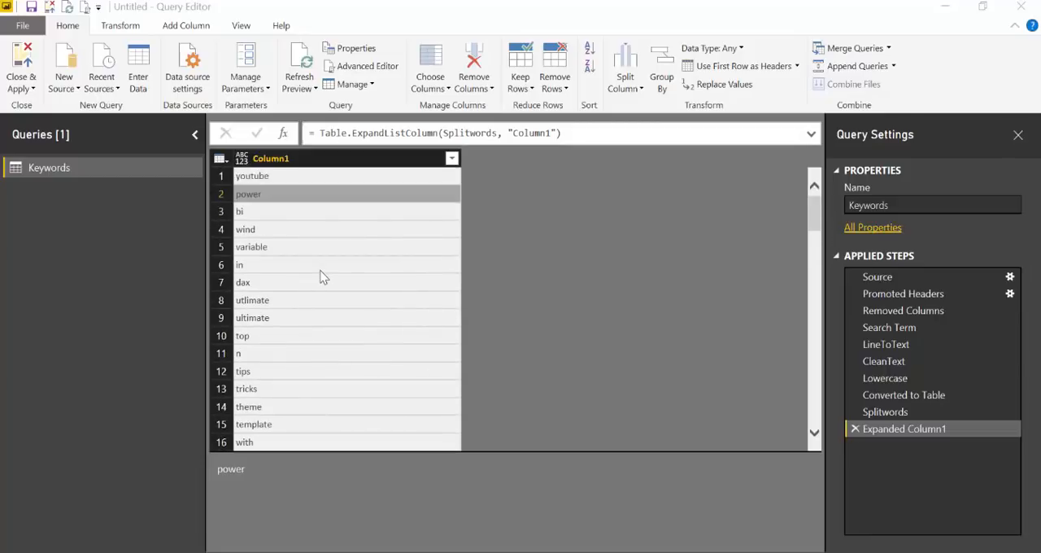
{"action": "mouse_move", "coordinate": [484, 289]}
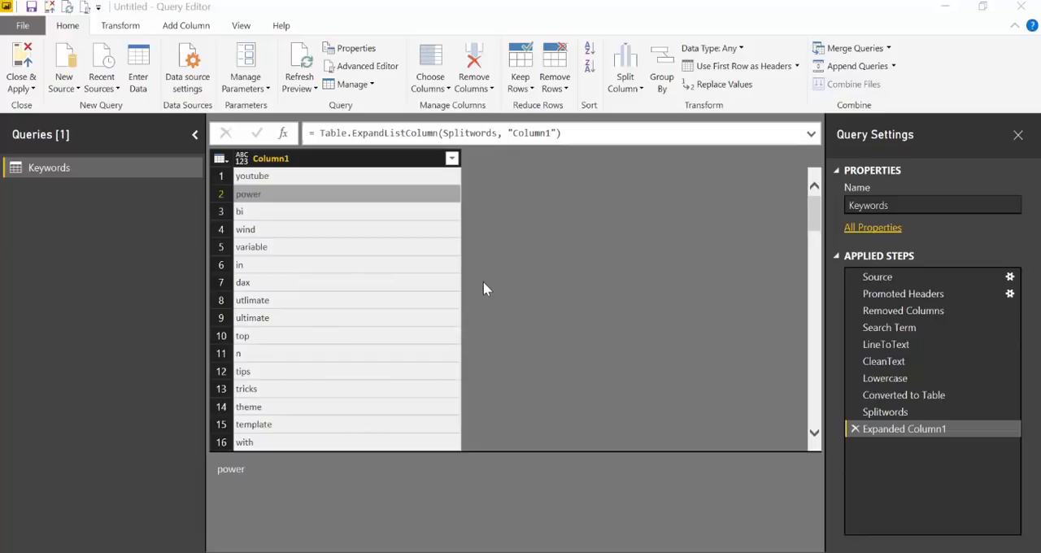
{"action": "left_click", "coordinate": [119, 25]}
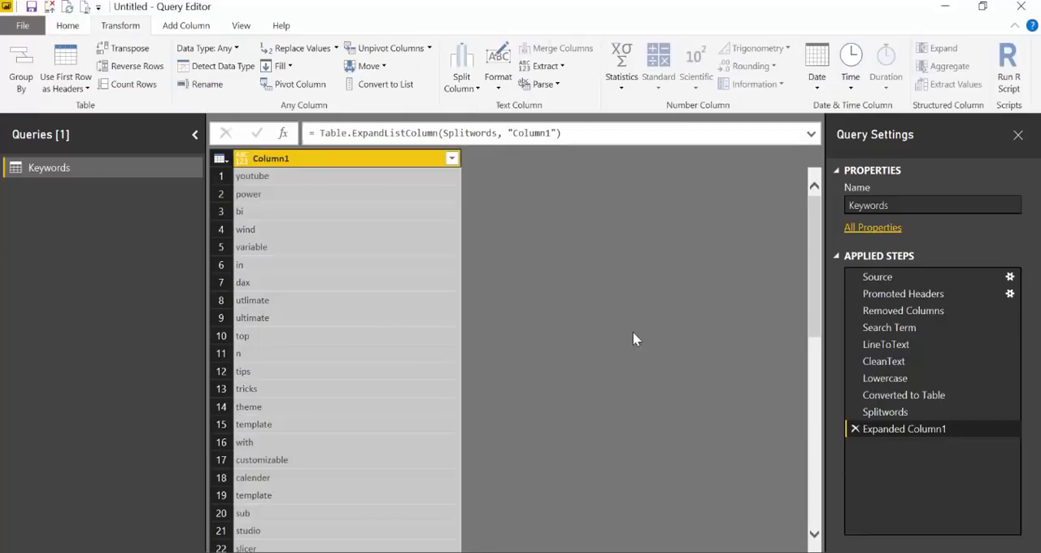
{"action": "mouse_move", "coordinate": [340, 245]}
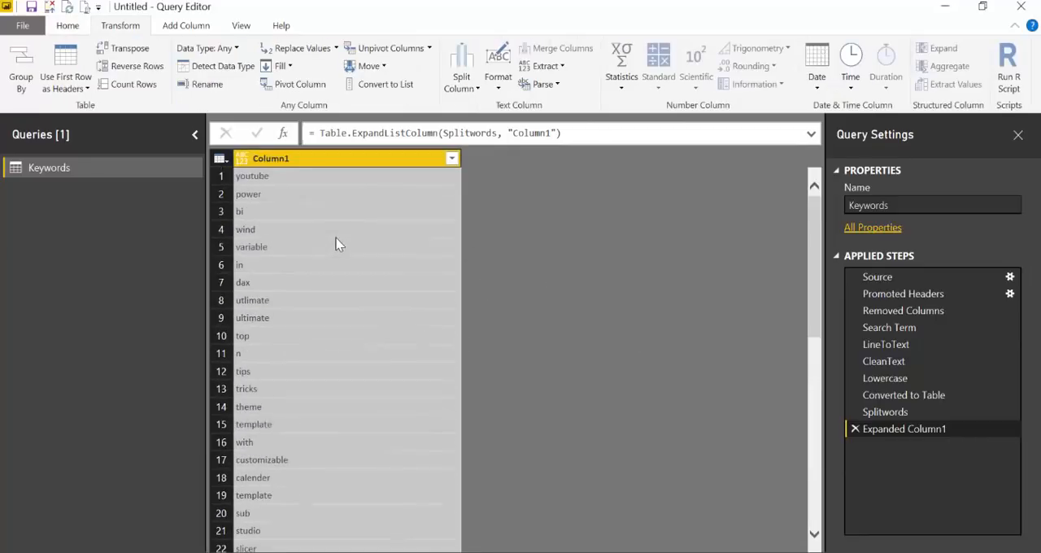
{"action": "mouse_move", "coordinate": [301, 202]}
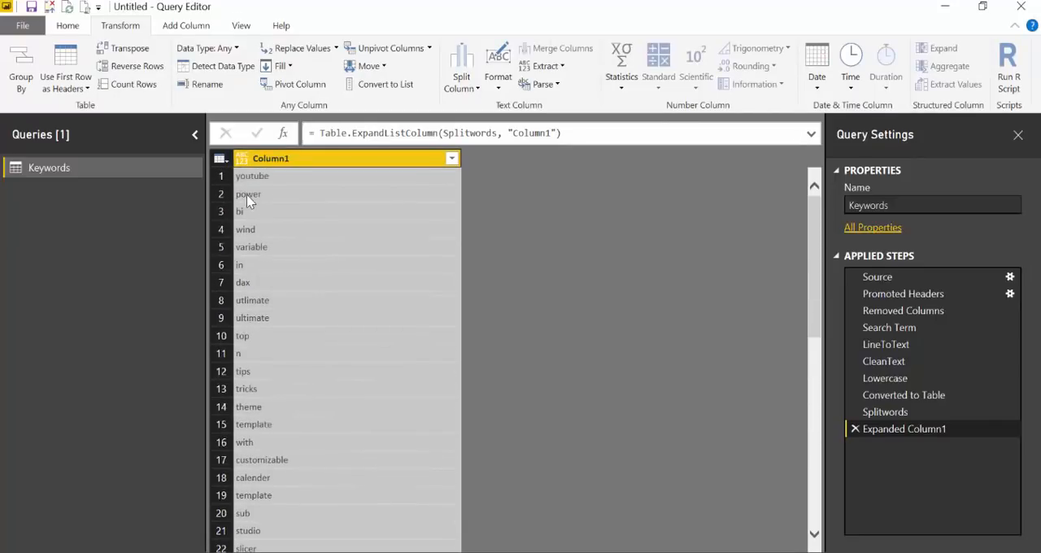
{"action": "scroll", "scroll_direction": "down", "scroll_amount": 3}
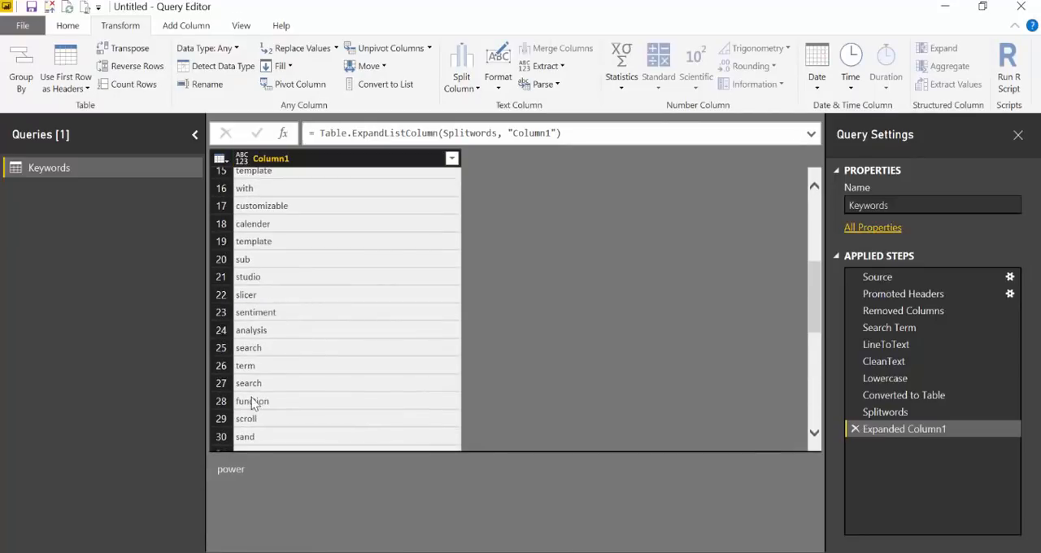
{"action": "scroll", "scroll_direction": "down", "scroll_amount": 3}
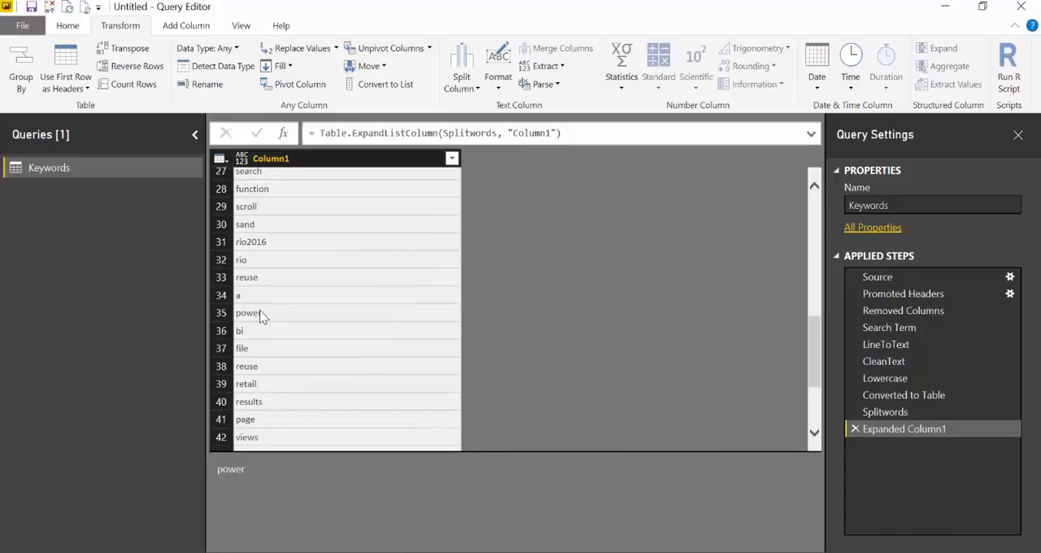
{"action": "scroll", "scroll_direction": "down", "scroll_amount": 3}
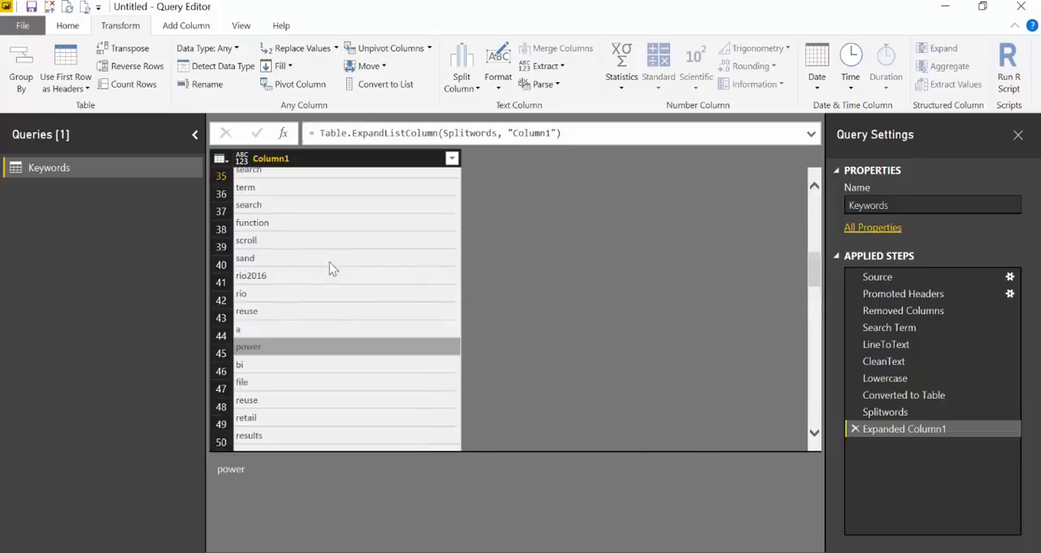
{"action": "scroll", "scroll_direction": "up", "scroll_amount": 3}
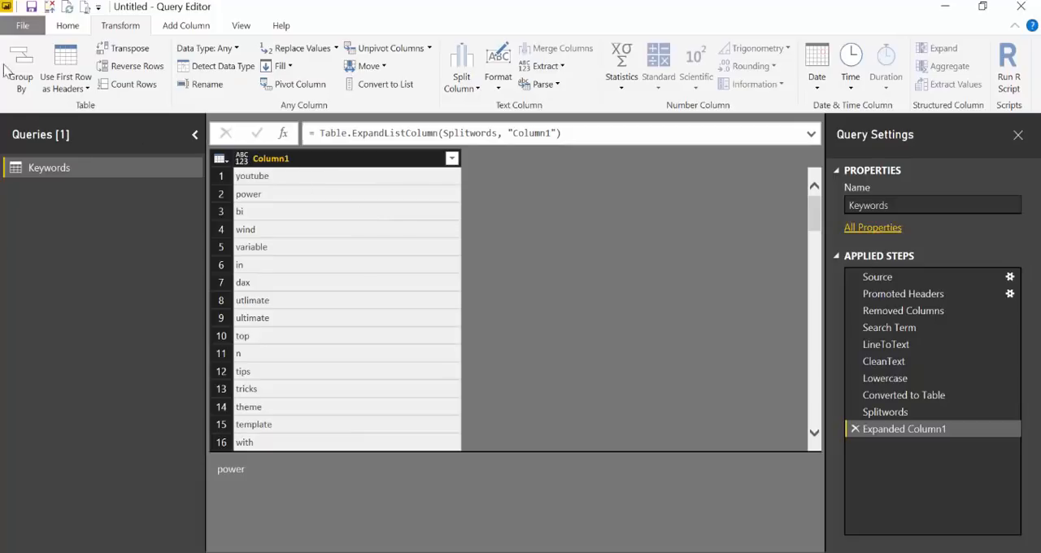
{"action": "left_click", "coordinate": [21, 69]}
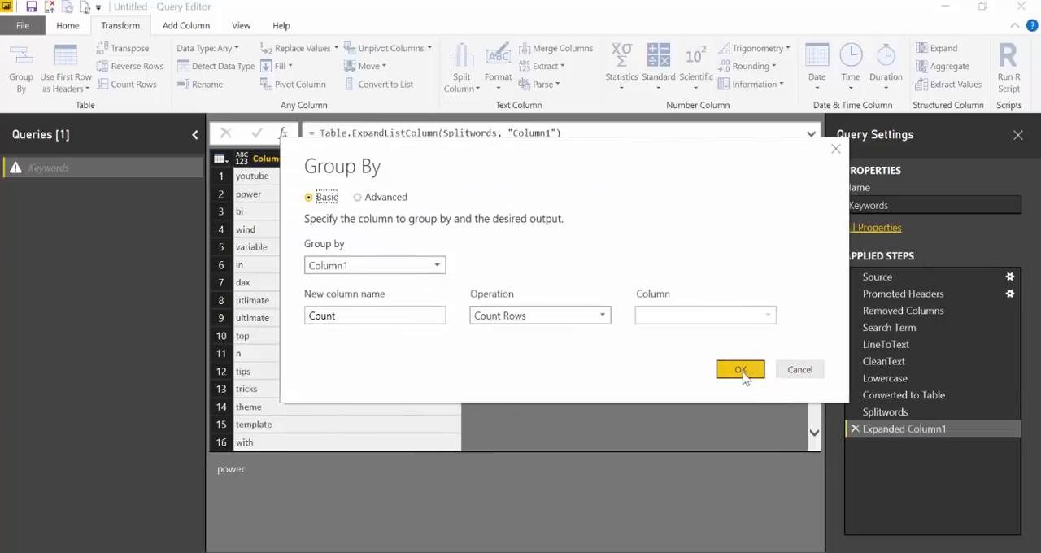
Confirm Group By on Column1 with a Count column counting rows.
{"action": "left_click", "coordinate": [740, 370]}
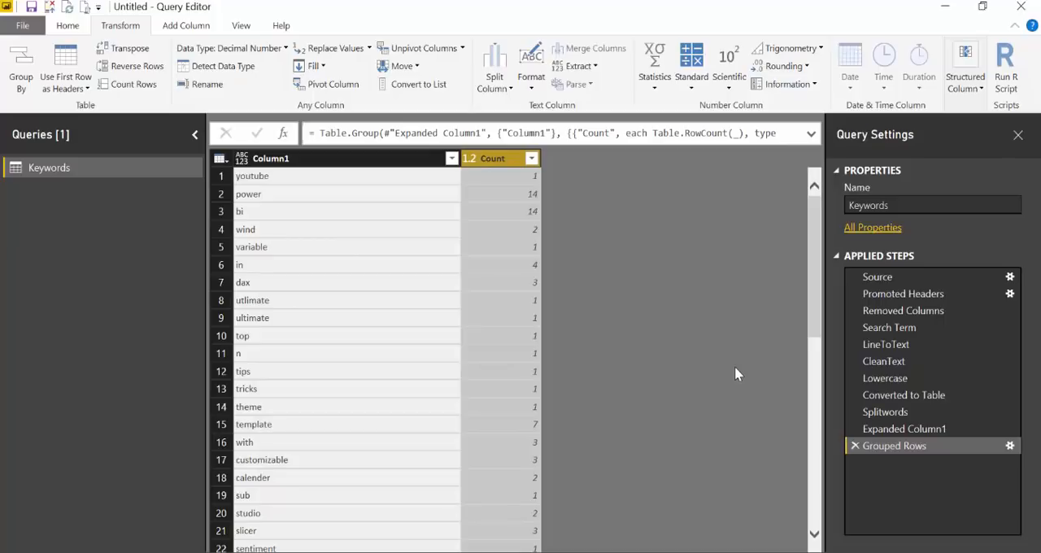
{"action": "mouse_move", "coordinate": [505, 338]}
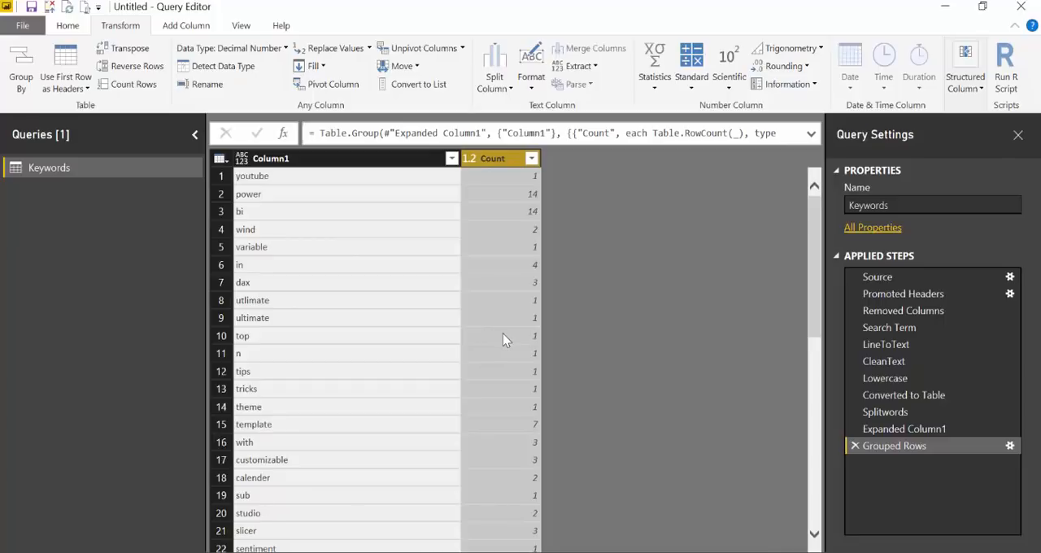
{"action": "mouse_move", "coordinate": [504, 342]}
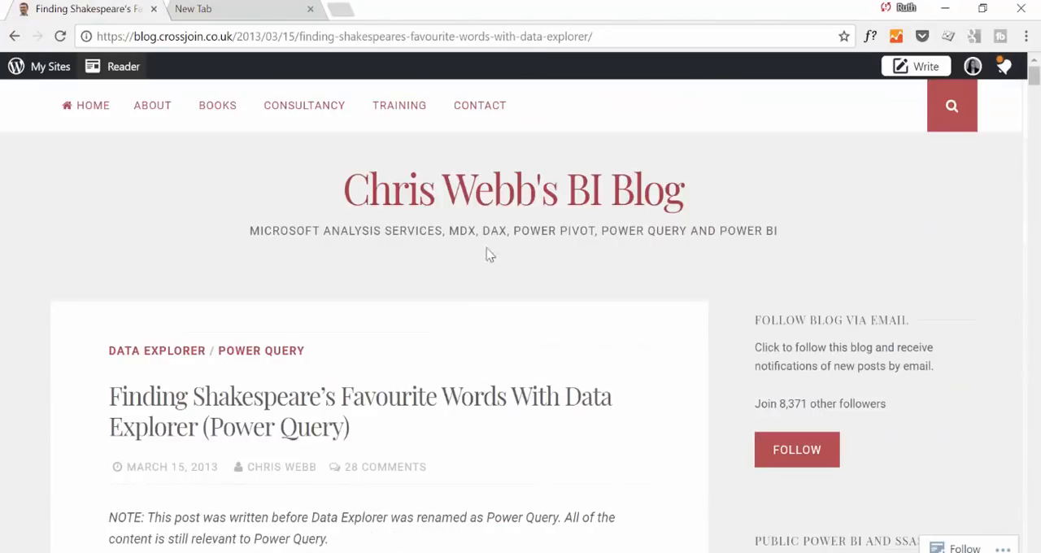
{"action": "scroll", "scroll_direction": "down", "scroll_amount": 3}
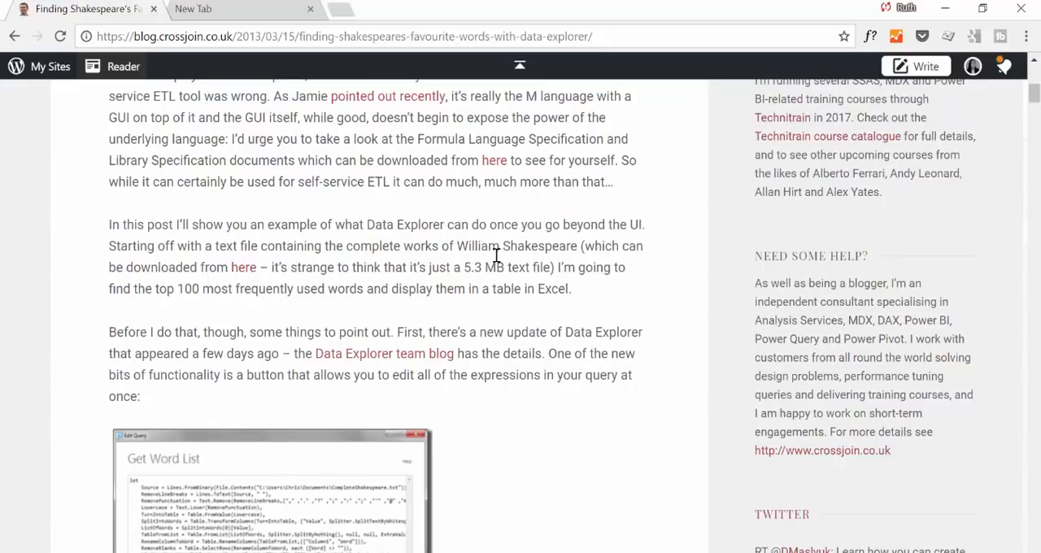
{"action": "scroll", "scroll_direction": "down", "scroll_amount": 3}
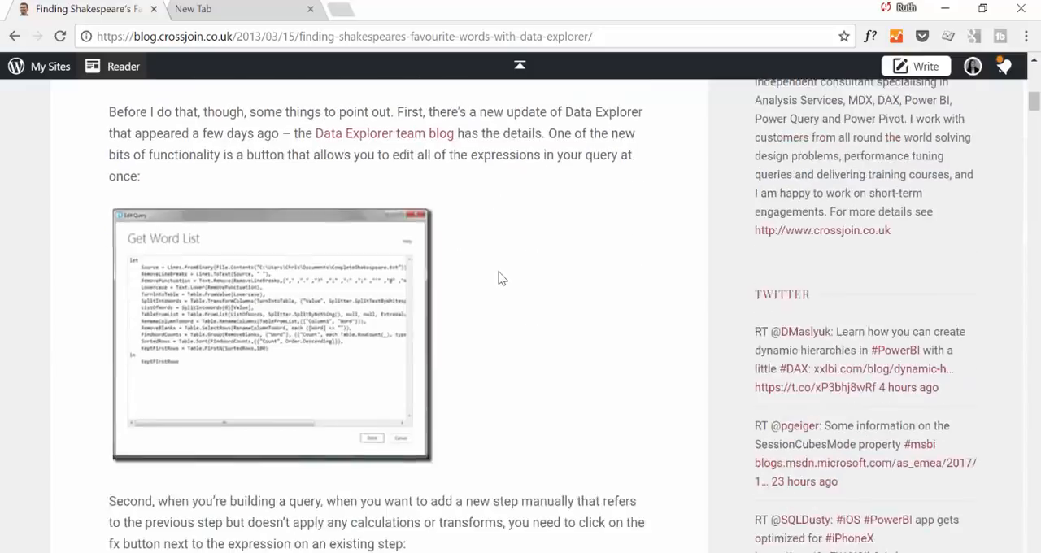
{"action": "scroll", "scroll_direction": "down", "scroll_amount": 3}
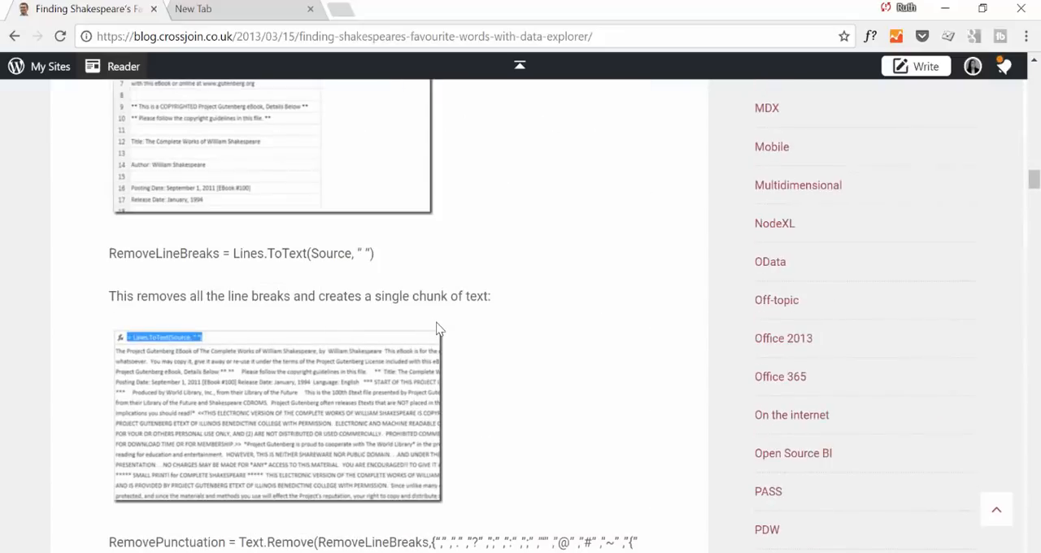
{"action": "scroll", "scroll_direction": "down", "scroll_amount": 3}
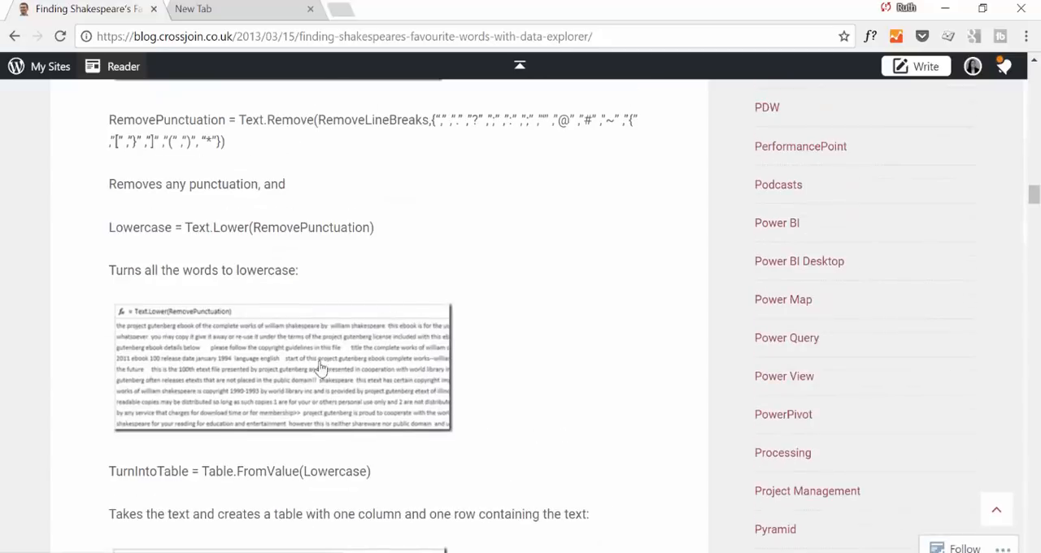
{"action": "mouse_move", "coordinate": [353, 362]}
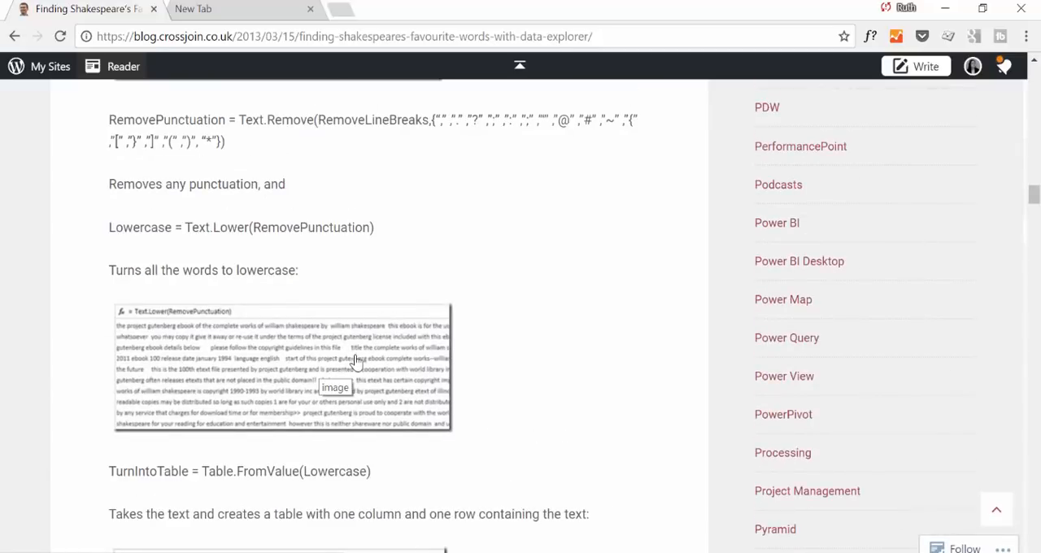
{"action": "scroll", "scroll_direction": "down", "scroll_amount": 3}
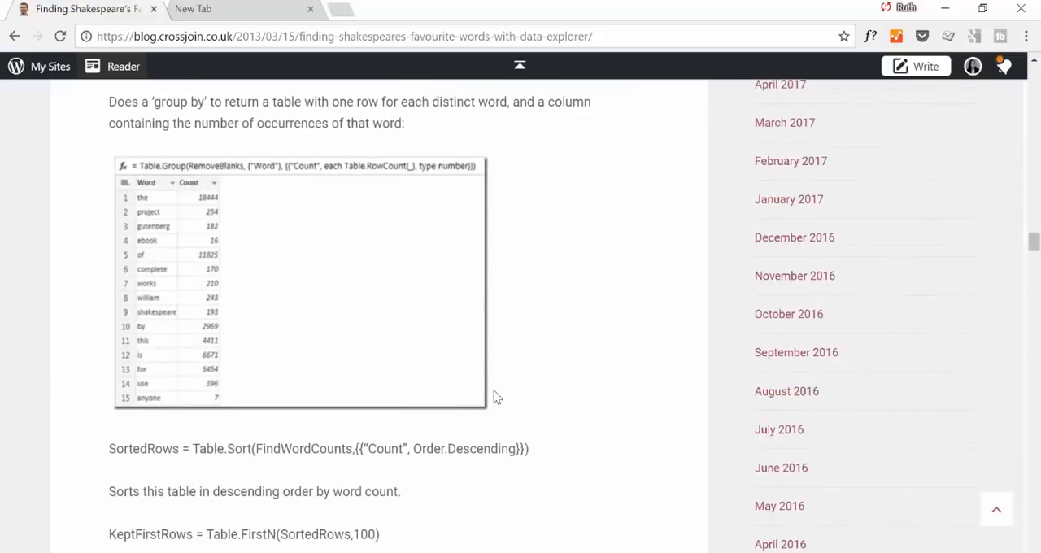
{"action": "scroll", "scroll_direction": "down", "scroll_amount": 3}
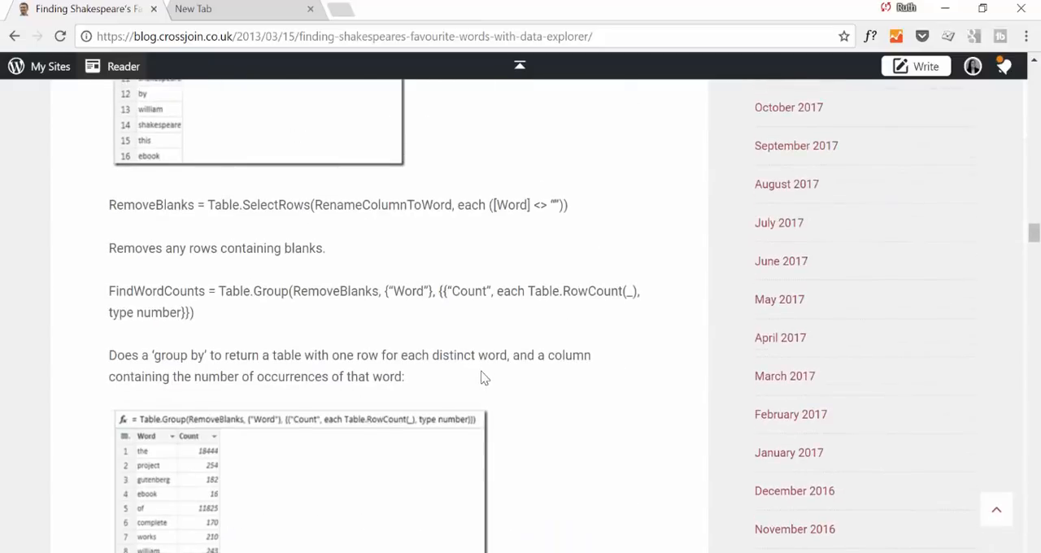
{"action": "scroll", "scroll_direction": "down", "scroll_amount": 3}
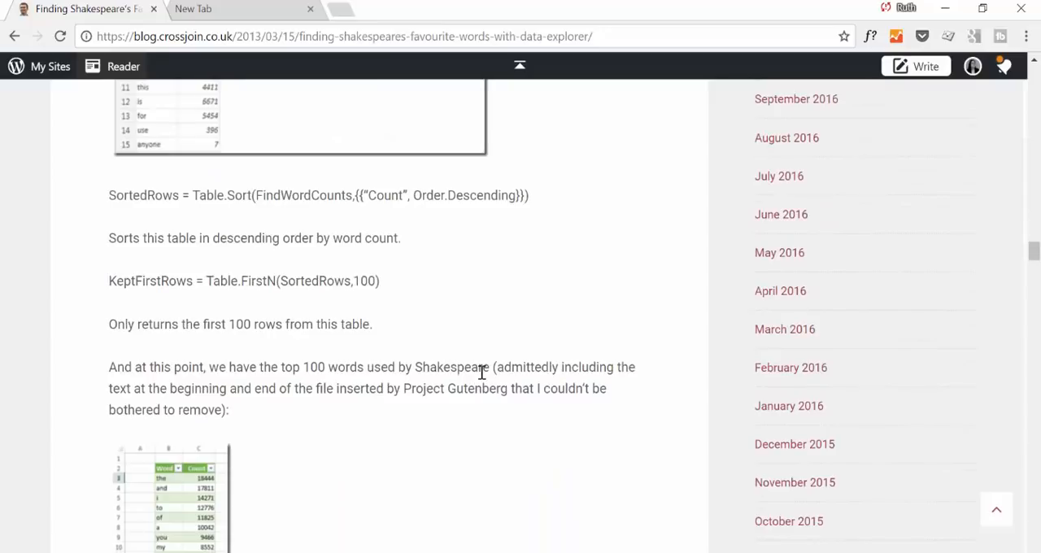
{"action": "scroll", "scroll_direction": "down", "scroll_amount": 3}
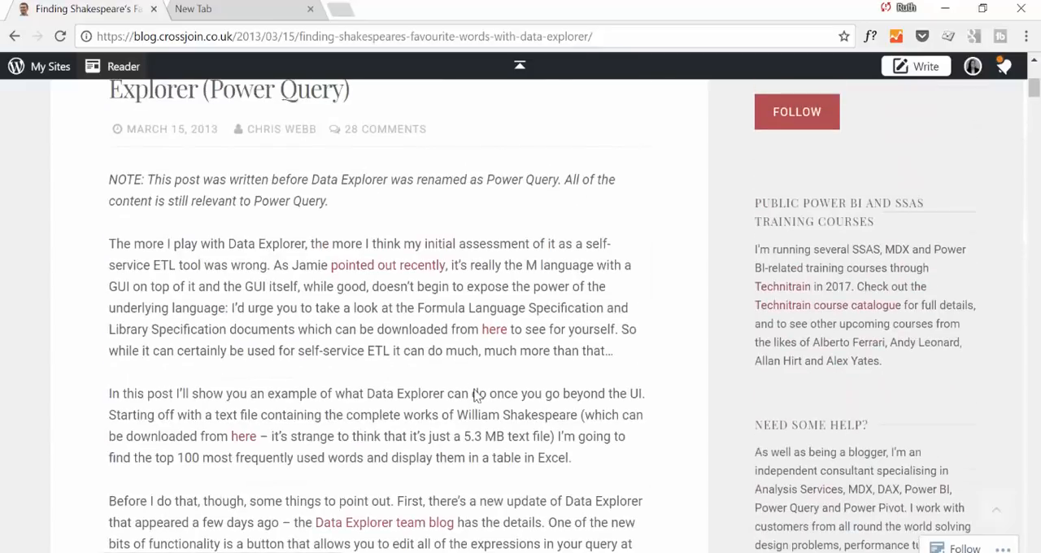
{"action": "scroll", "scroll_direction": "up", "scroll_amount": 3}
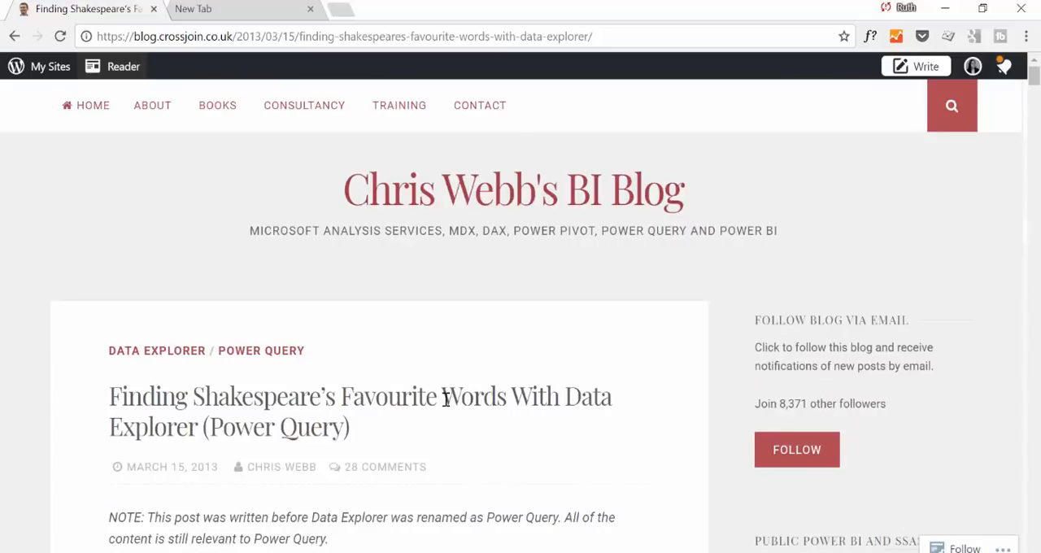
{"action": "mouse_move", "coordinate": [512, 543]}
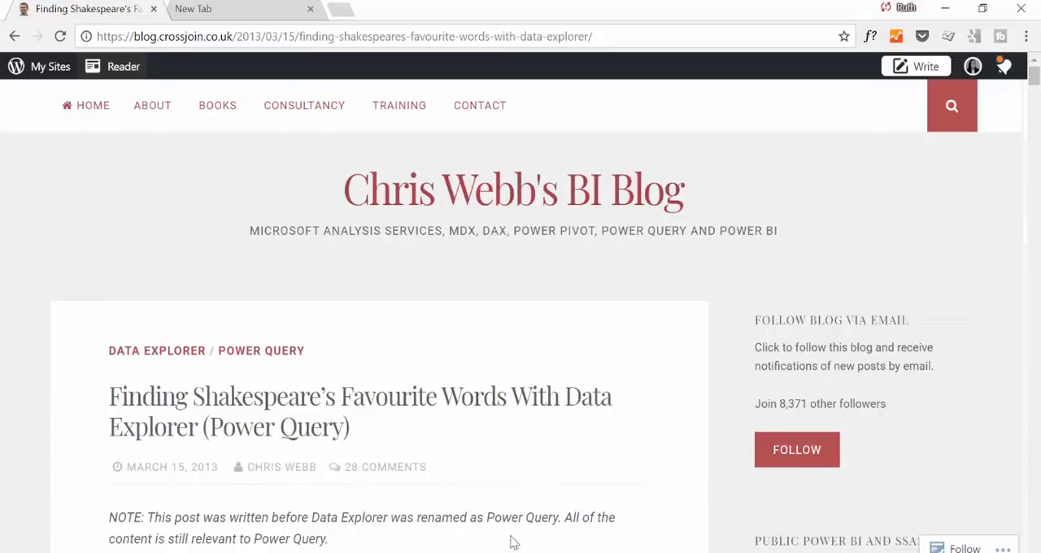